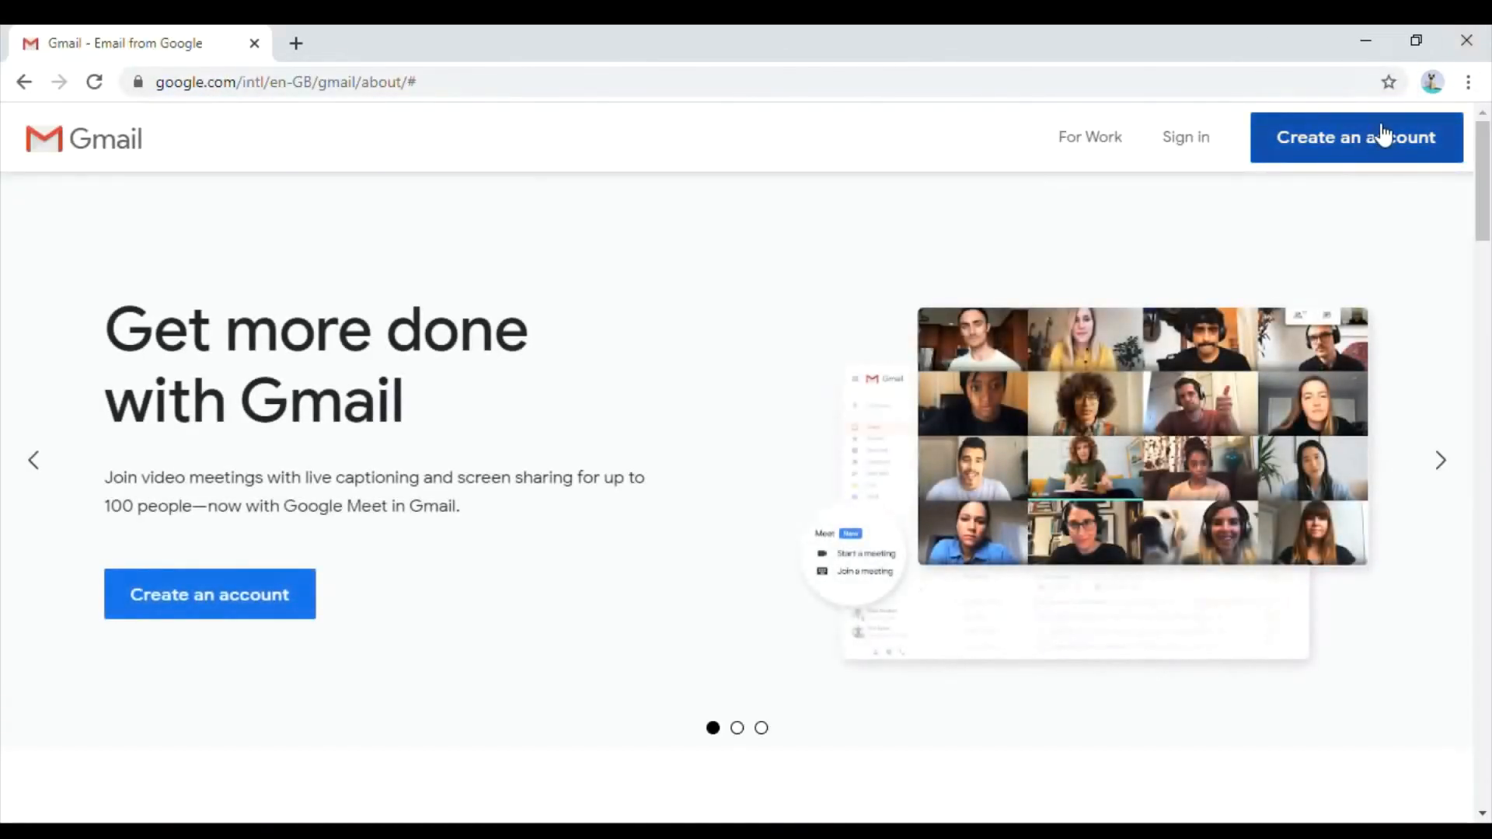
# Step: Start creating a new Google account from the Gmail page, landing in the First name field
pyautogui.click(1357, 137)
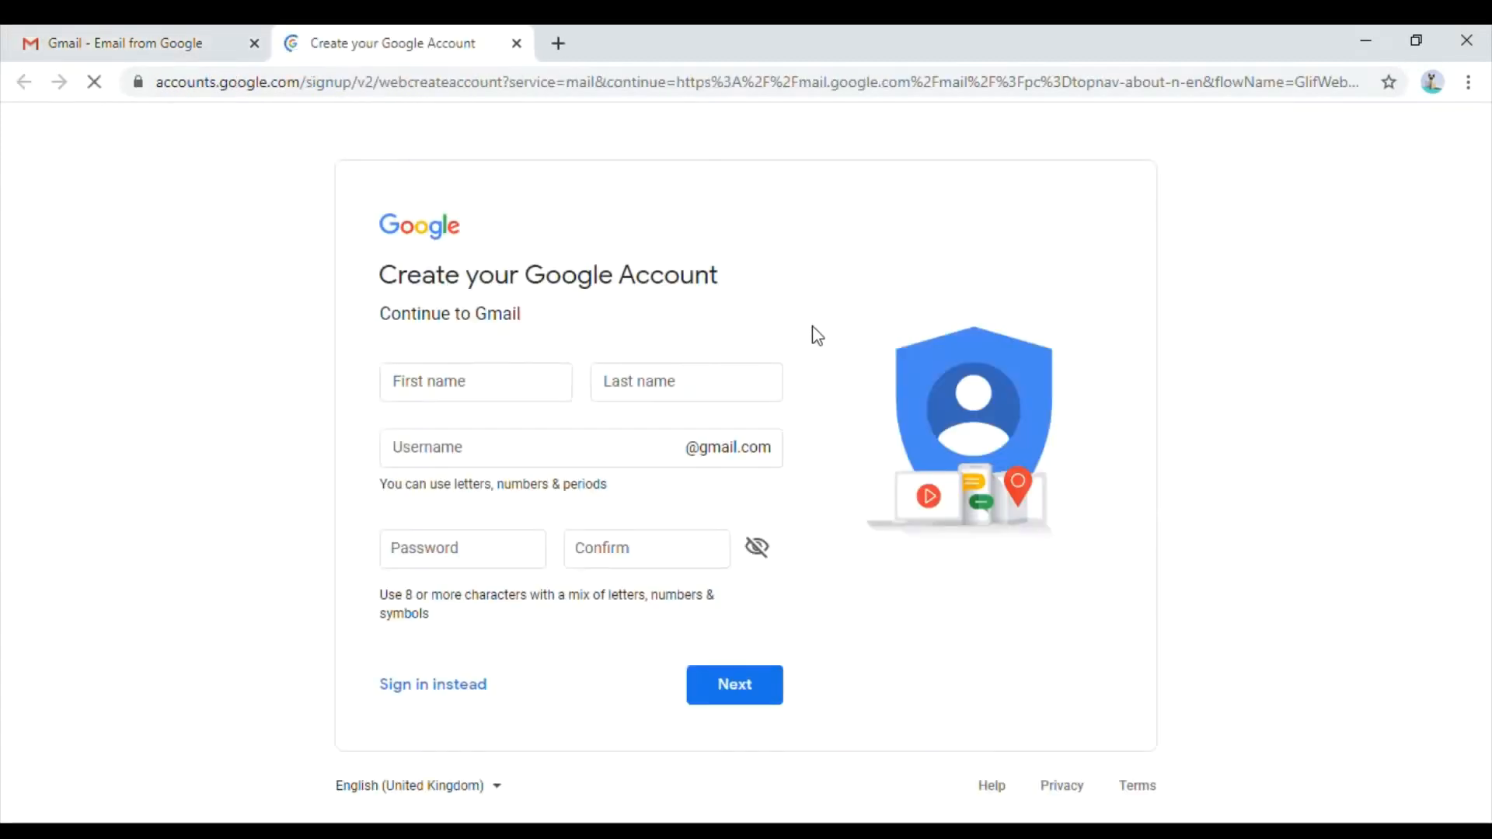
pyautogui.click(476, 383)
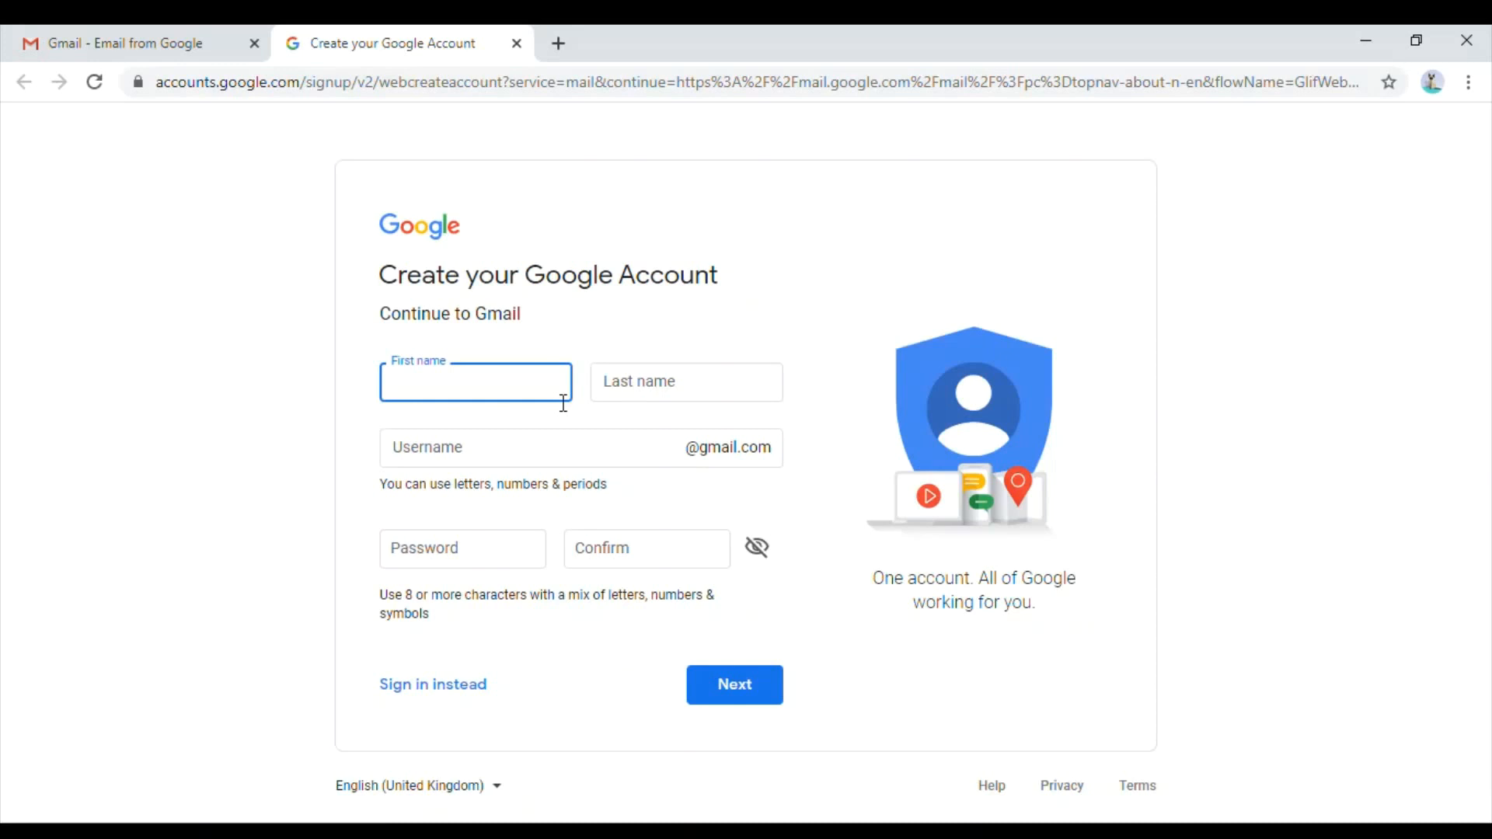
# Step: Enter first name 'Demo', the last name and a username for the new account
pyautogui.click(475, 383)
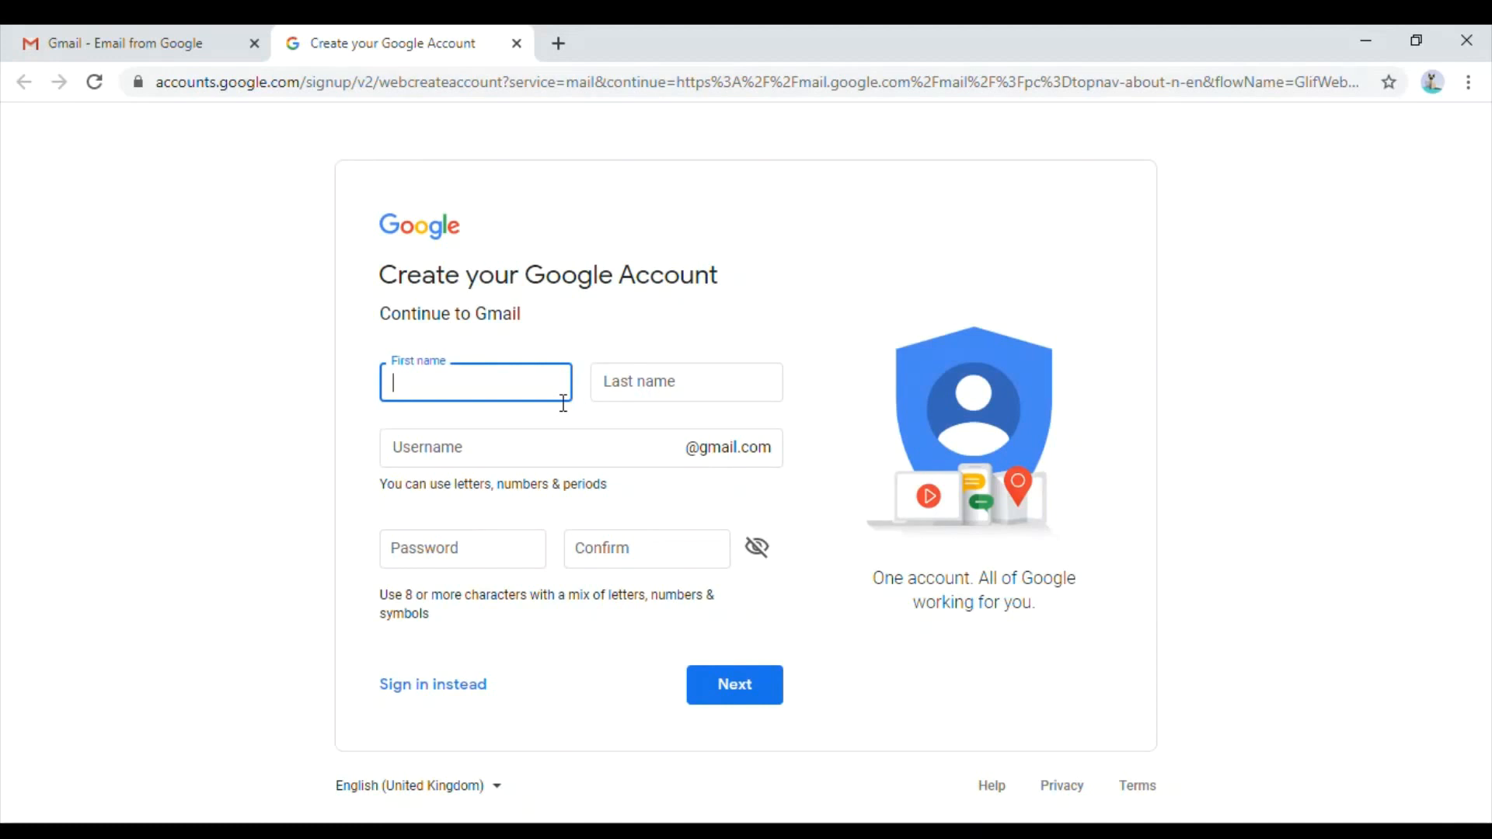
pyautogui.write('Demo')
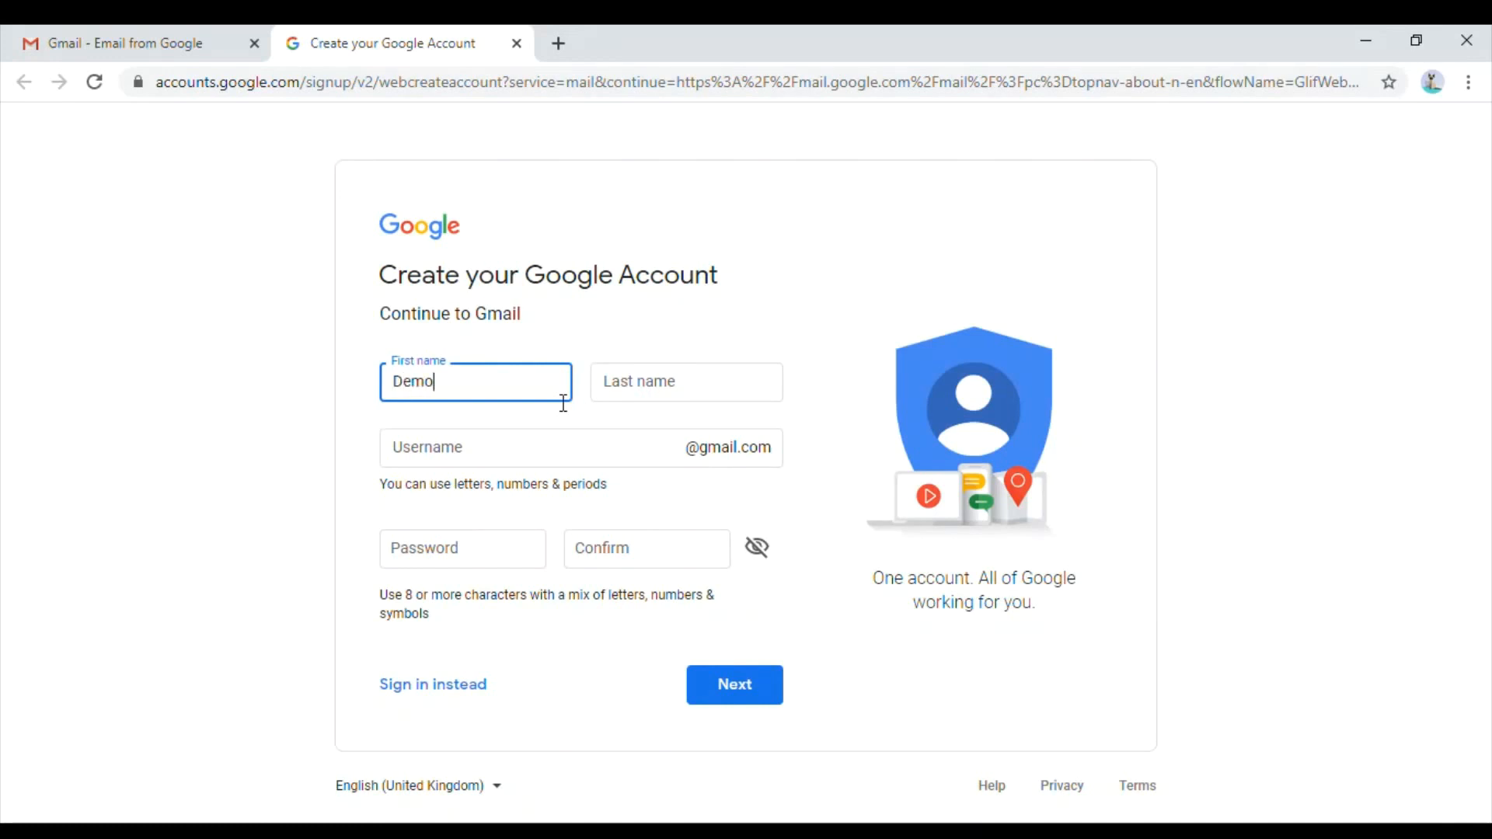
pyautogui.write('Demolabs')
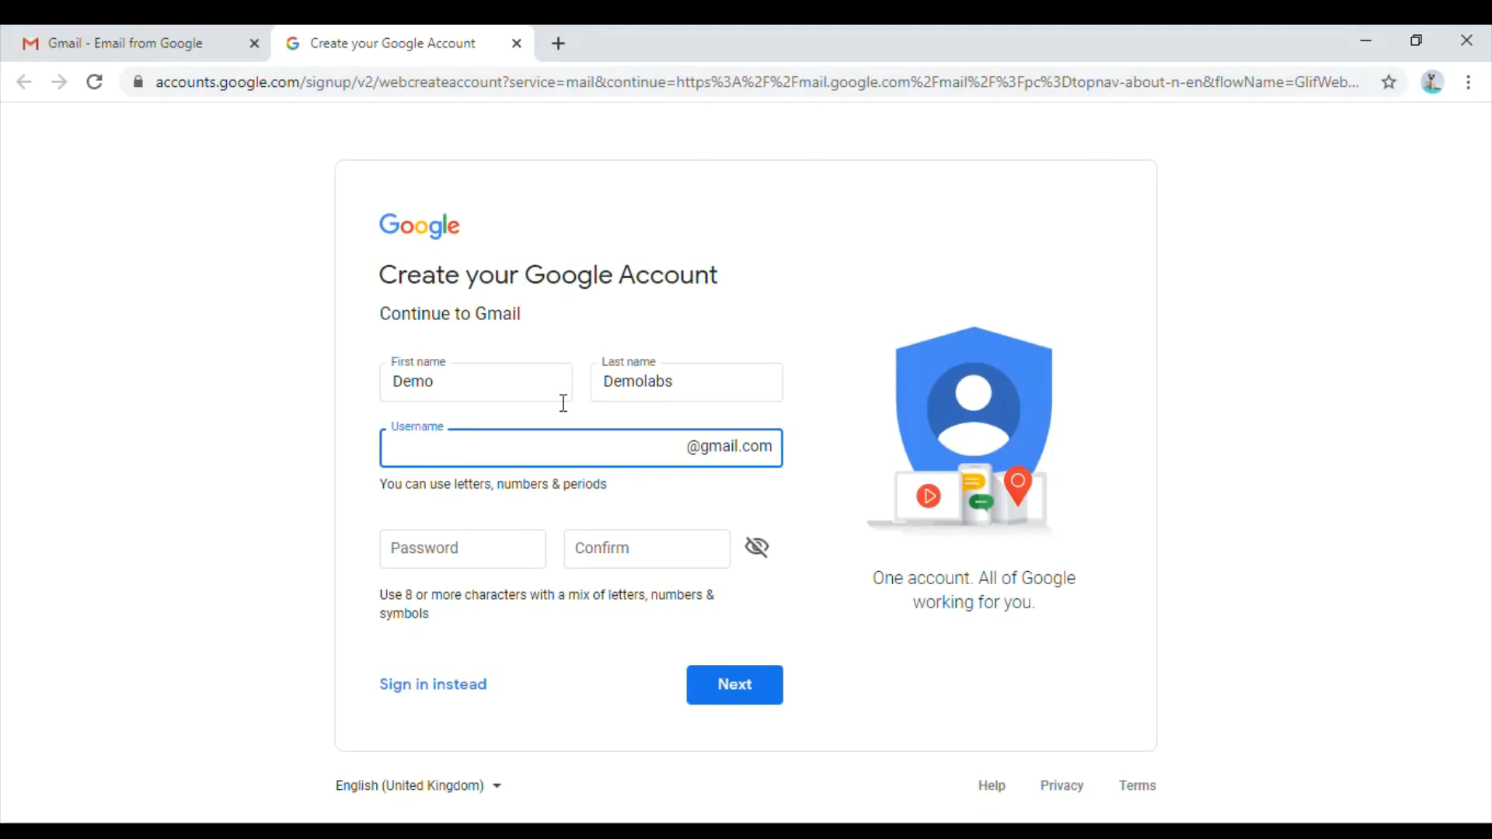
pyautogui.write('creatorlabsdemo123')
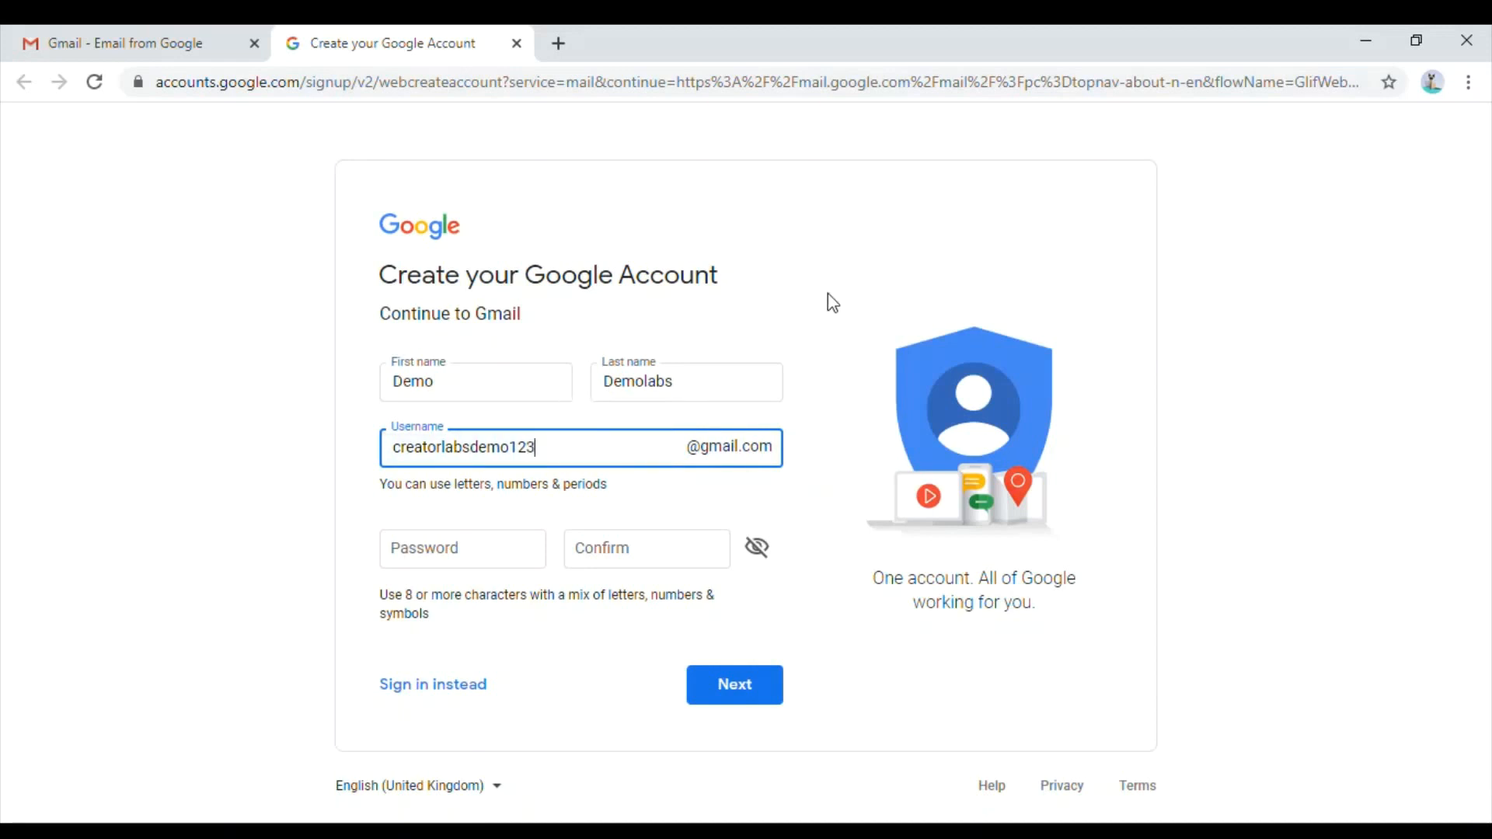
# Step: Enter the password and its matching confirmation
pyautogui.click(463, 549)
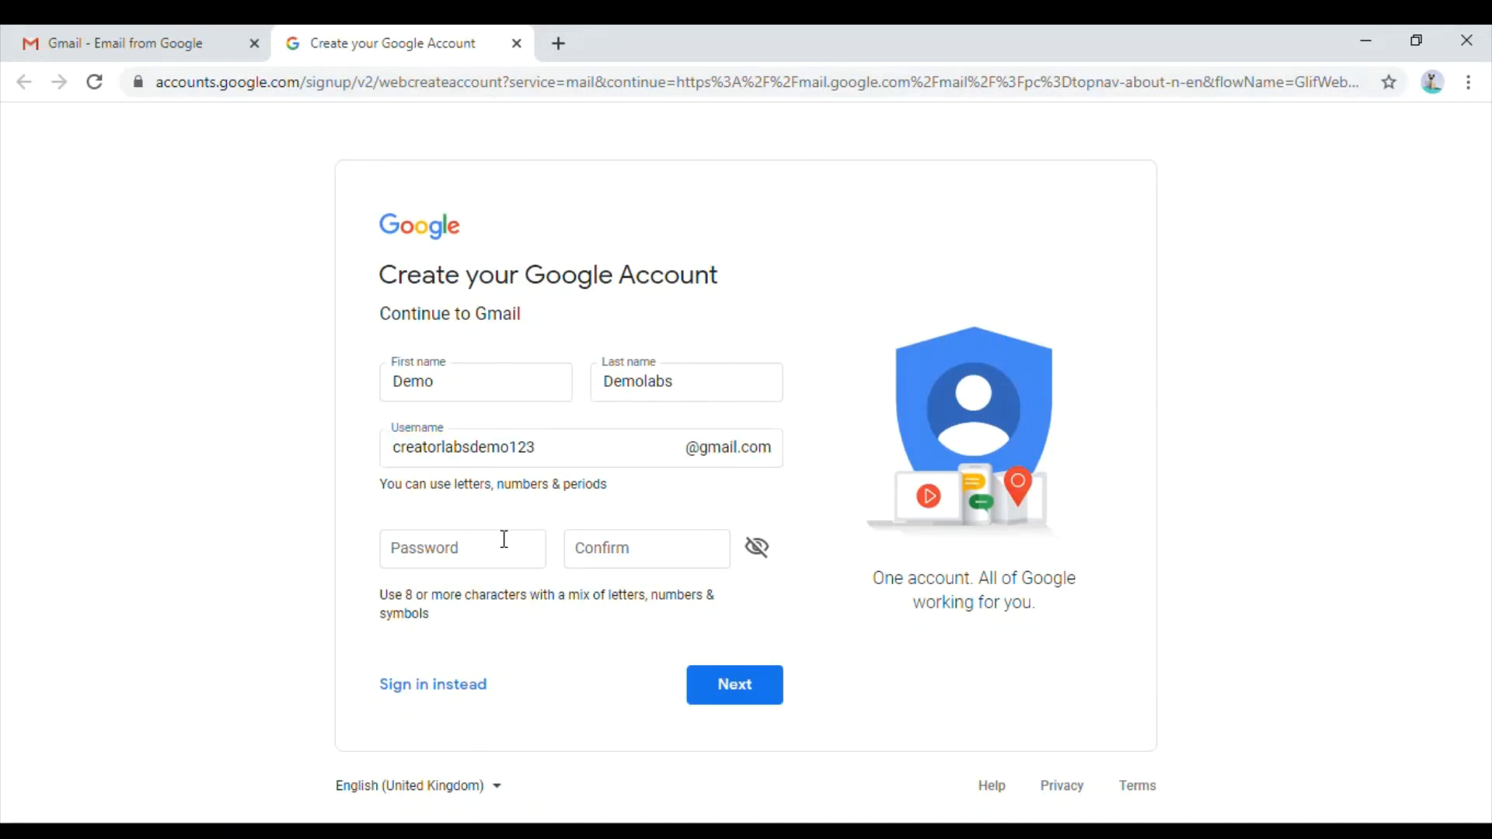
pyautogui.click(463, 548)
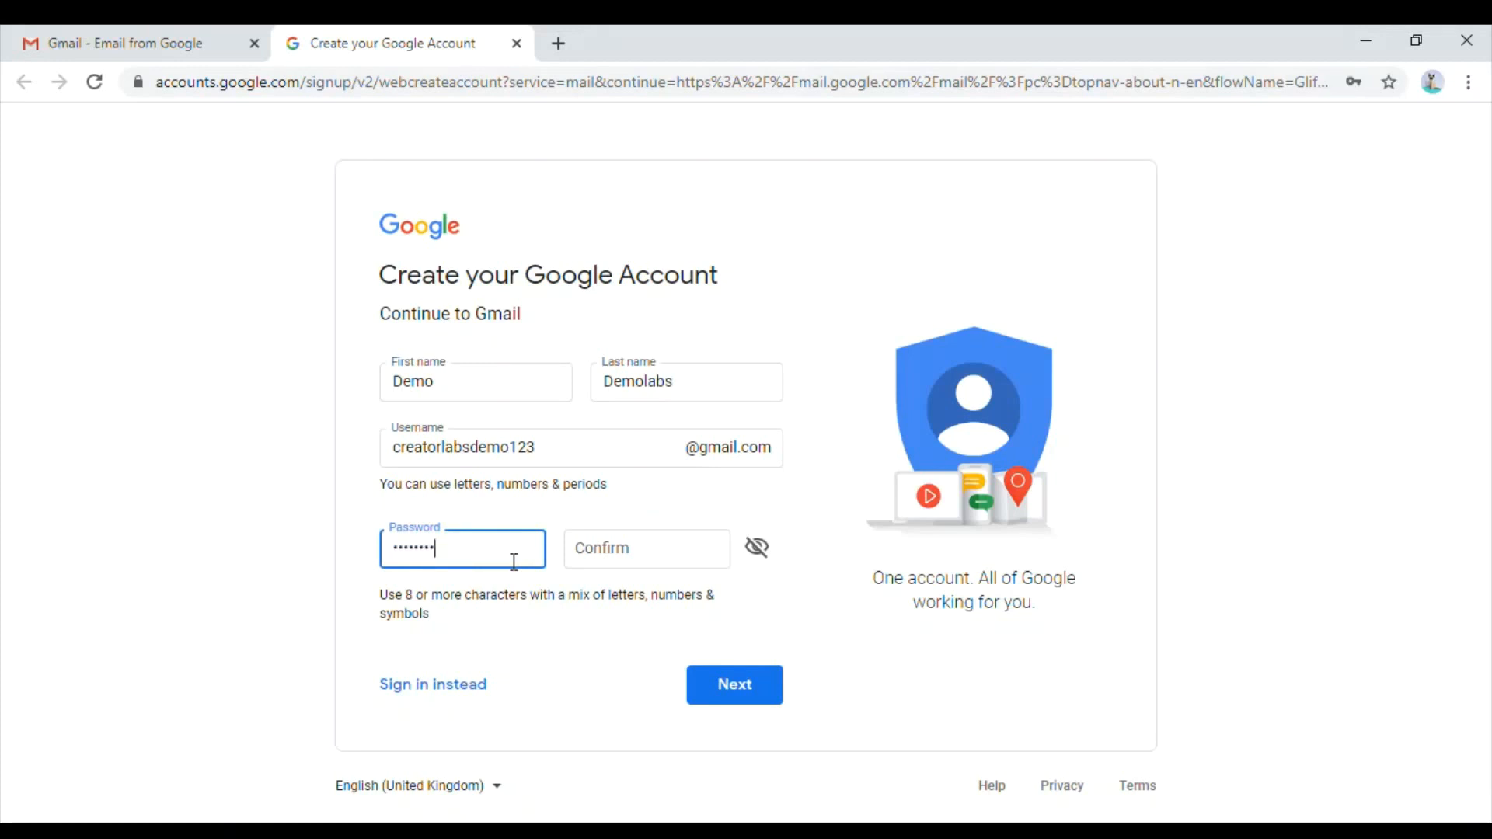
pyautogui.click(647, 548)
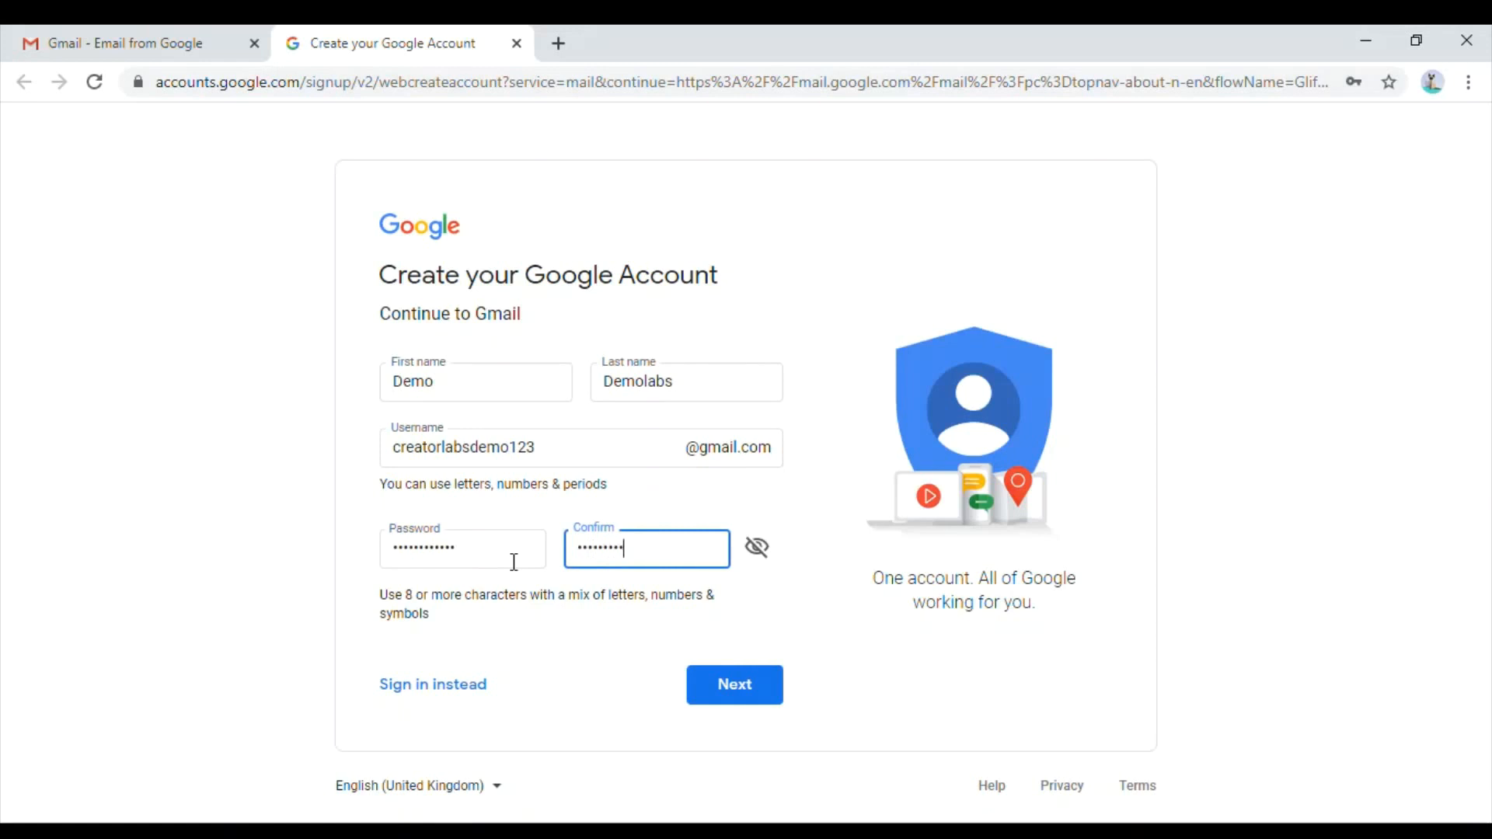
pyautogui.click(734, 684)
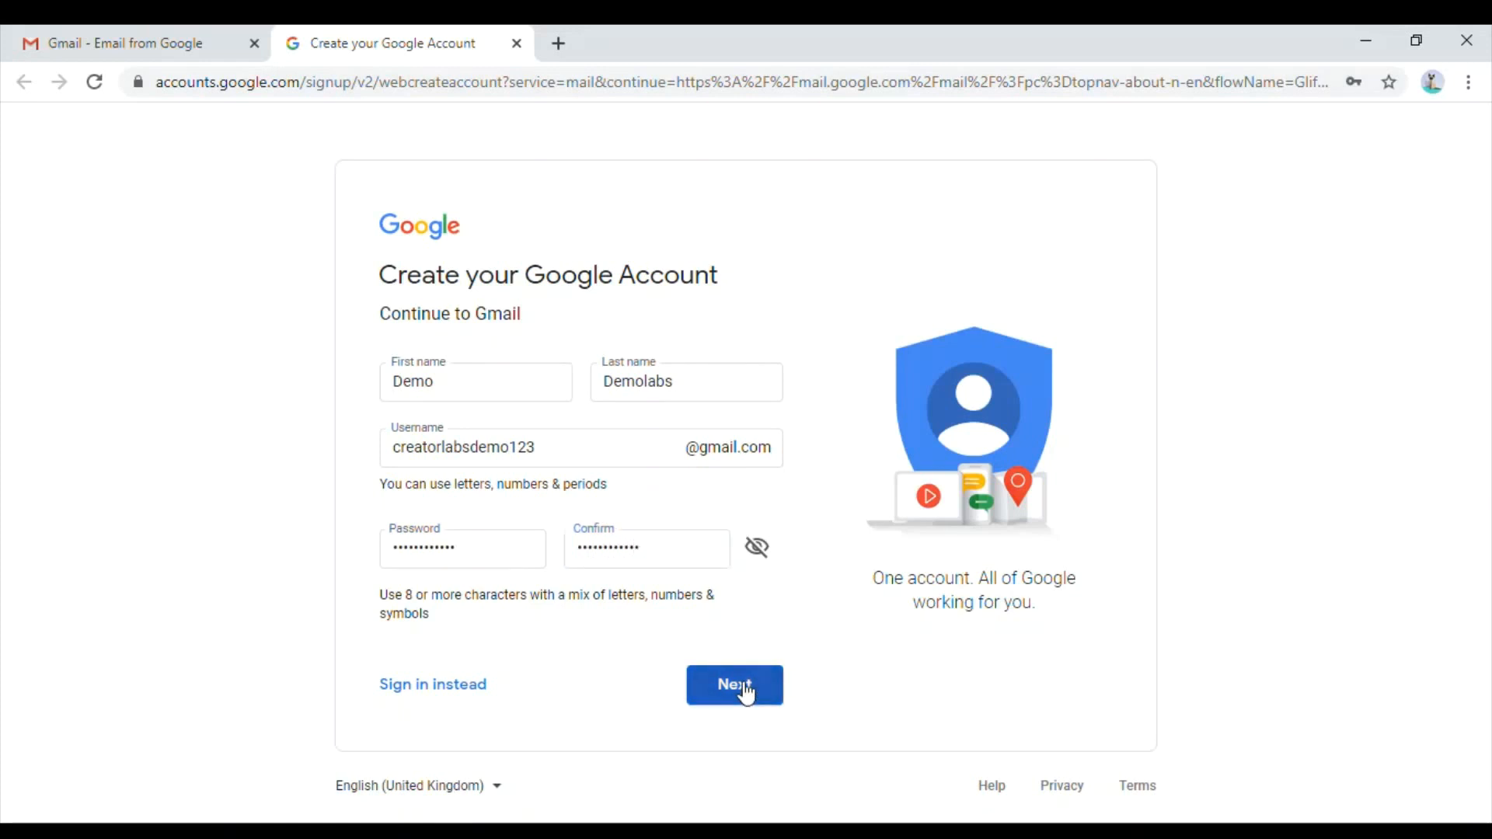
# Step: Submit the account details and a phone number to reach the verification code step
pyautogui.click(733, 686)
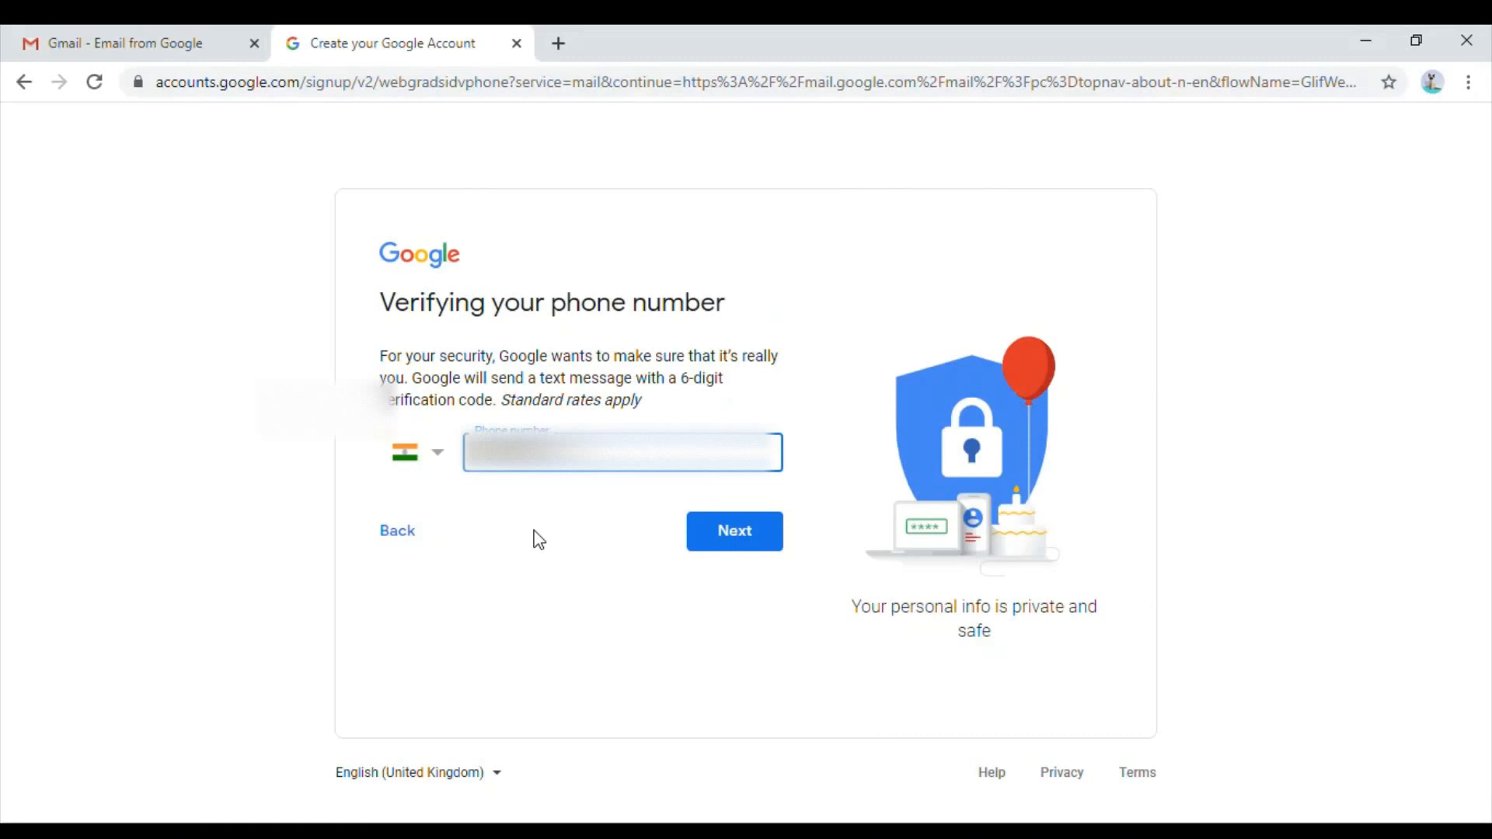
pyautogui.click(733, 532)
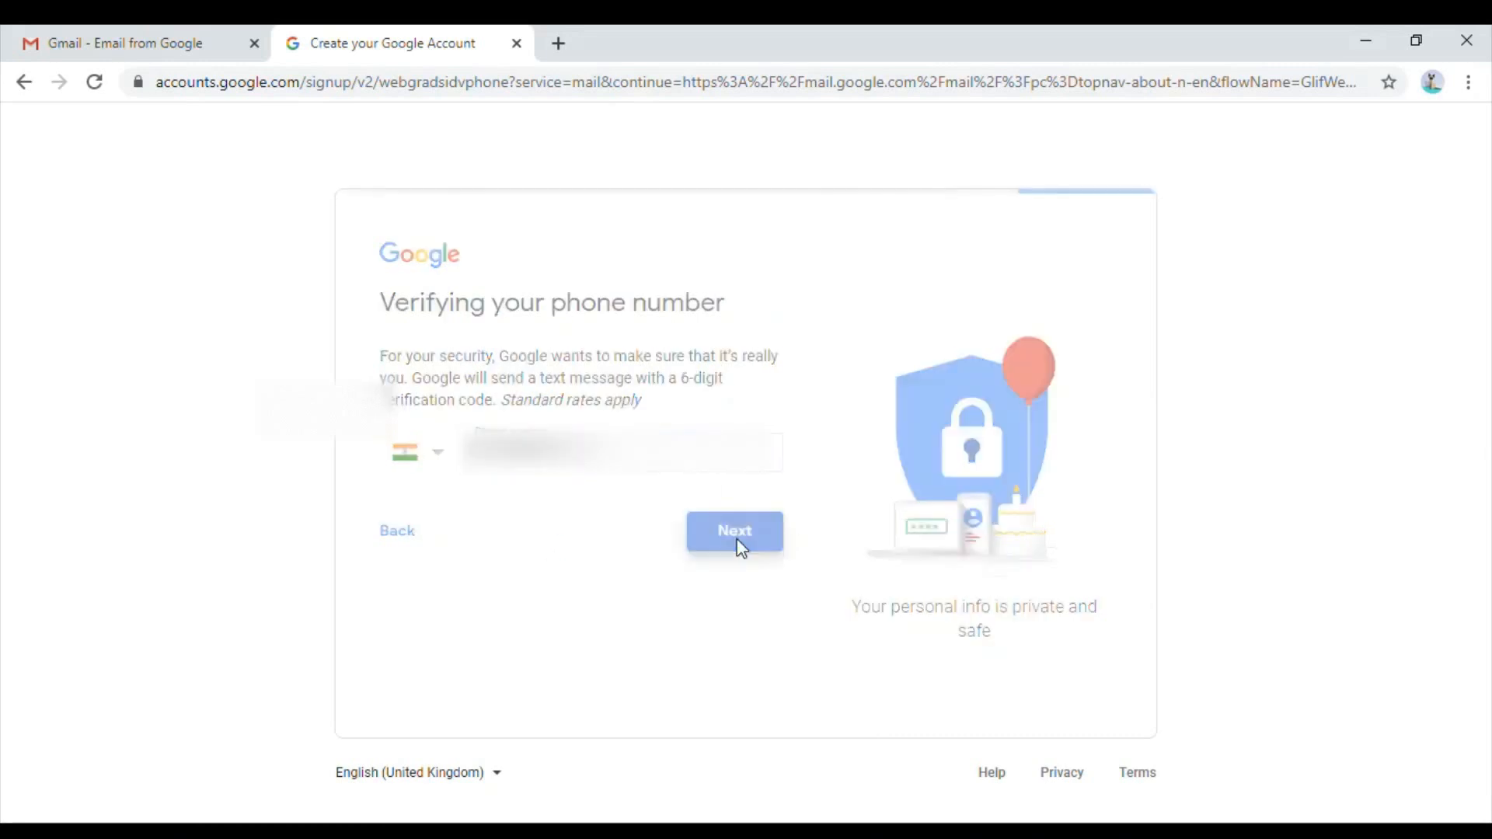
pyautogui.click(734, 531)
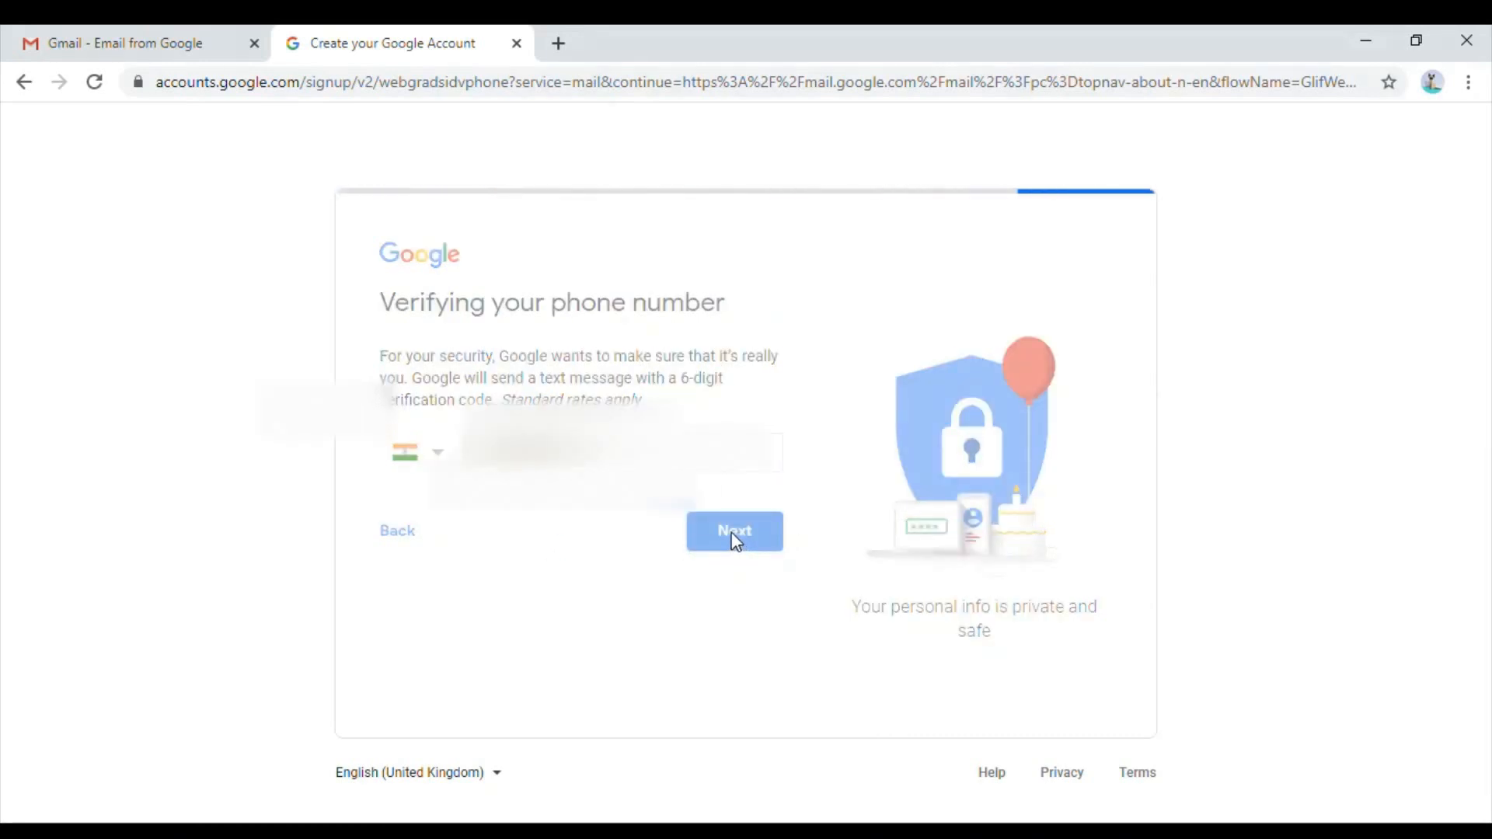
pyautogui.click(734, 531)
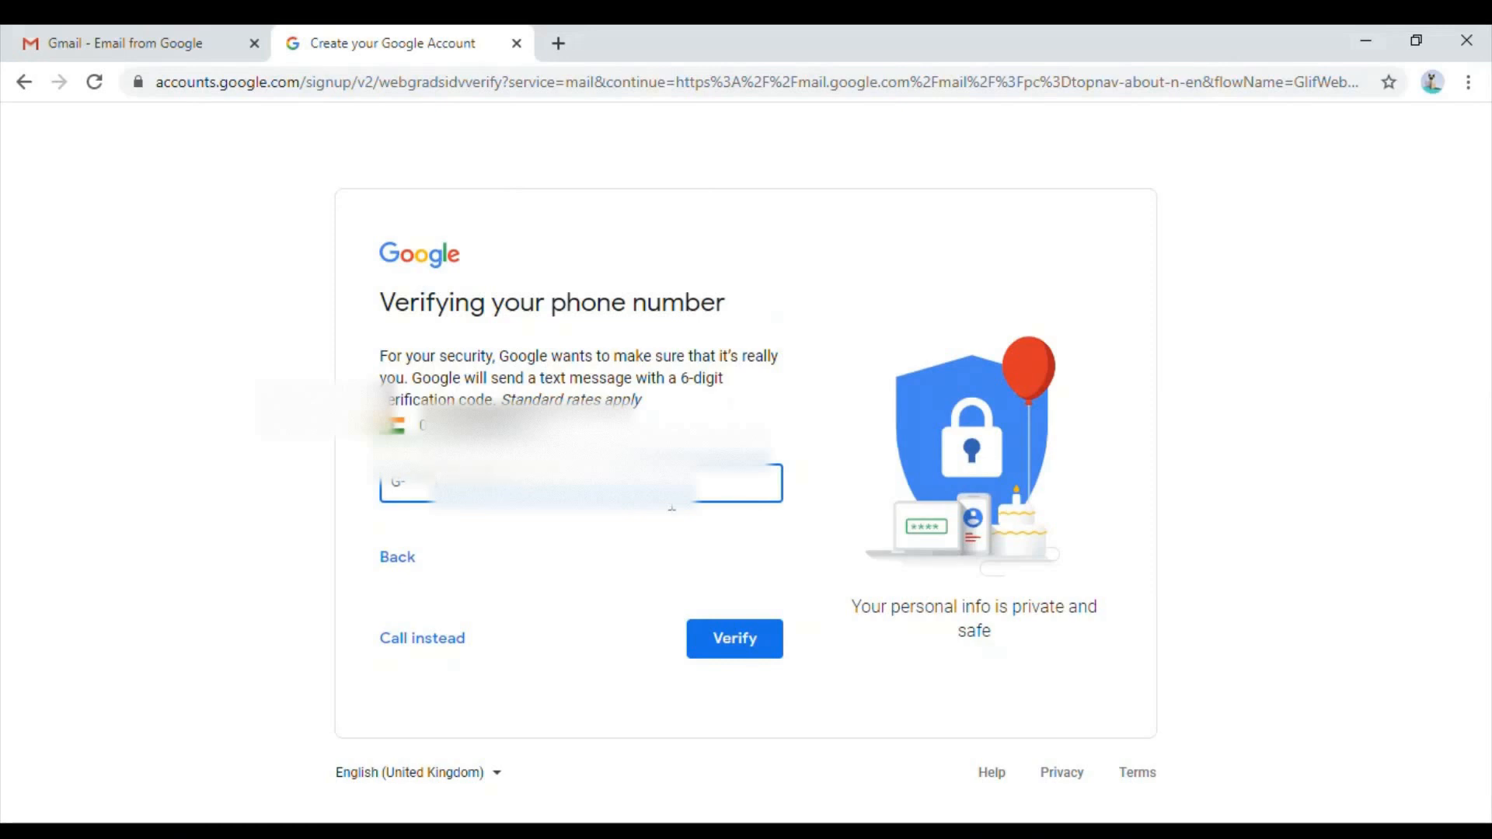
# Step: Verify the phone code and set the birth date to 01 January 1990
pyautogui.click(734, 639)
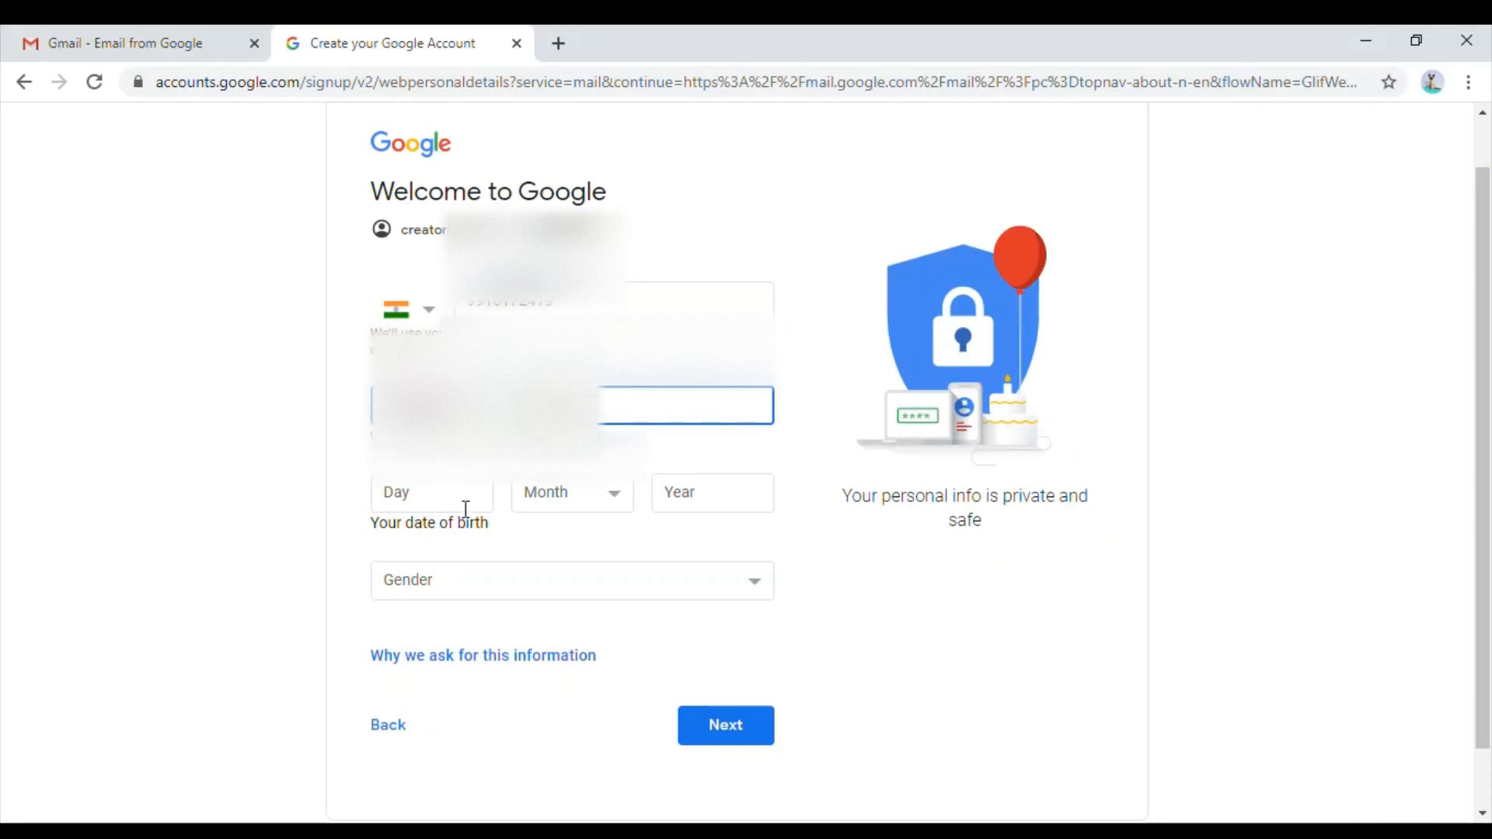
pyautogui.write('01')
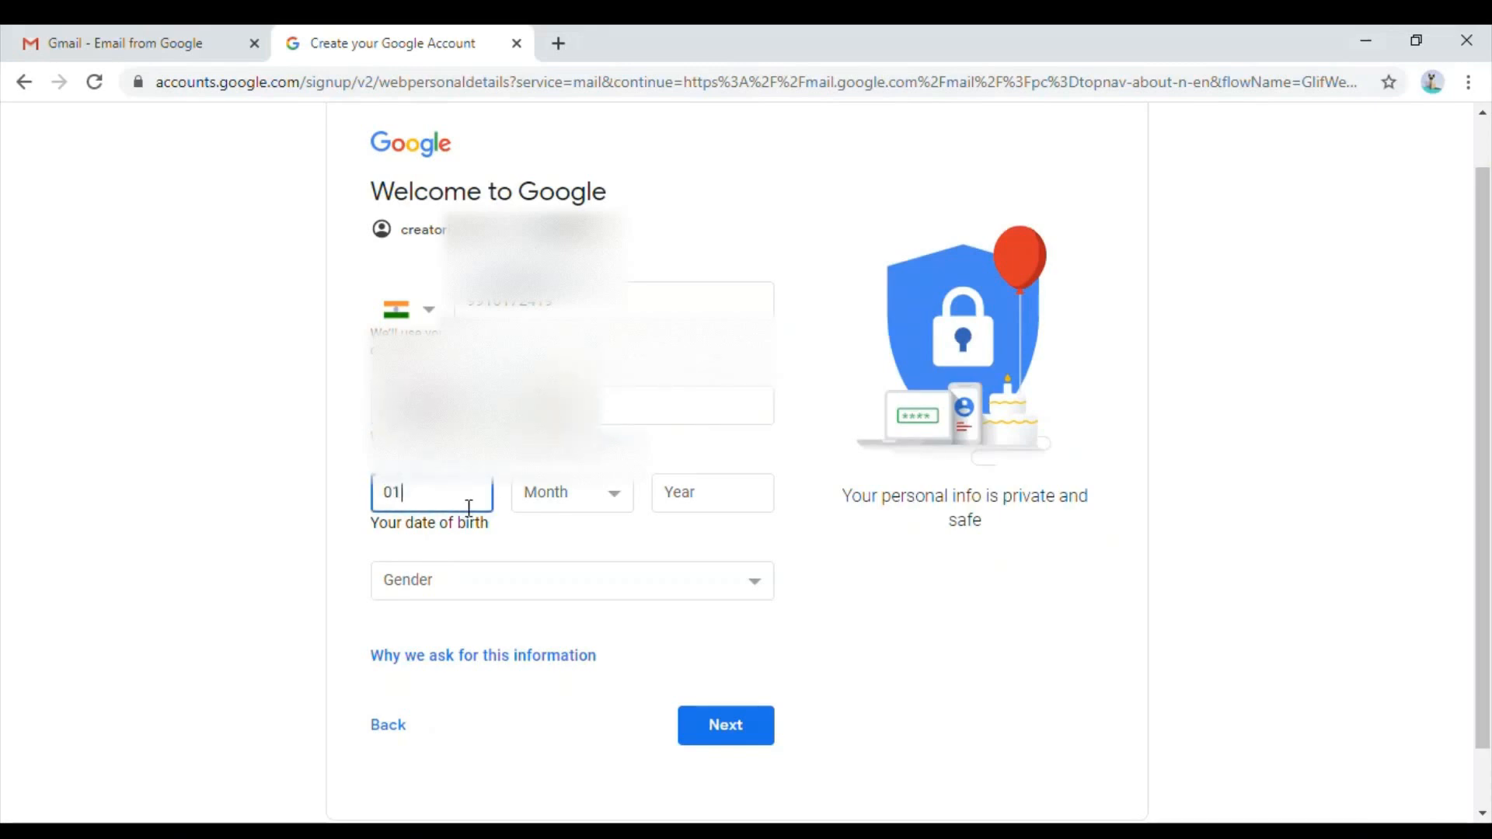
pyautogui.click(712, 493)
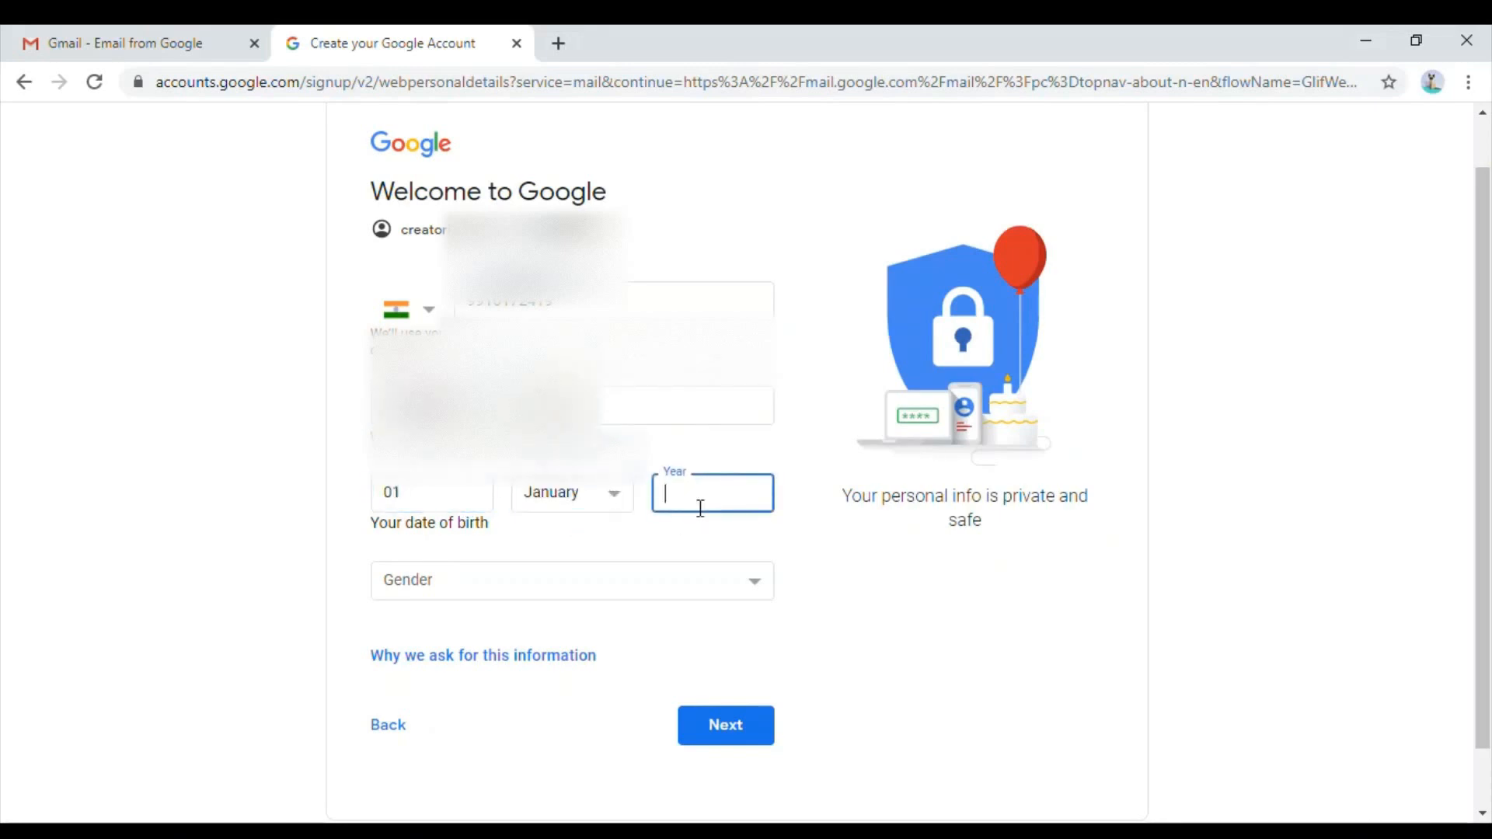
pyautogui.write('1990')
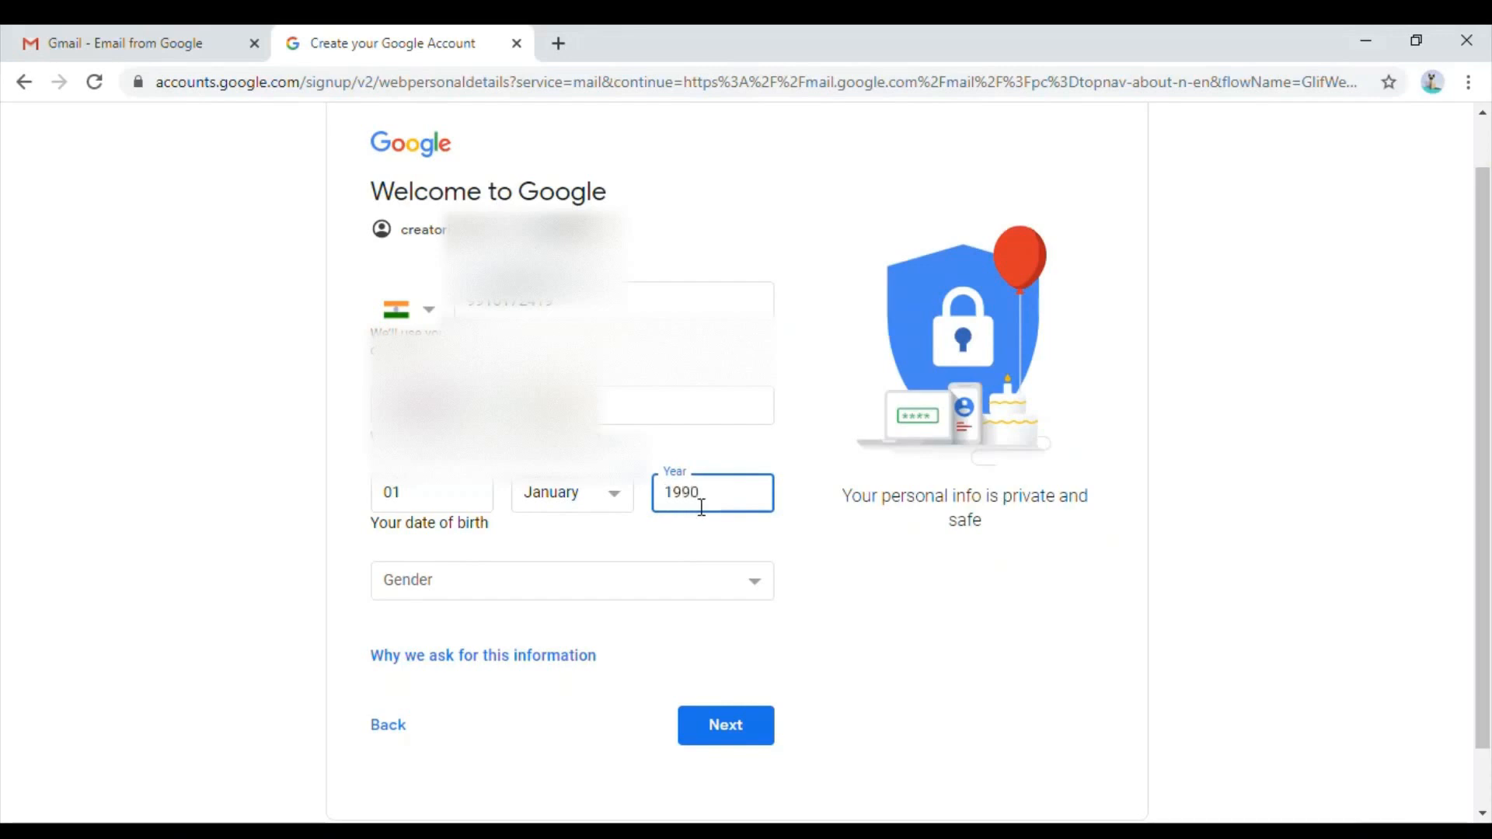
# Step: Choose Male as gender and submit the personal details
pyautogui.click(570, 581)
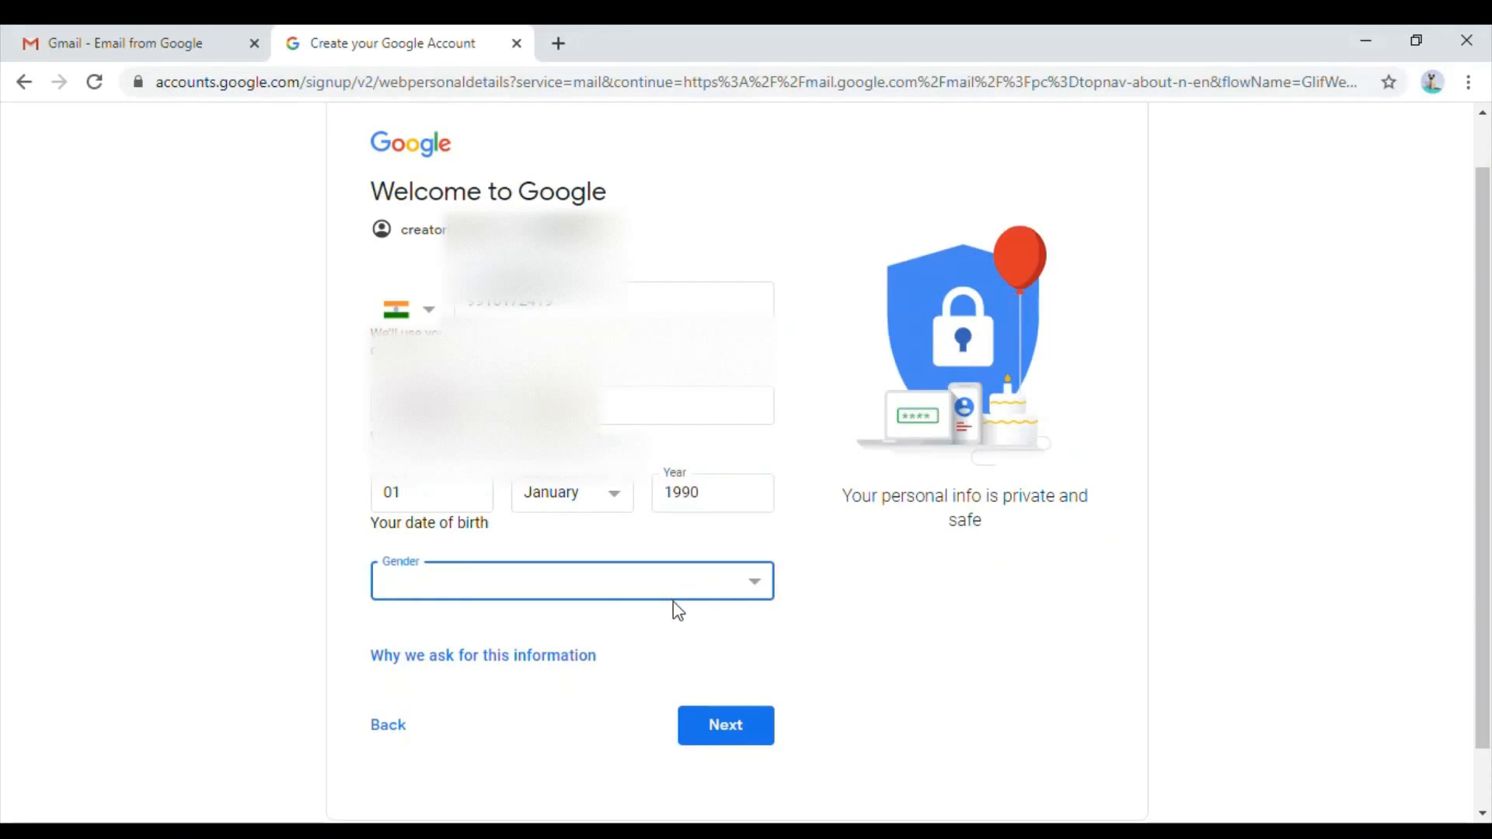
pyautogui.click(571, 581)
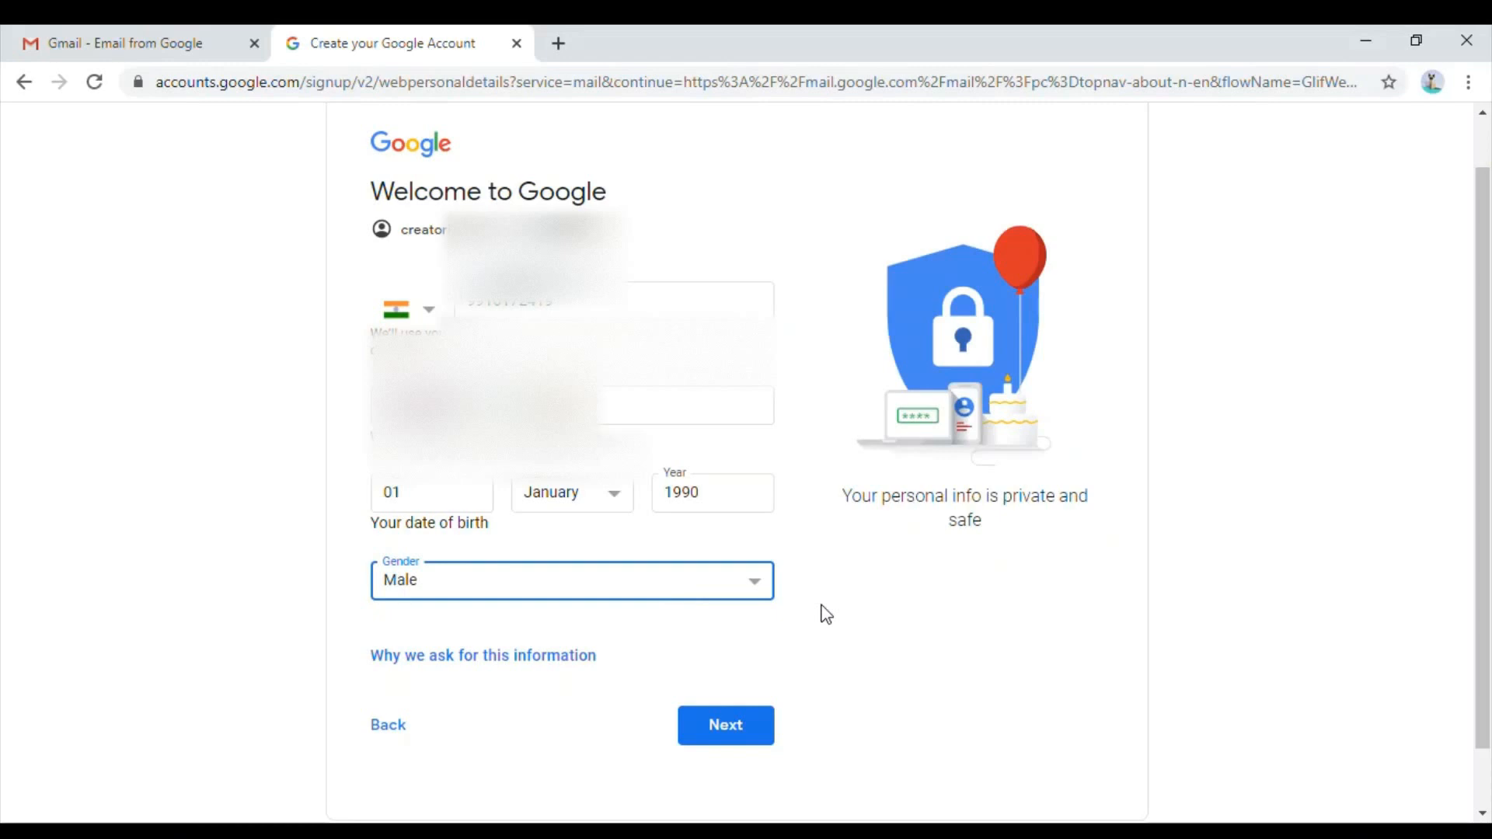
pyautogui.click(726, 724)
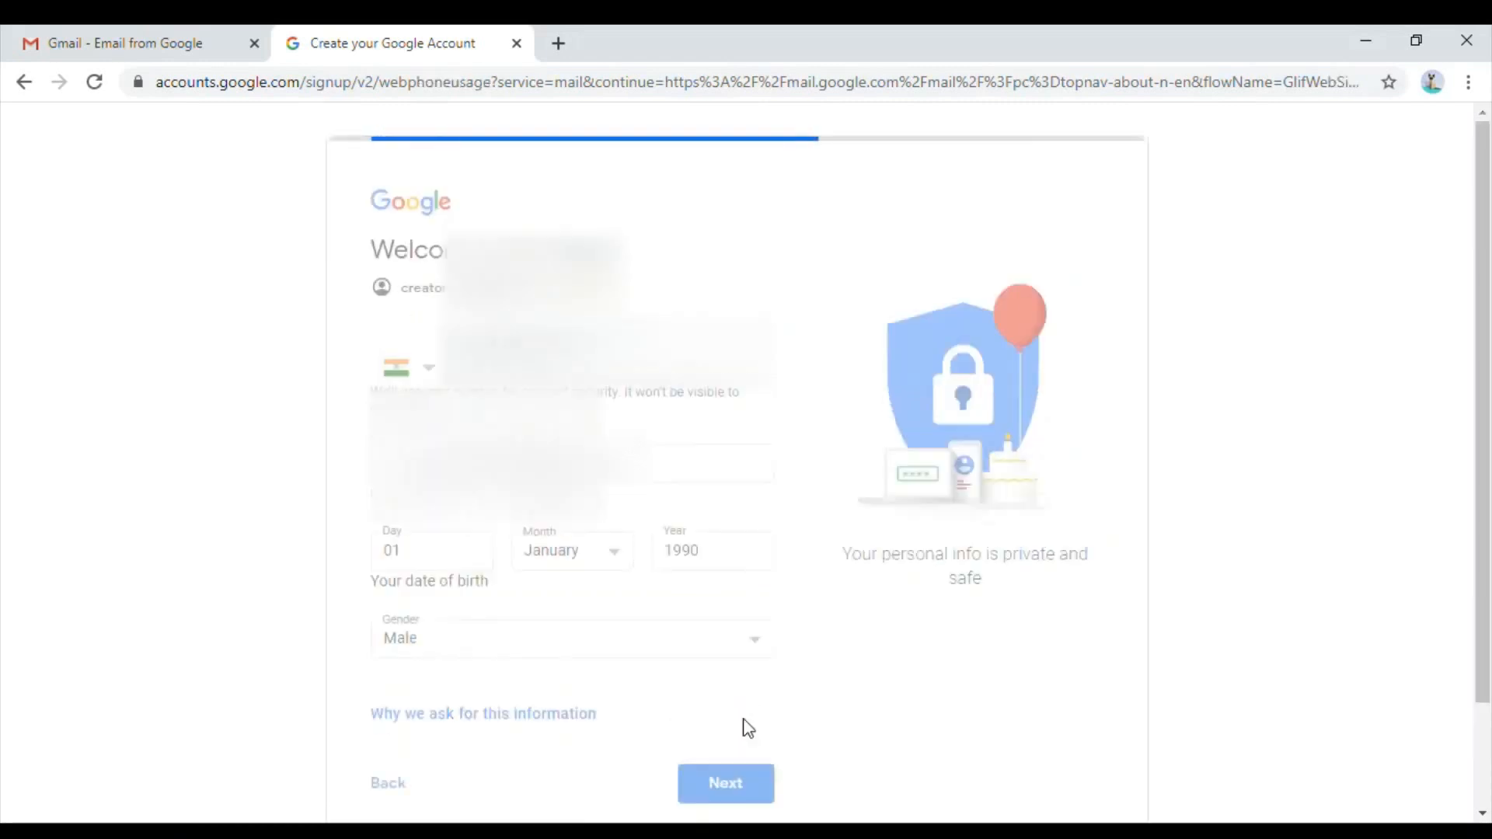
# Step: Skip the offer to use the phone number across Google services
pyautogui.click(726, 783)
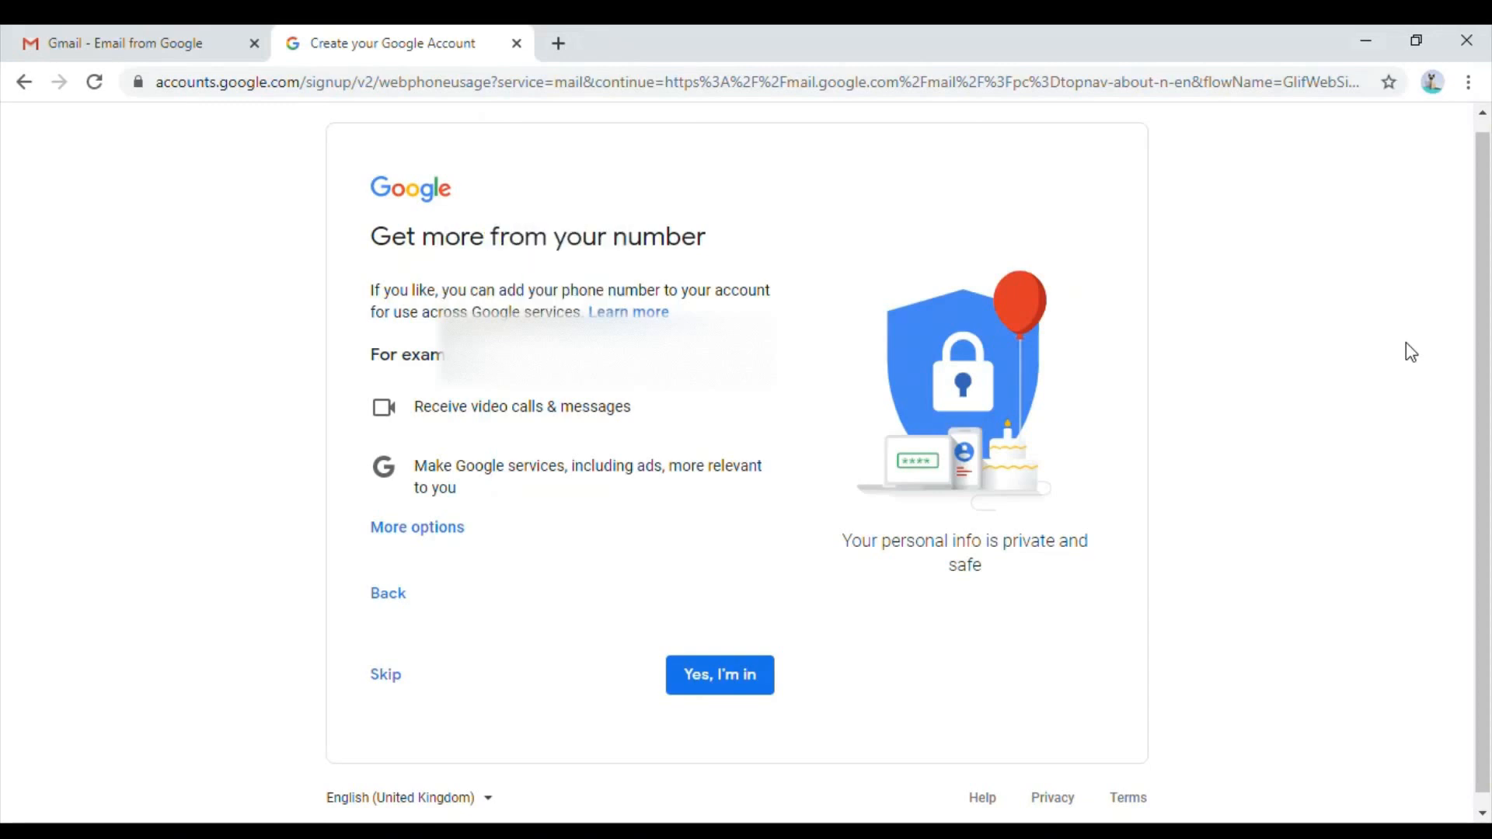
pyautogui.moveTo(1112, 439)
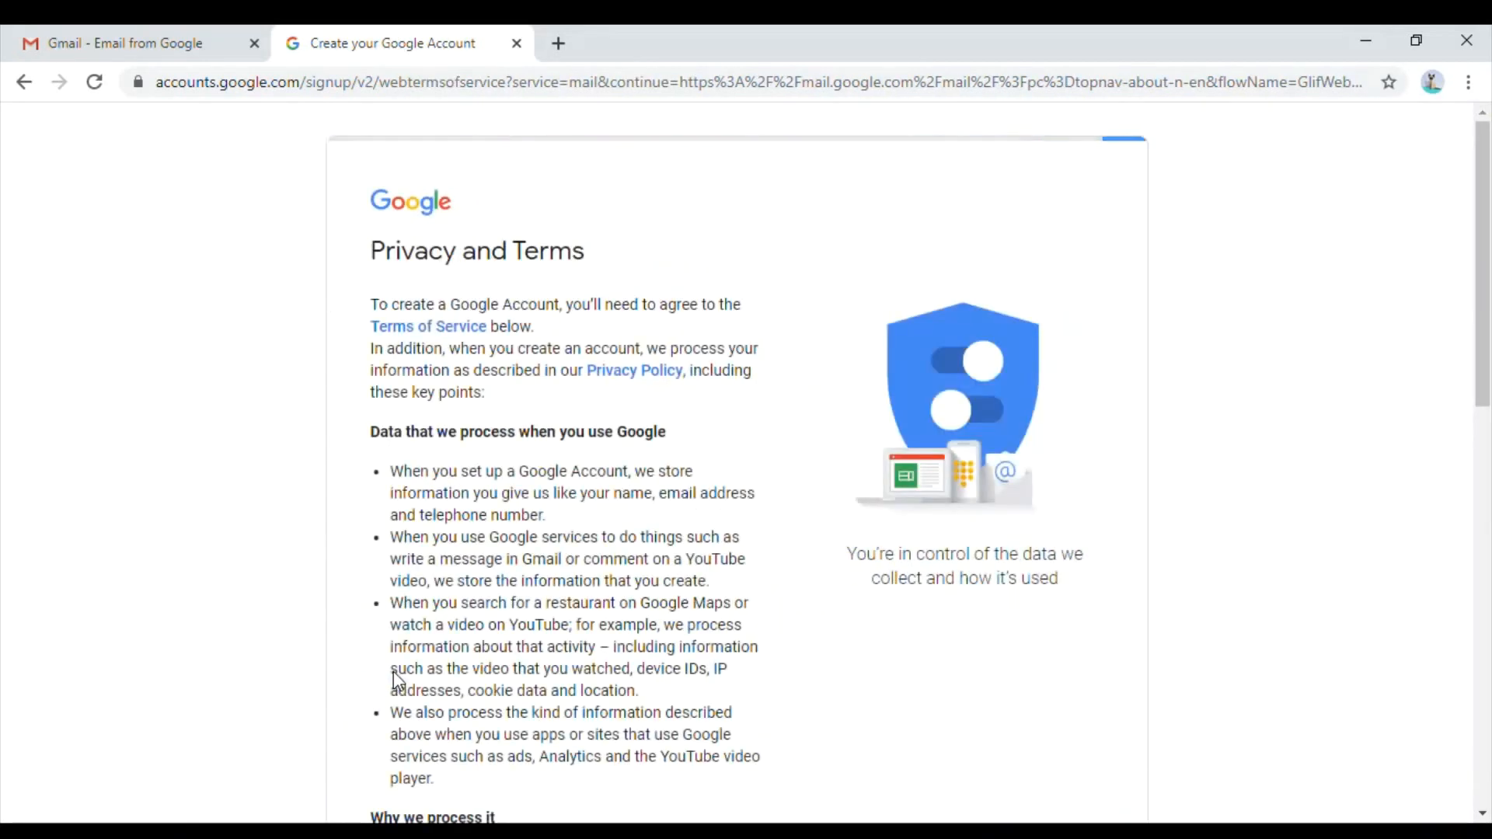
# Step: Agree to the Privacy and Terms so the new account's Gmail inbox opens
pyautogui.scroll(-3)
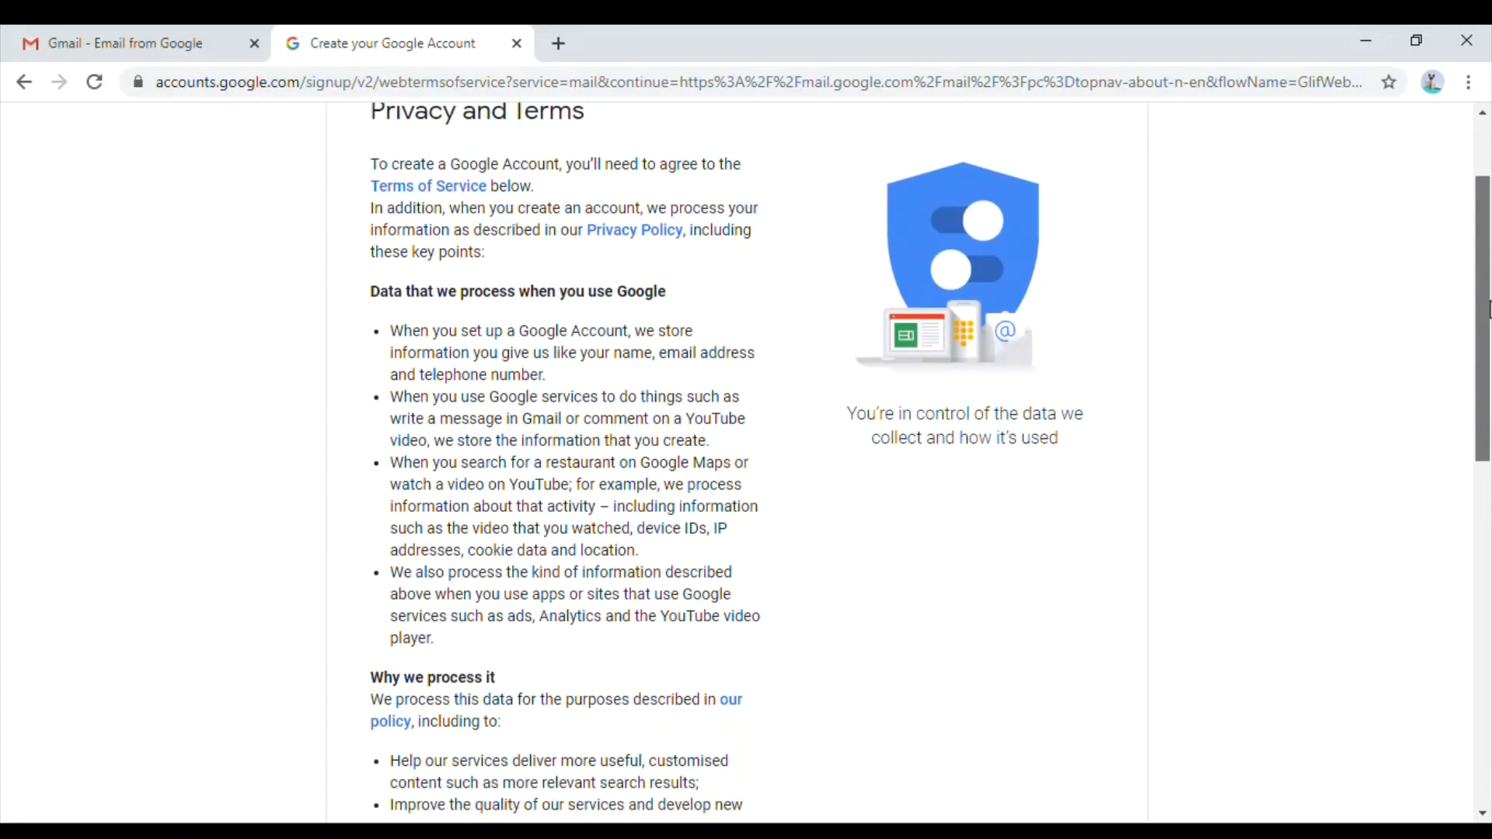
pyautogui.scroll(-3)
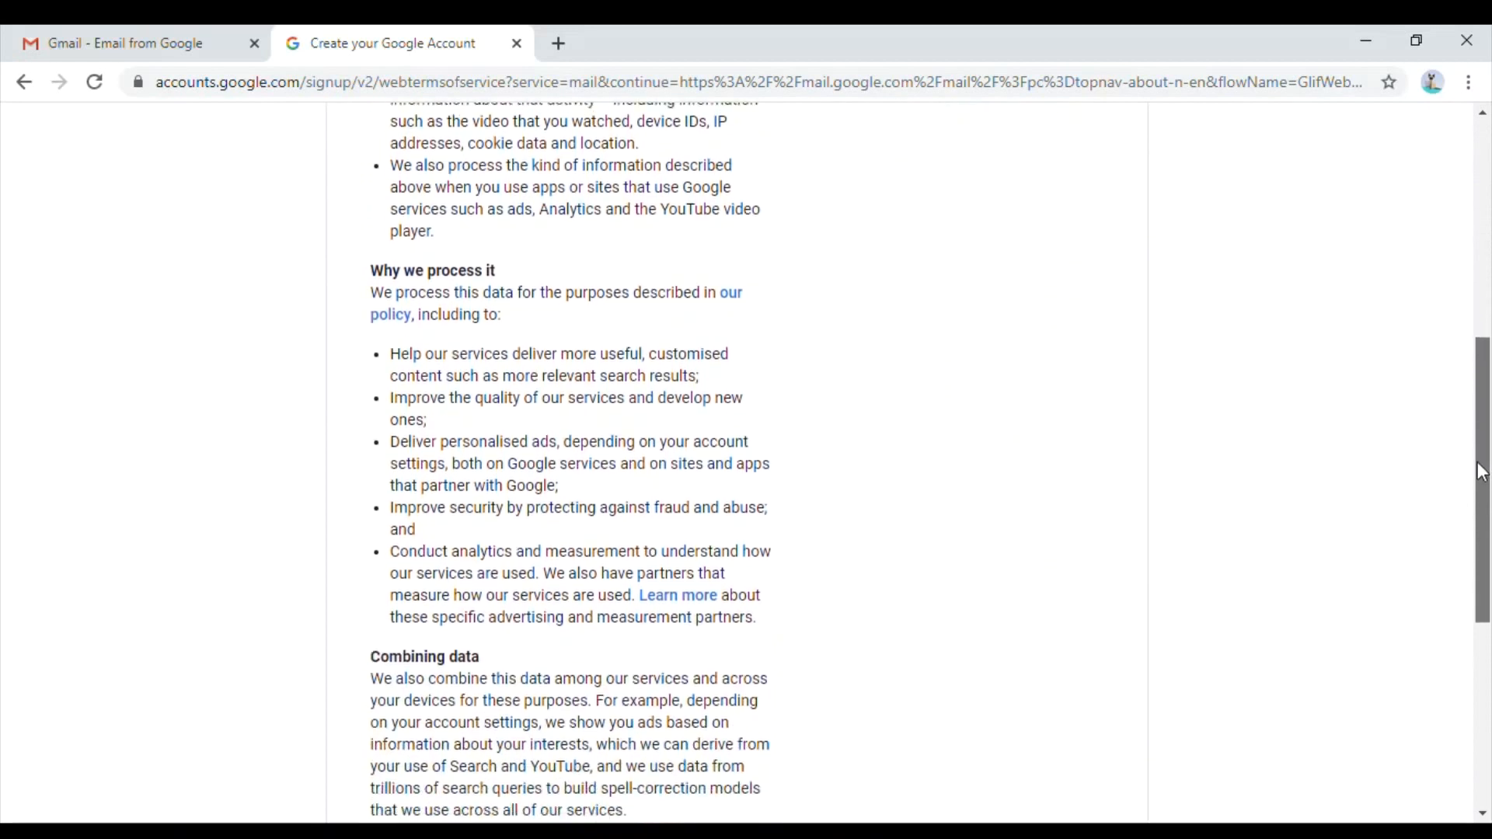
pyautogui.scroll(-3)
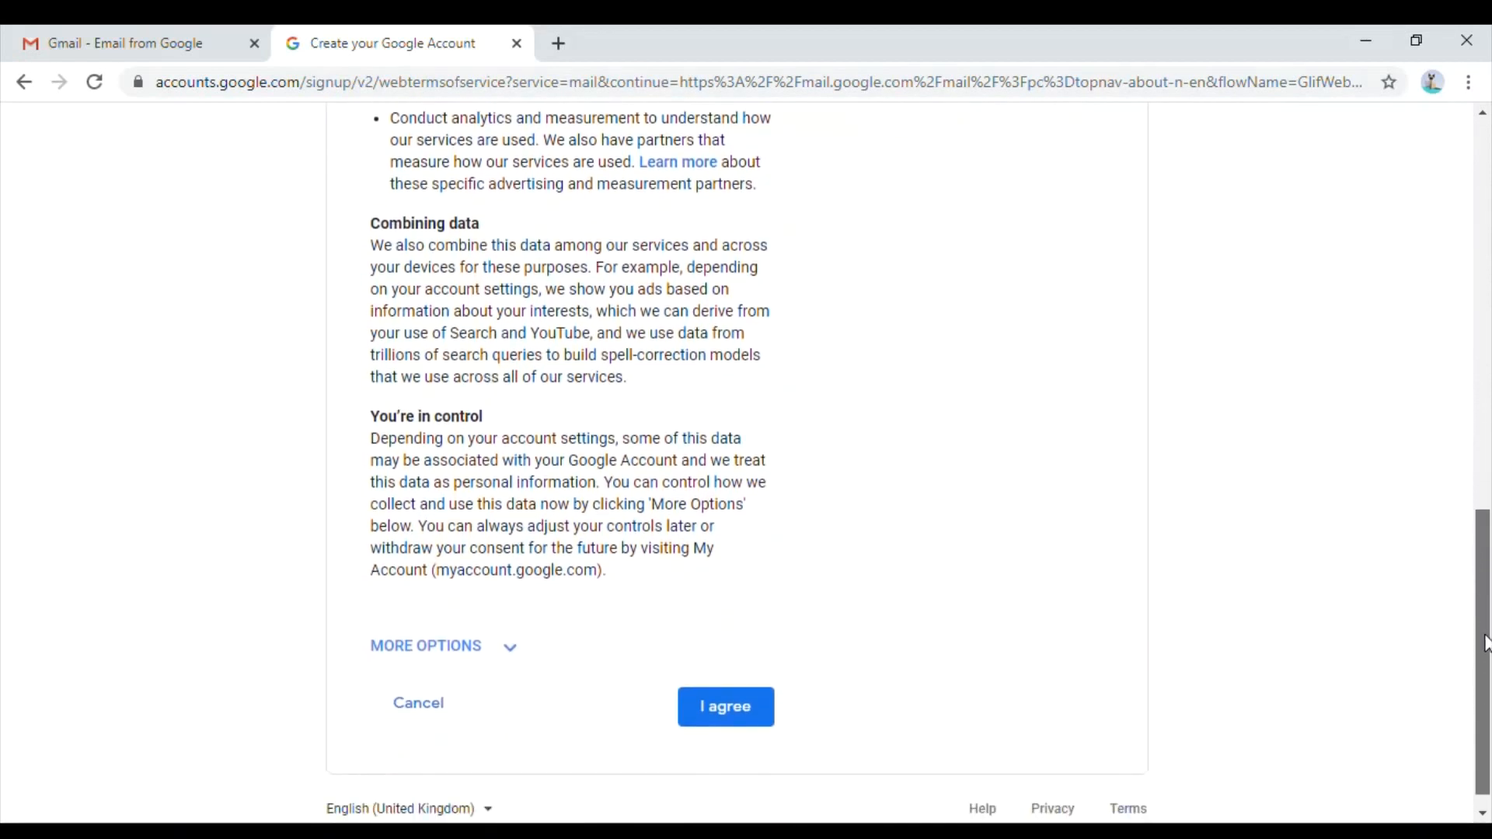
pyautogui.scroll(-3)
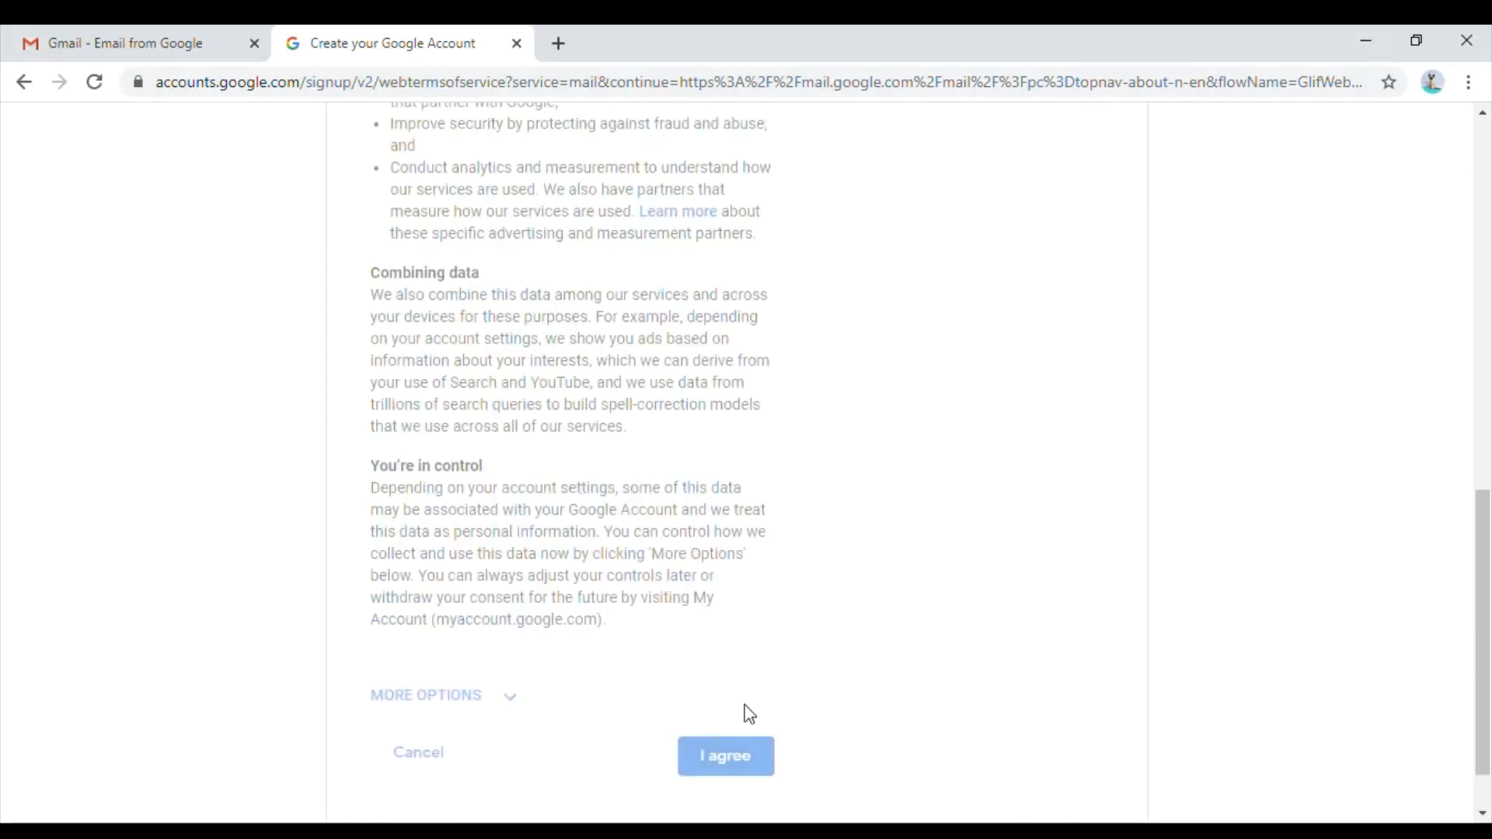
pyautogui.click(726, 756)
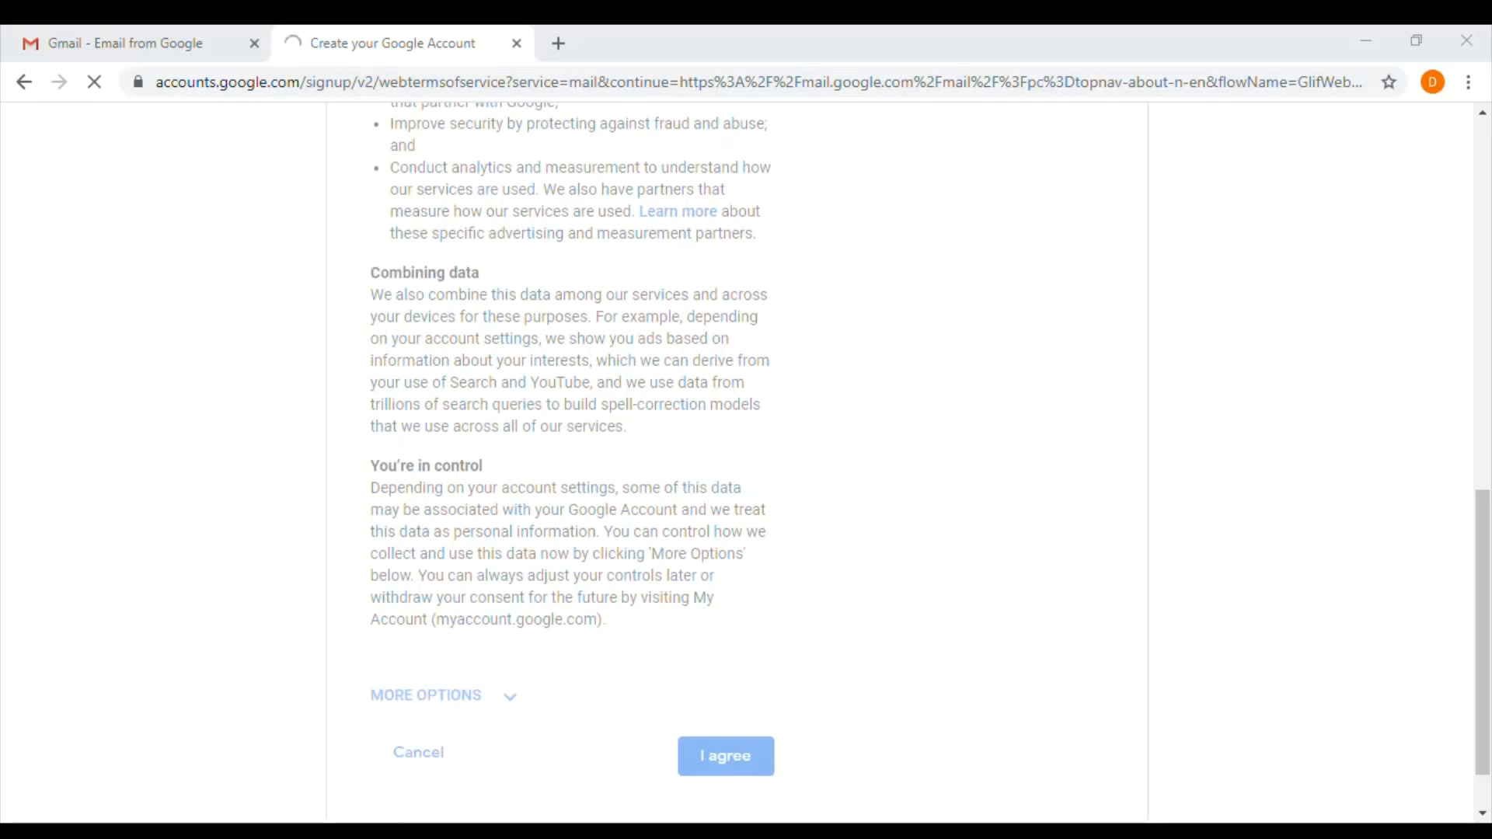
pyautogui.click(726, 755)
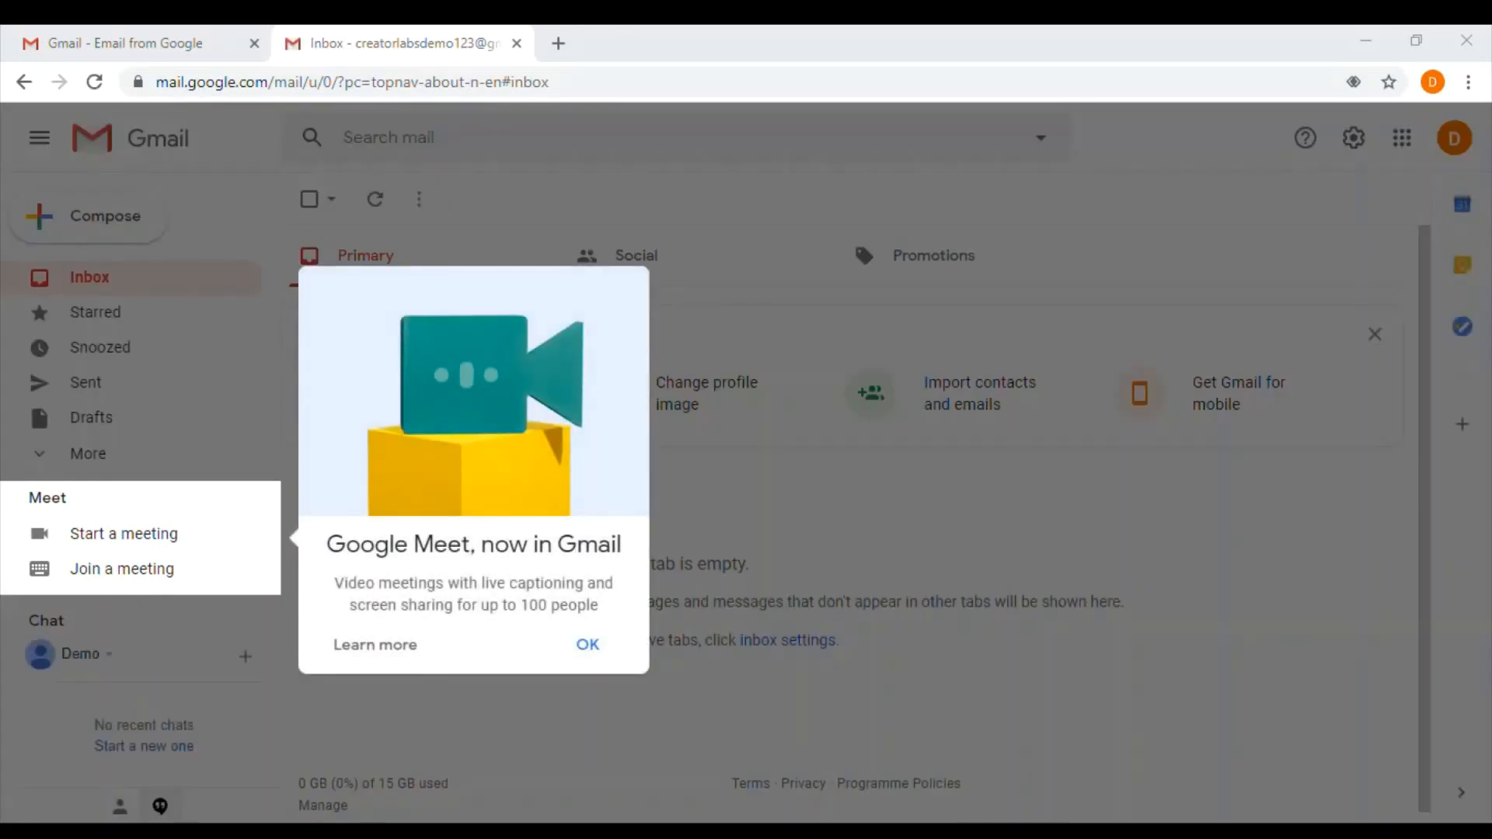
# Step: Dismiss the Meet announcement and compose a new message with the recipient filled in
pyautogui.click(588, 643)
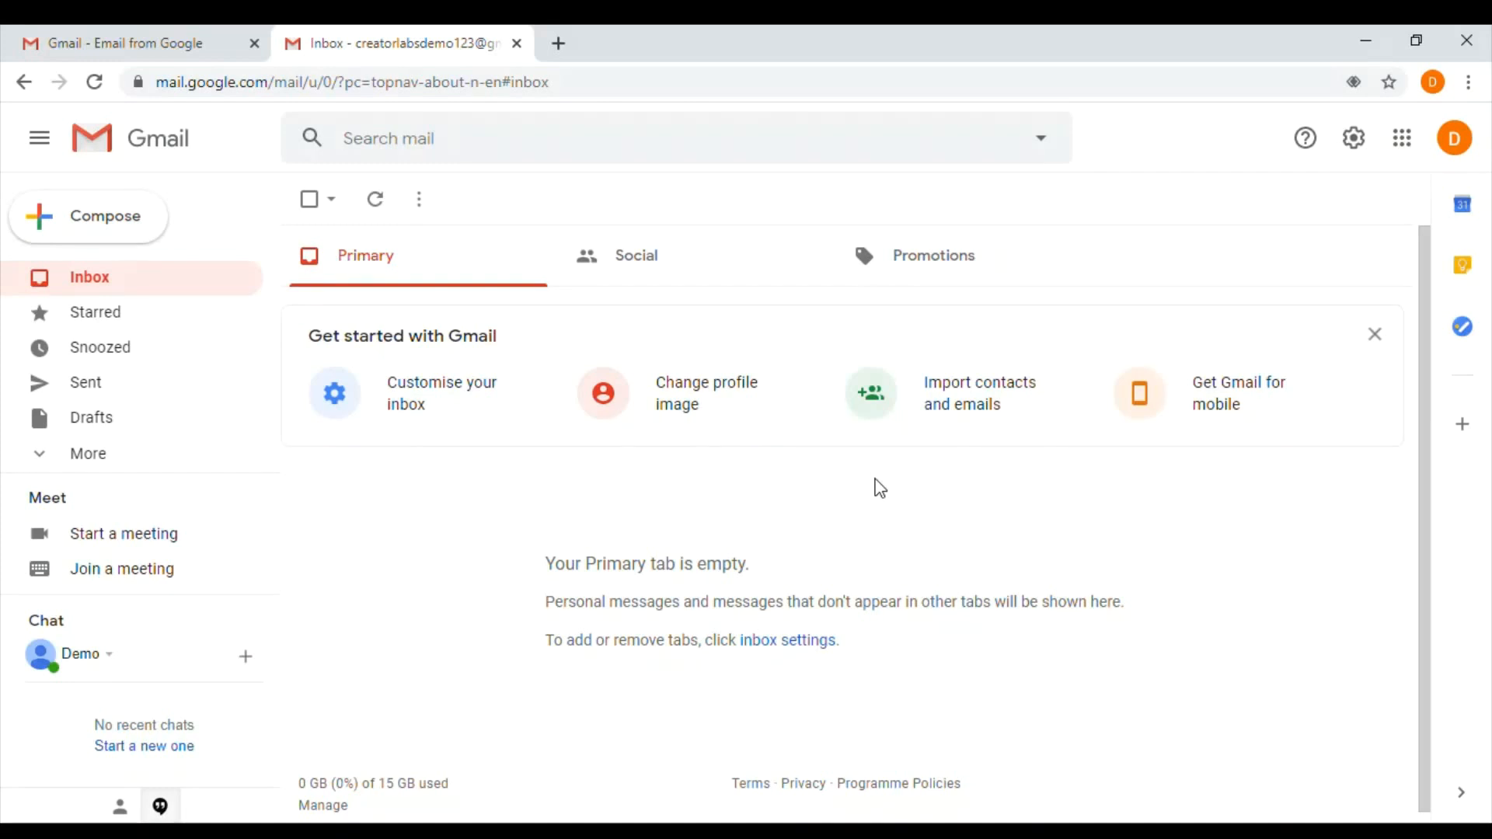
pyautogui.moveTo(607, 520)
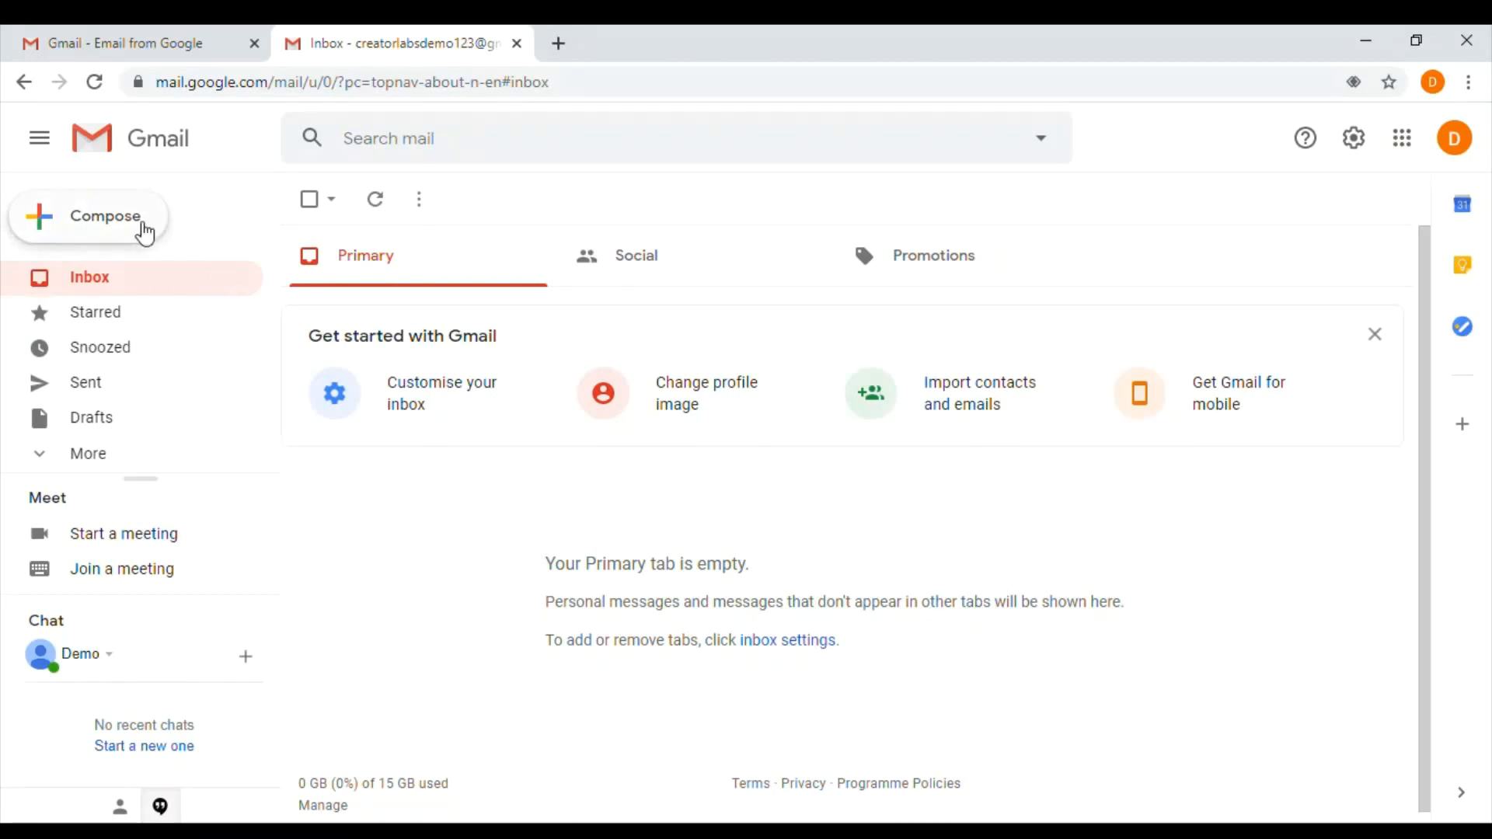
pyautogui.click(106, 216)
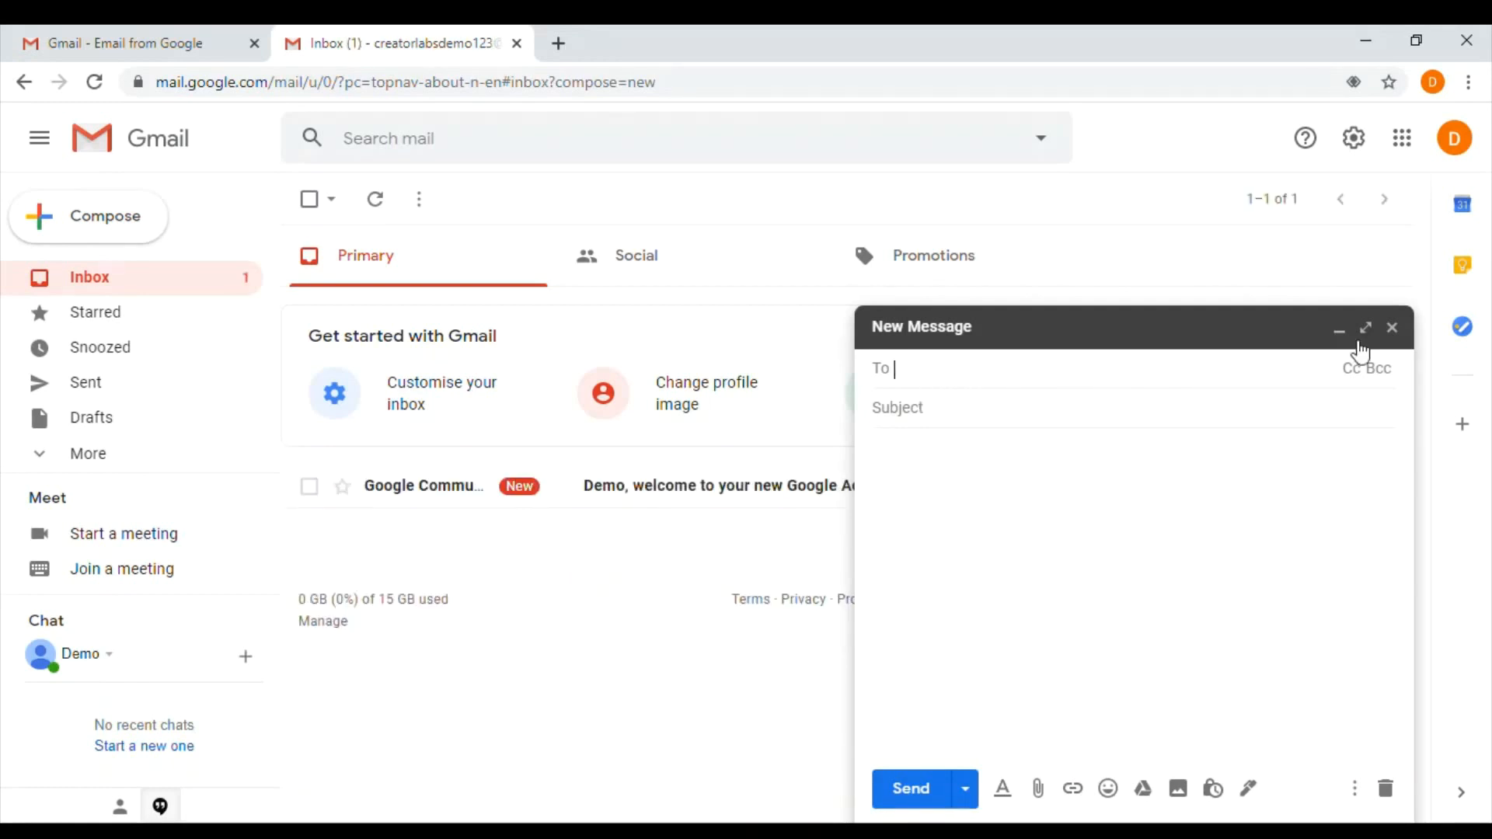
pyautogui.click(1384, 370)
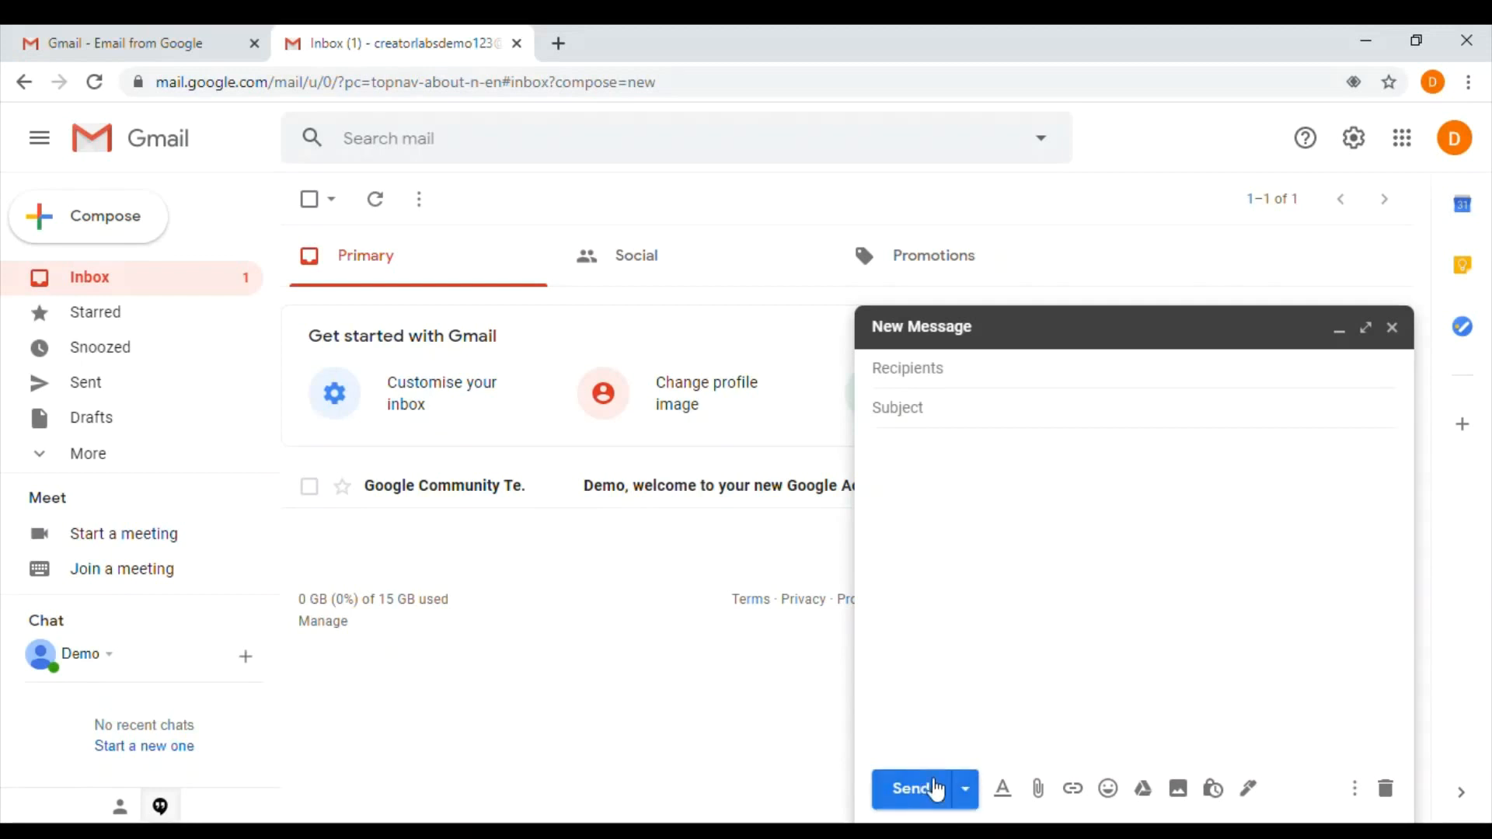
pyautogui.moveTo(931, 795)
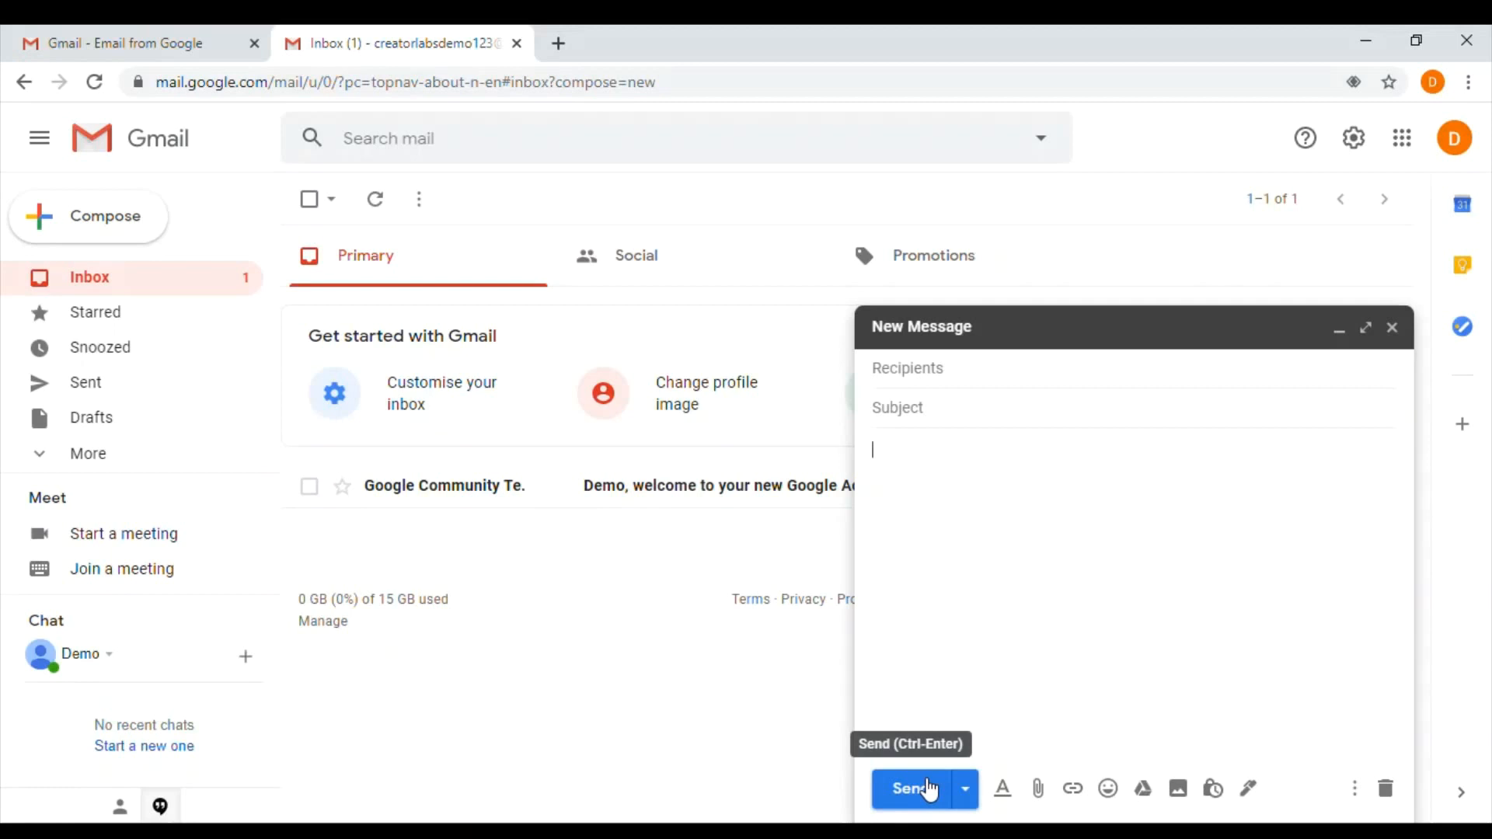
pyautogui.moveTo(1212, 429)
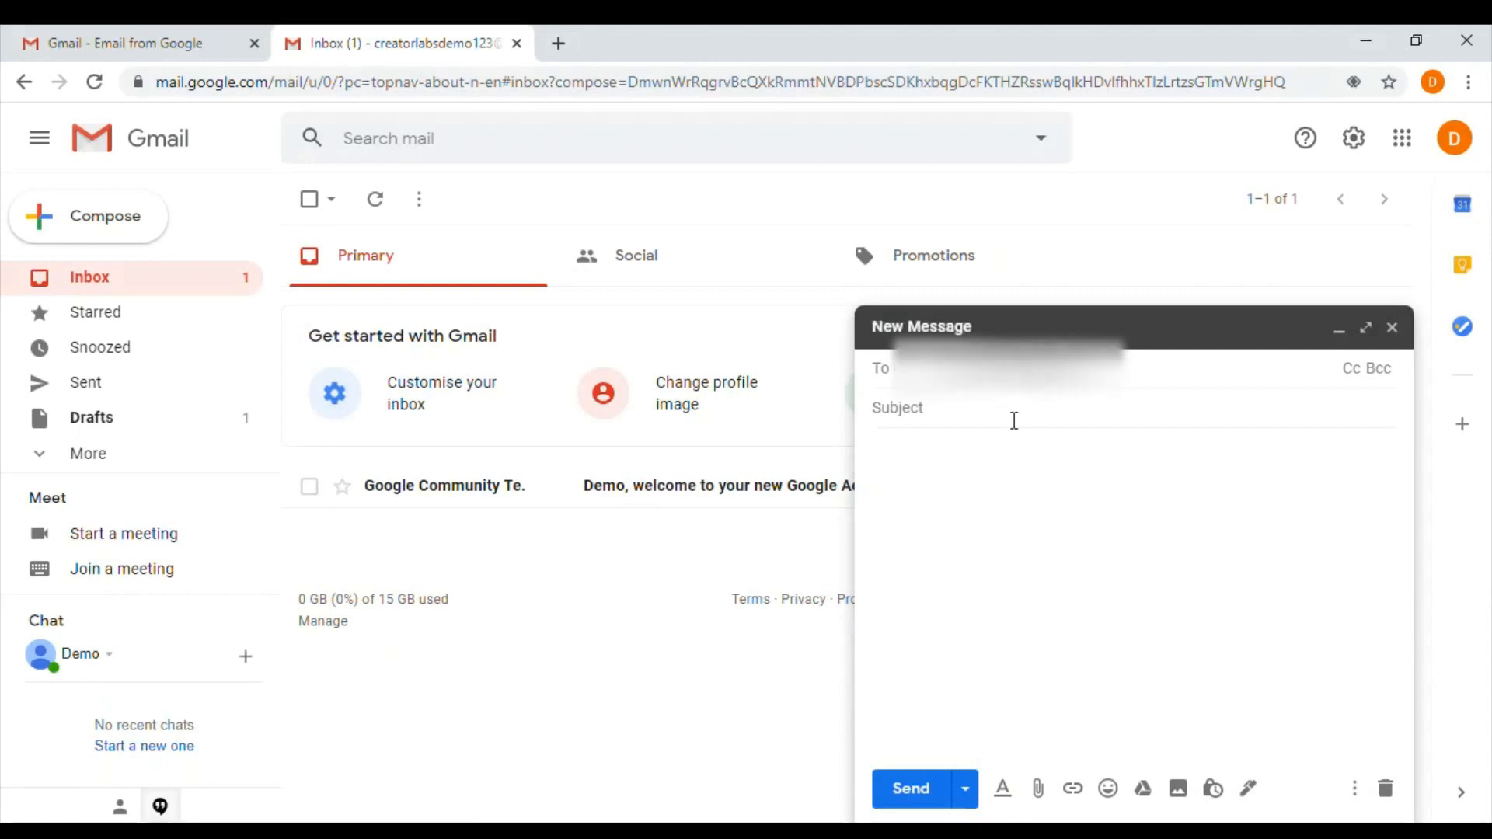
# Step: Send the test message with subject 'Demo' and body 'Hi There'
pyautogui.write('Demo')
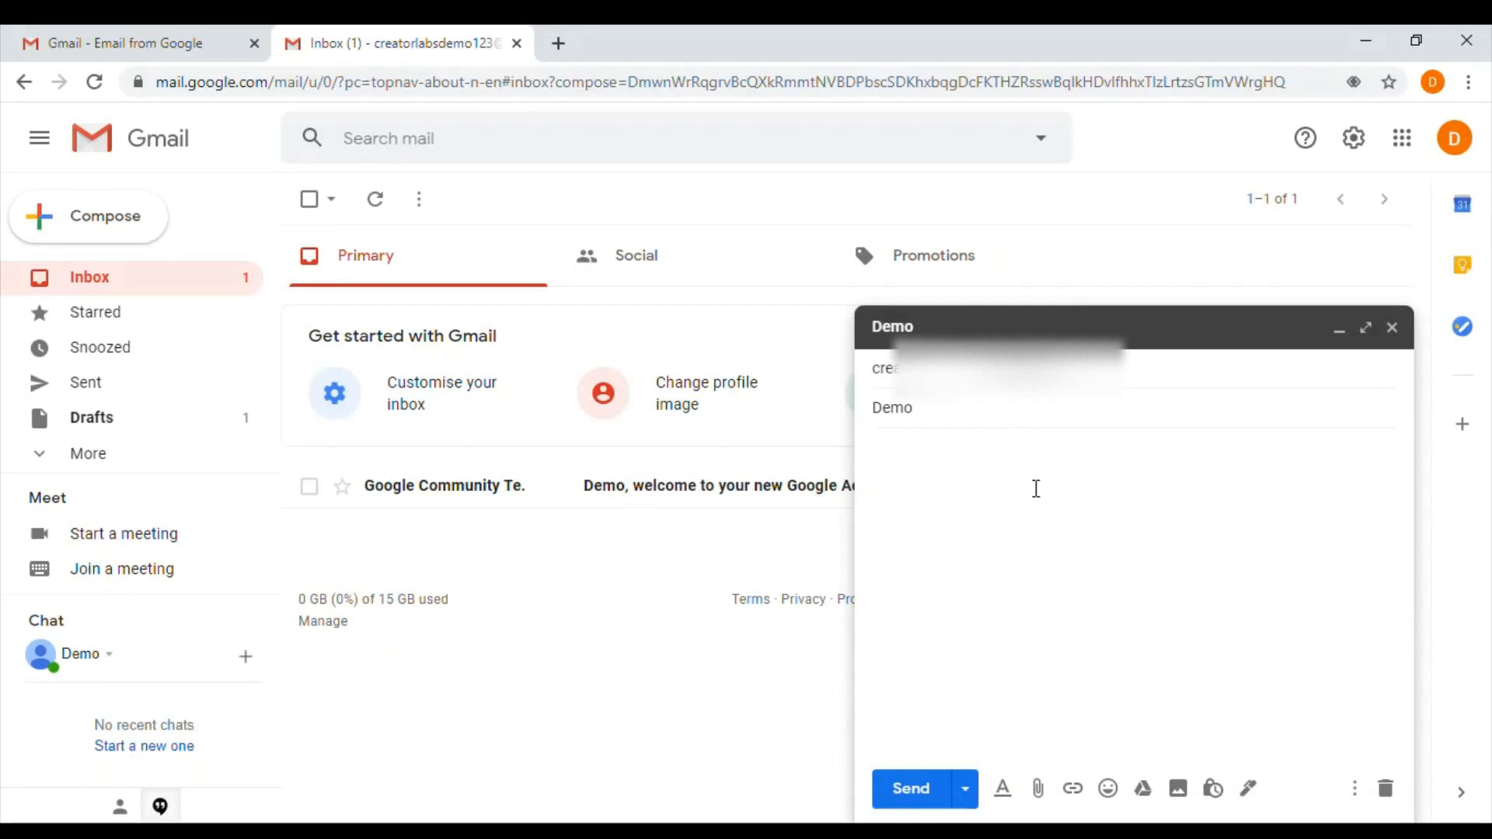
pyautogui.write('Hi There')
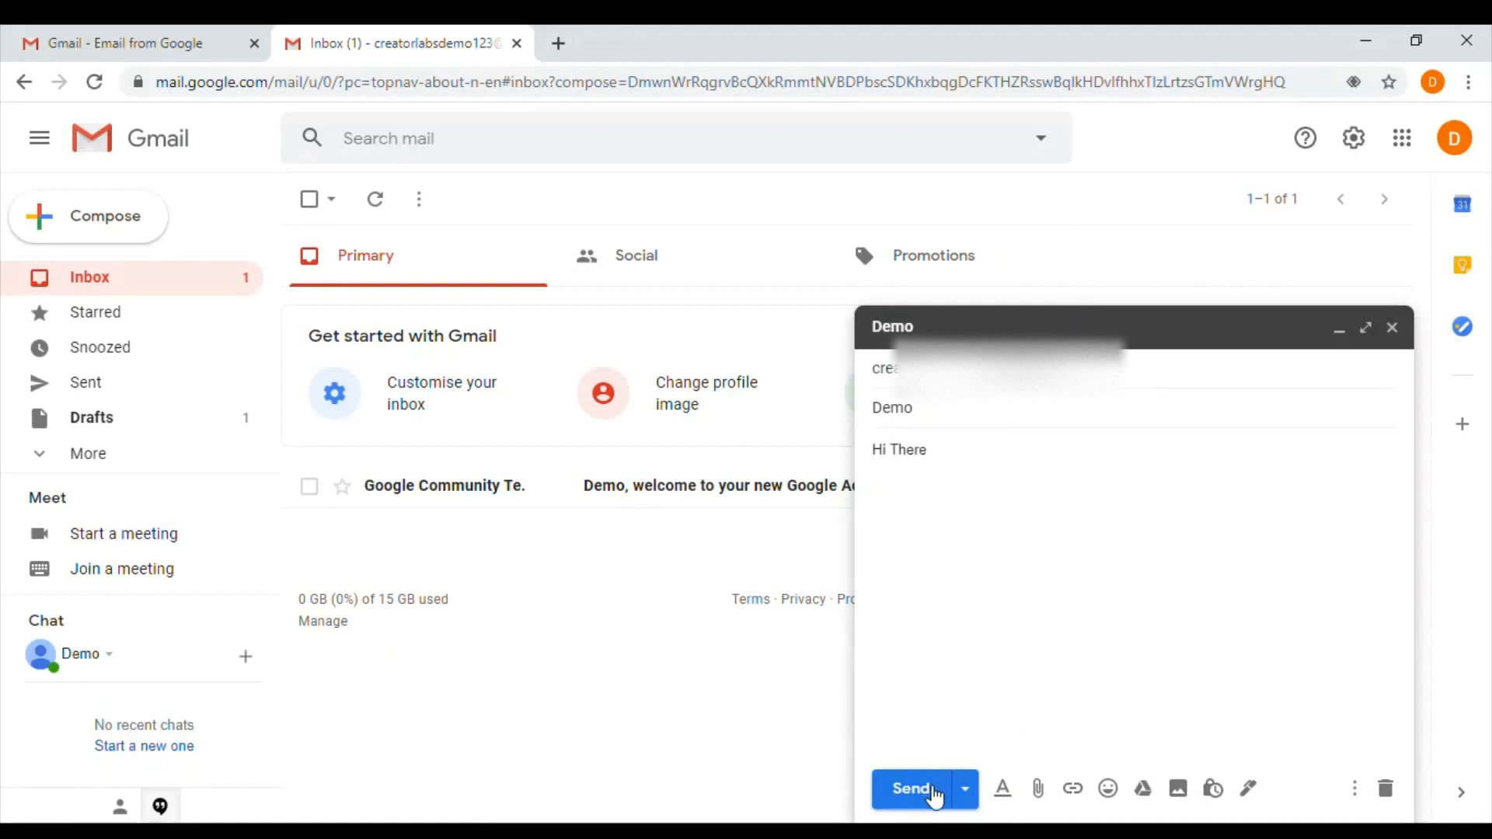
pyautogui.click(916, 789)
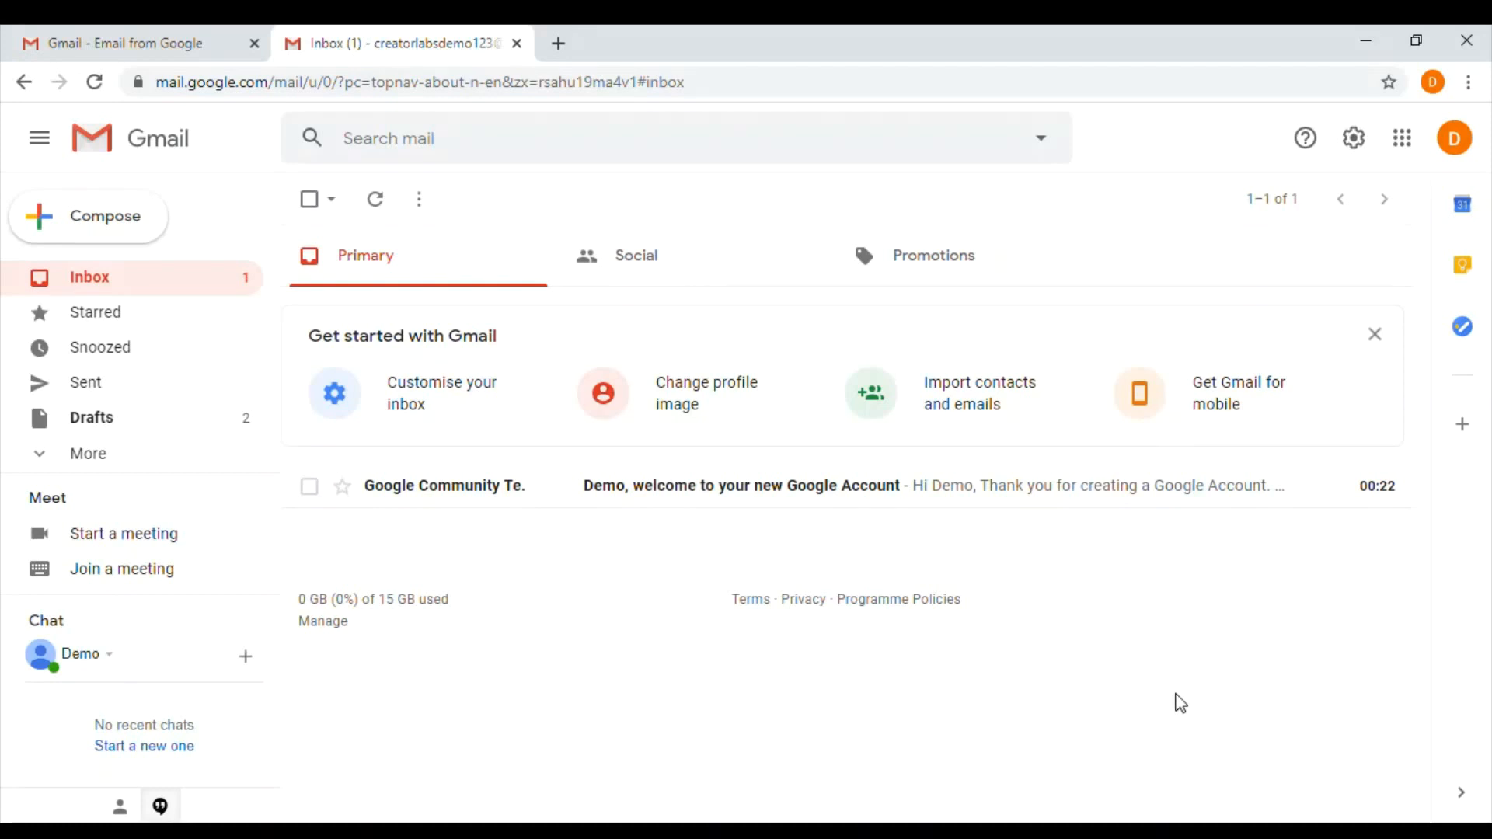
pyautogui.moveTo(1352, 137)
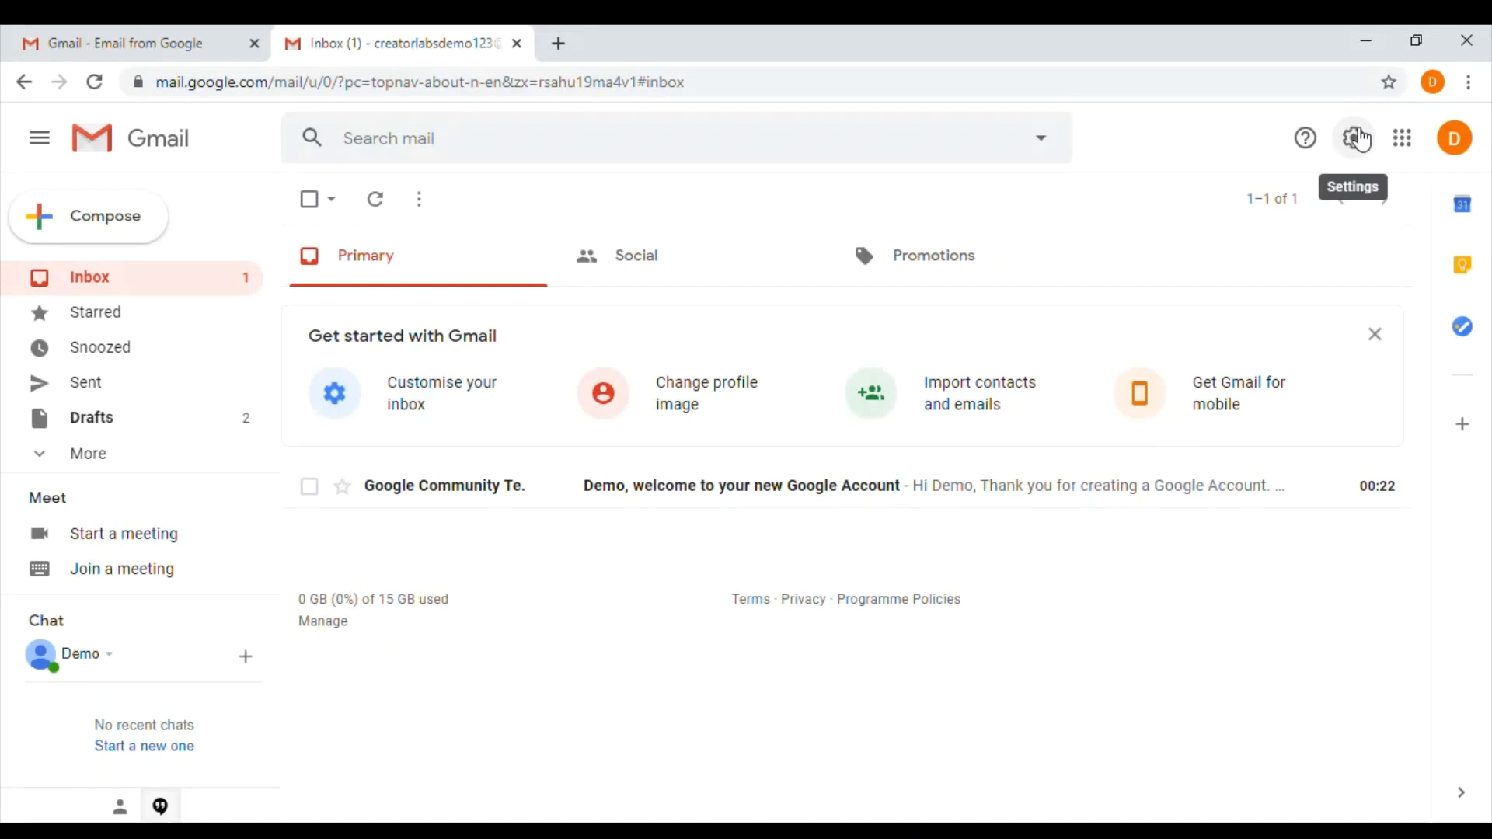
# Step: Go from the inbox to Gmail's full settings page
pyautogui.click(1352, 137)
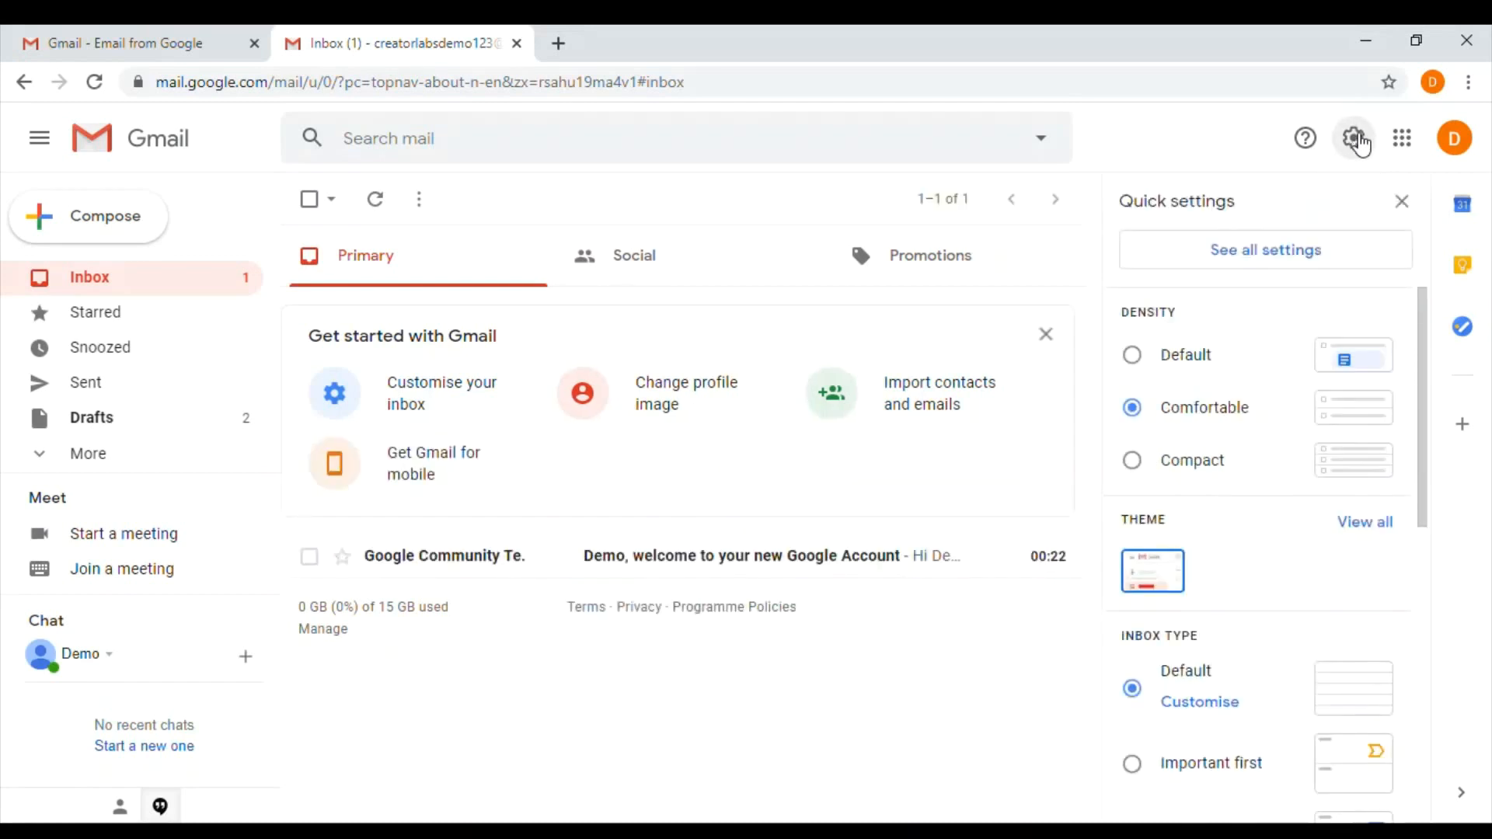
pyautogui.click(1266, 249)
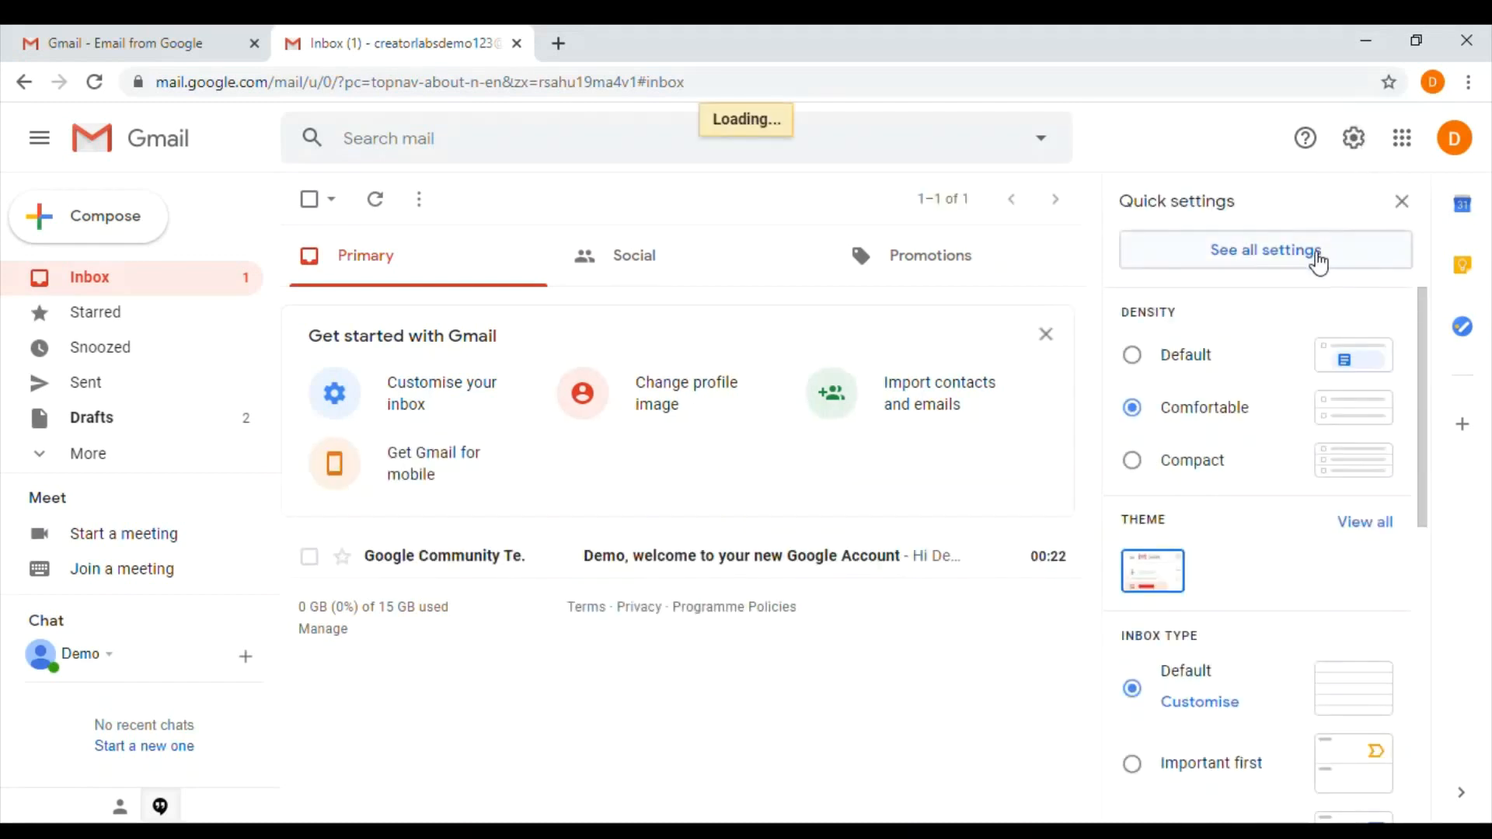
pyautogui.click(1262, 250)
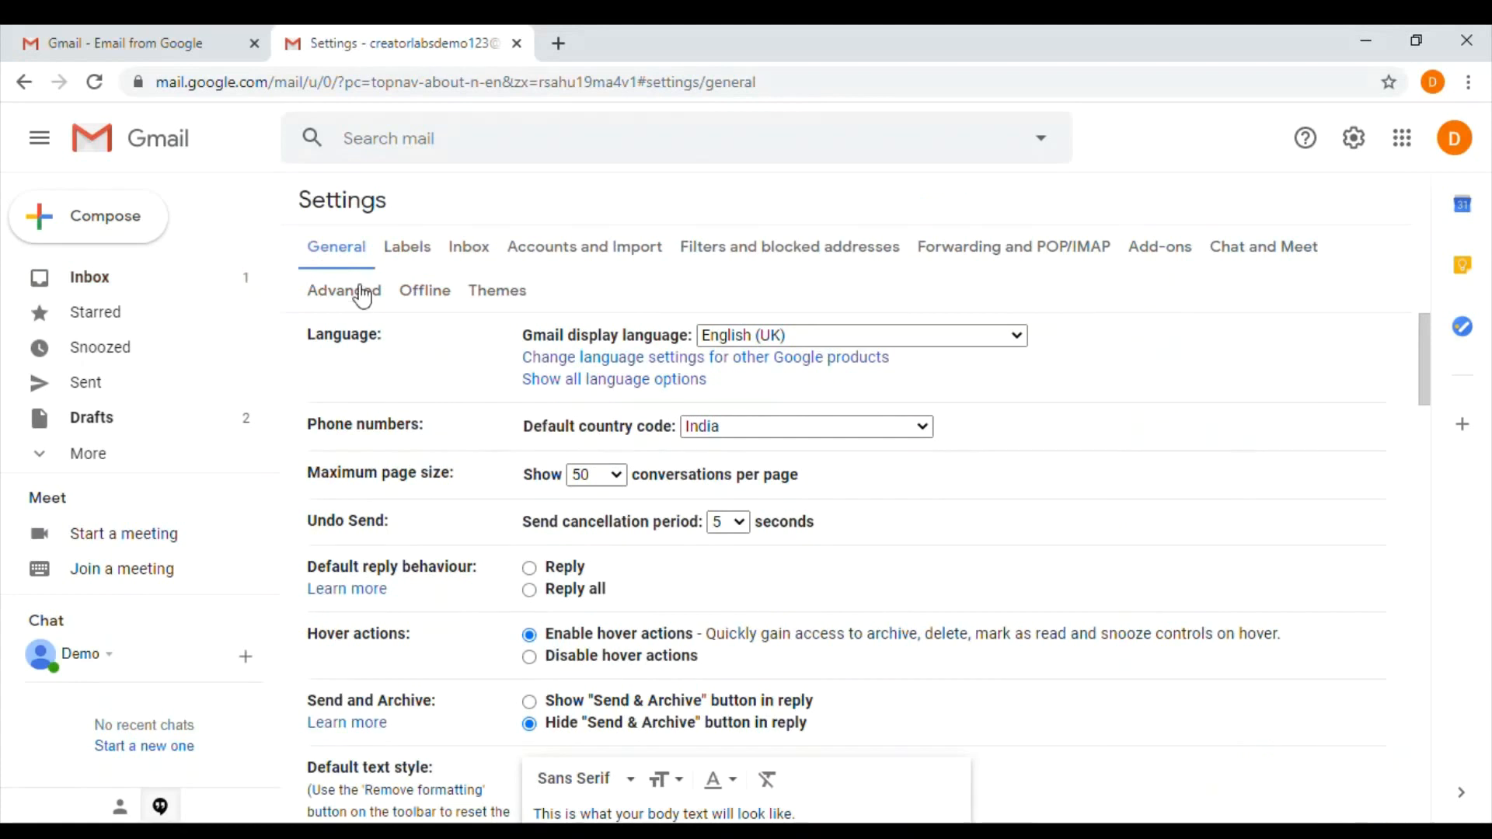
pyautogui.moveTo(307, 532)
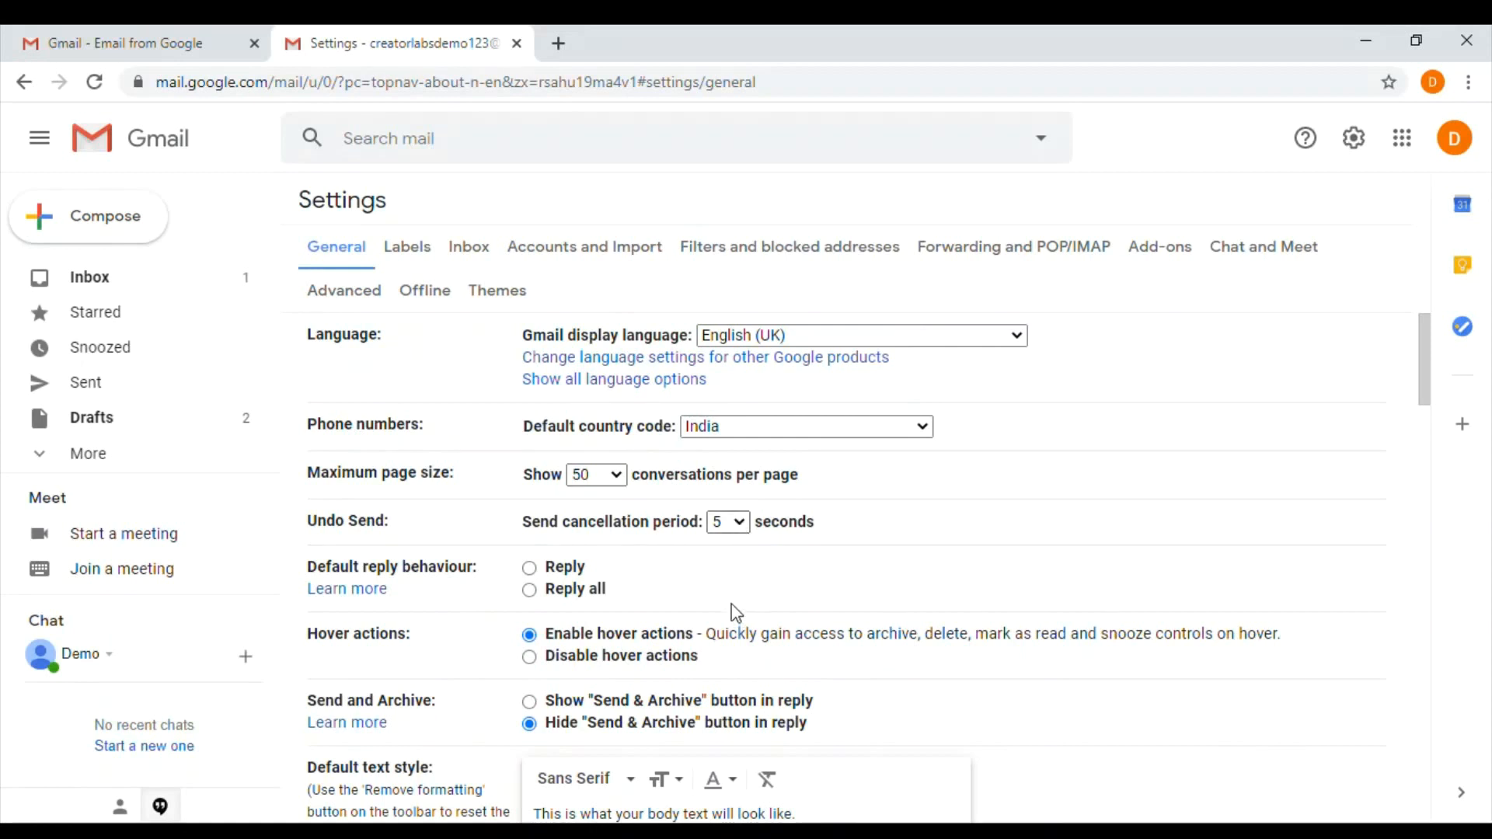
# Step: Set Undo Send's cancellation period to 30 seconds and save the changes
pyautogui.click(727, 523)
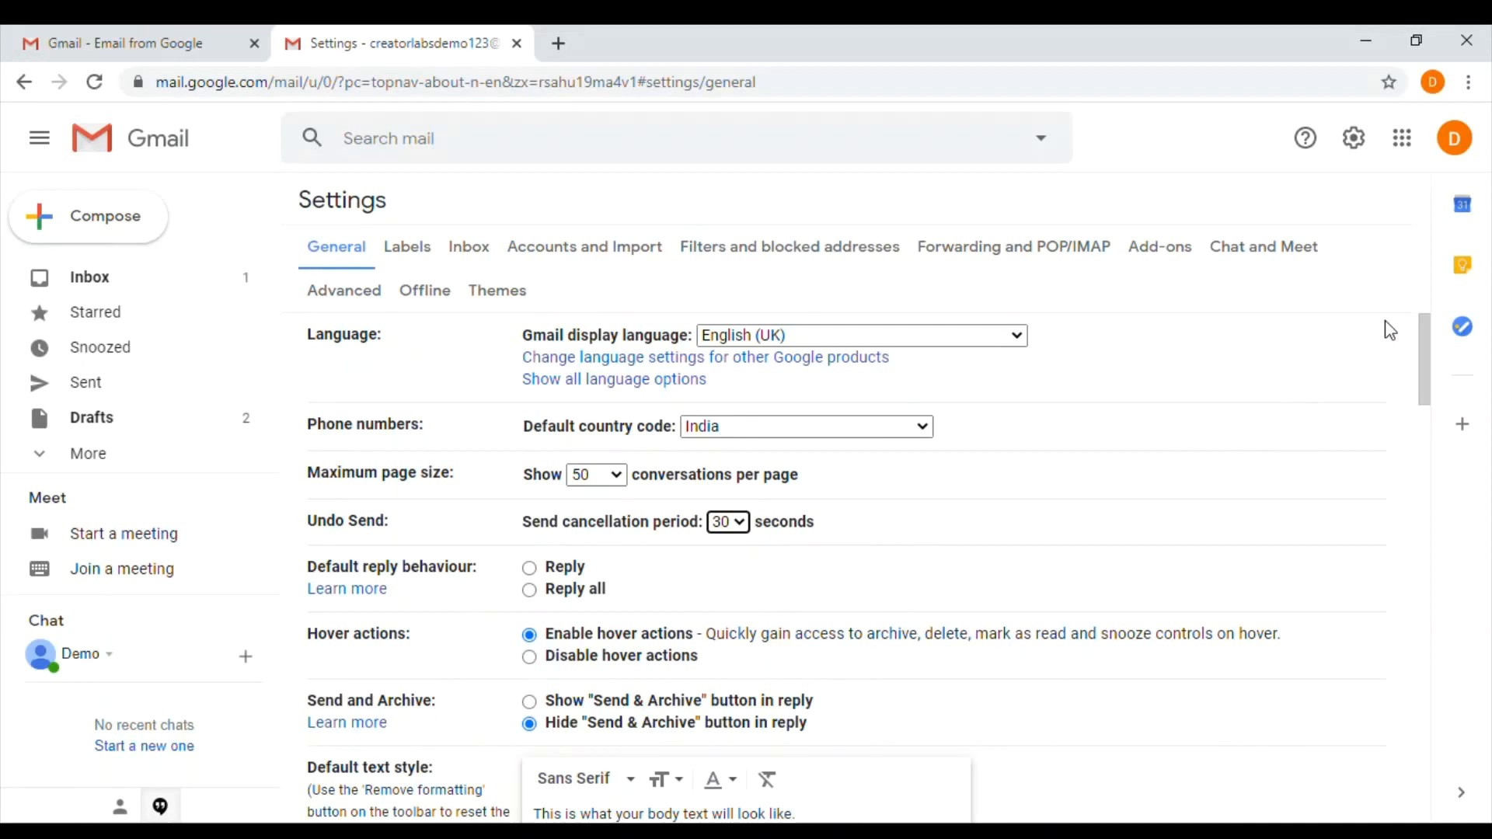
pyautogui.scroll(-3)
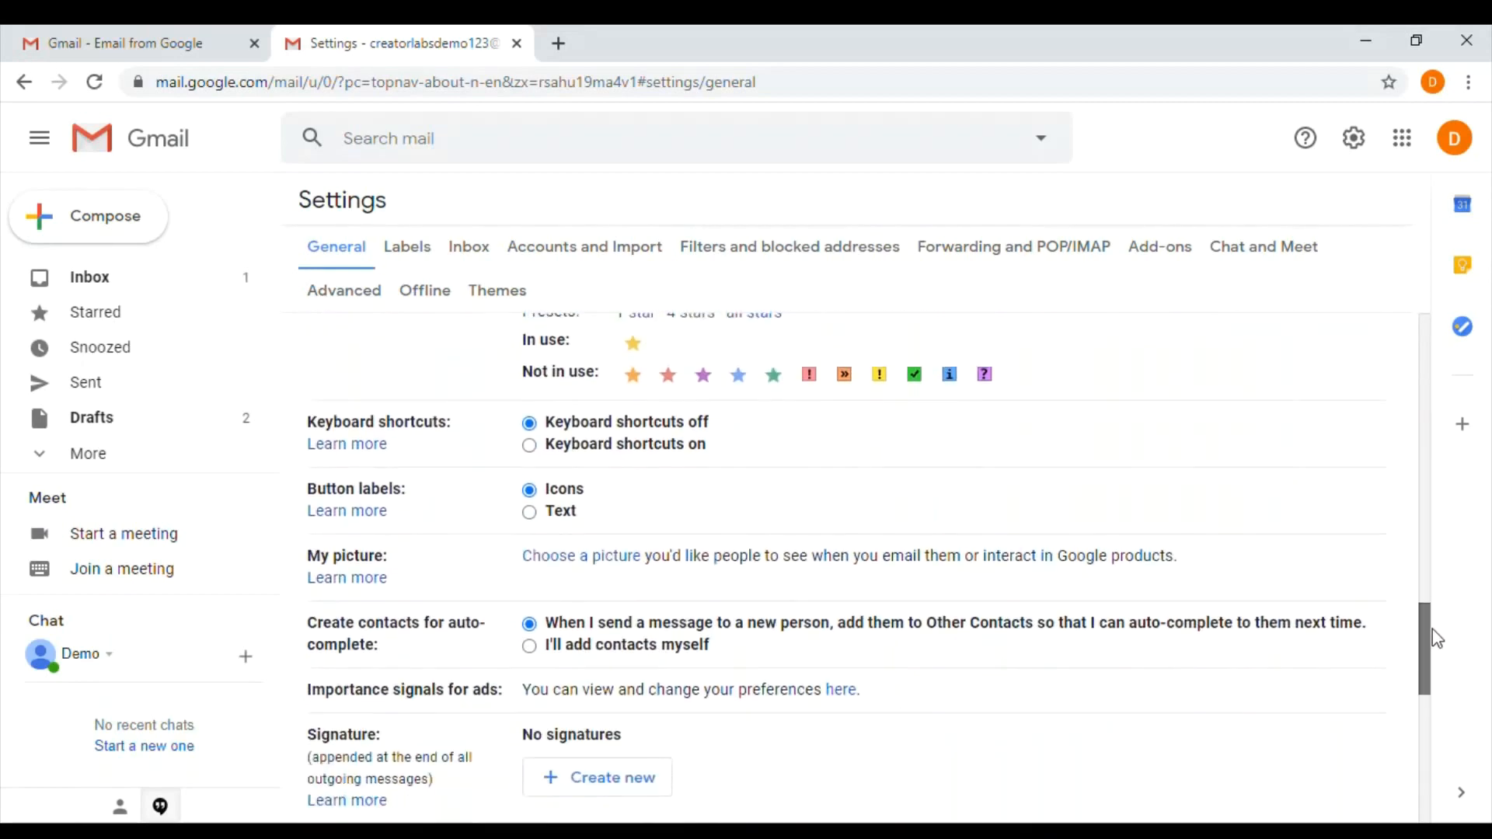
pyautogui.scroll(-3)
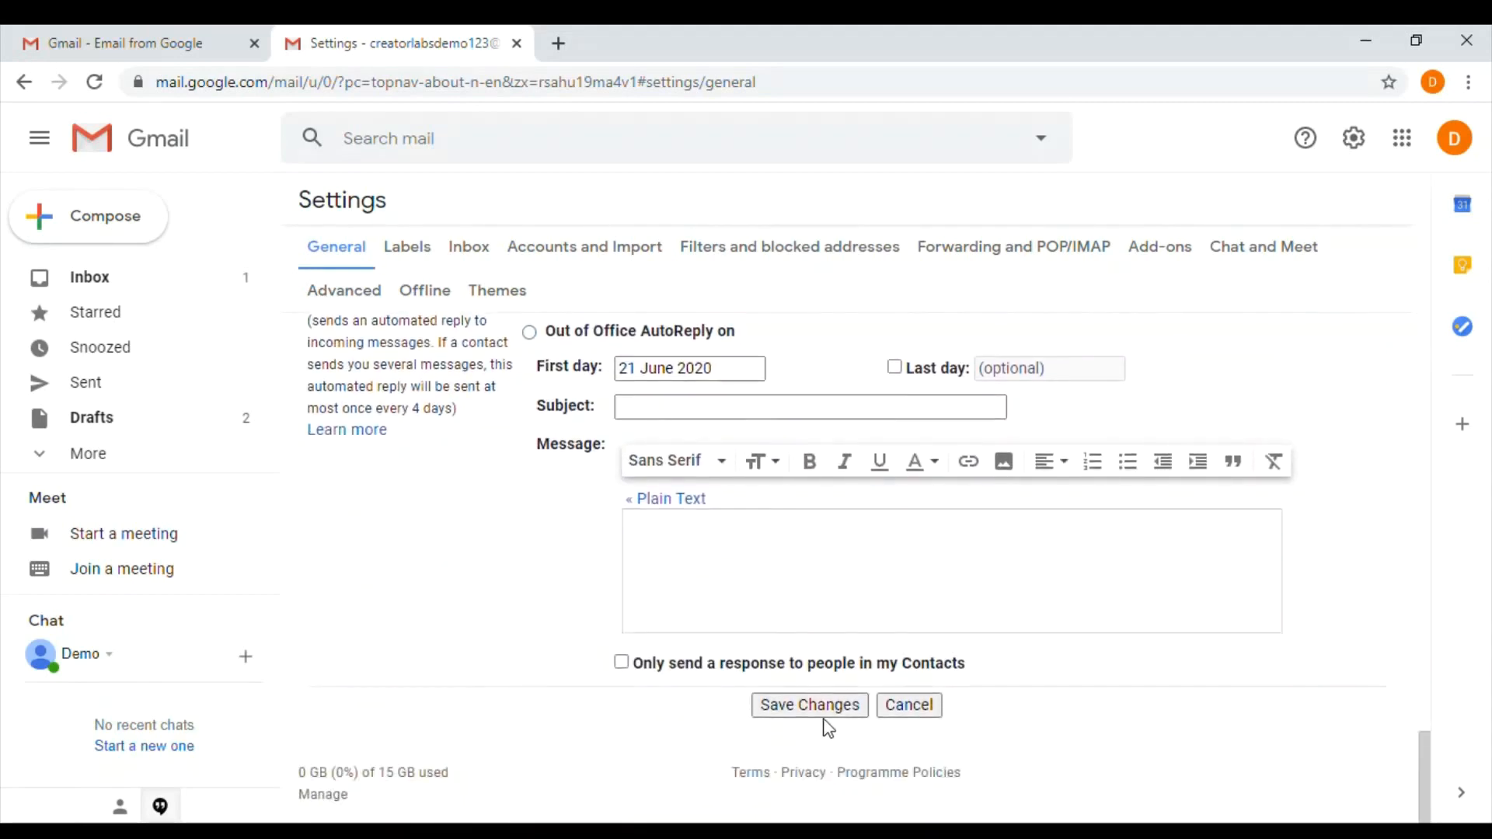
pyautogui.click(809, 705)
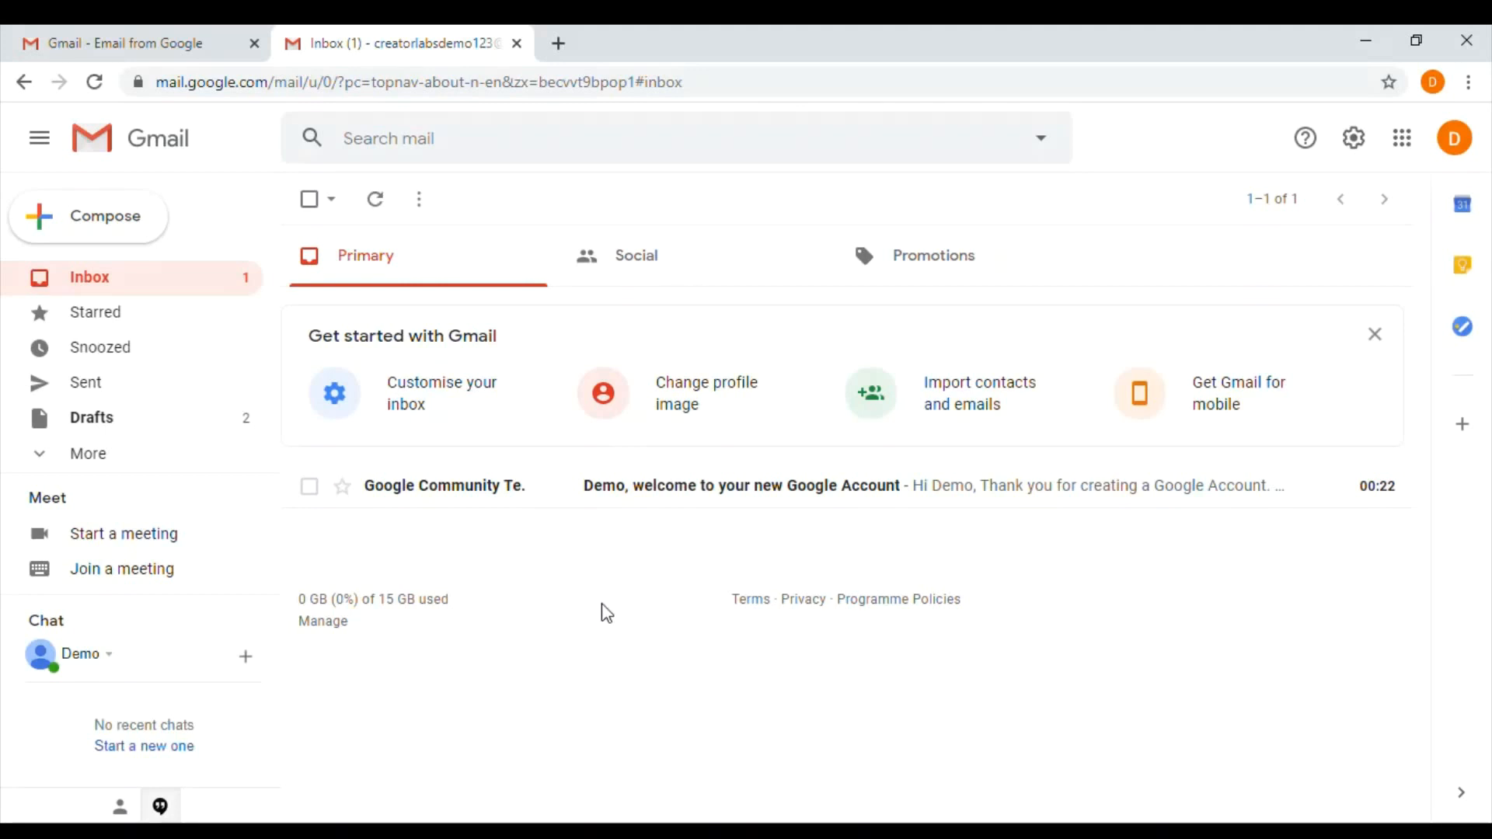
pyautogui.moveTo(329, 444)
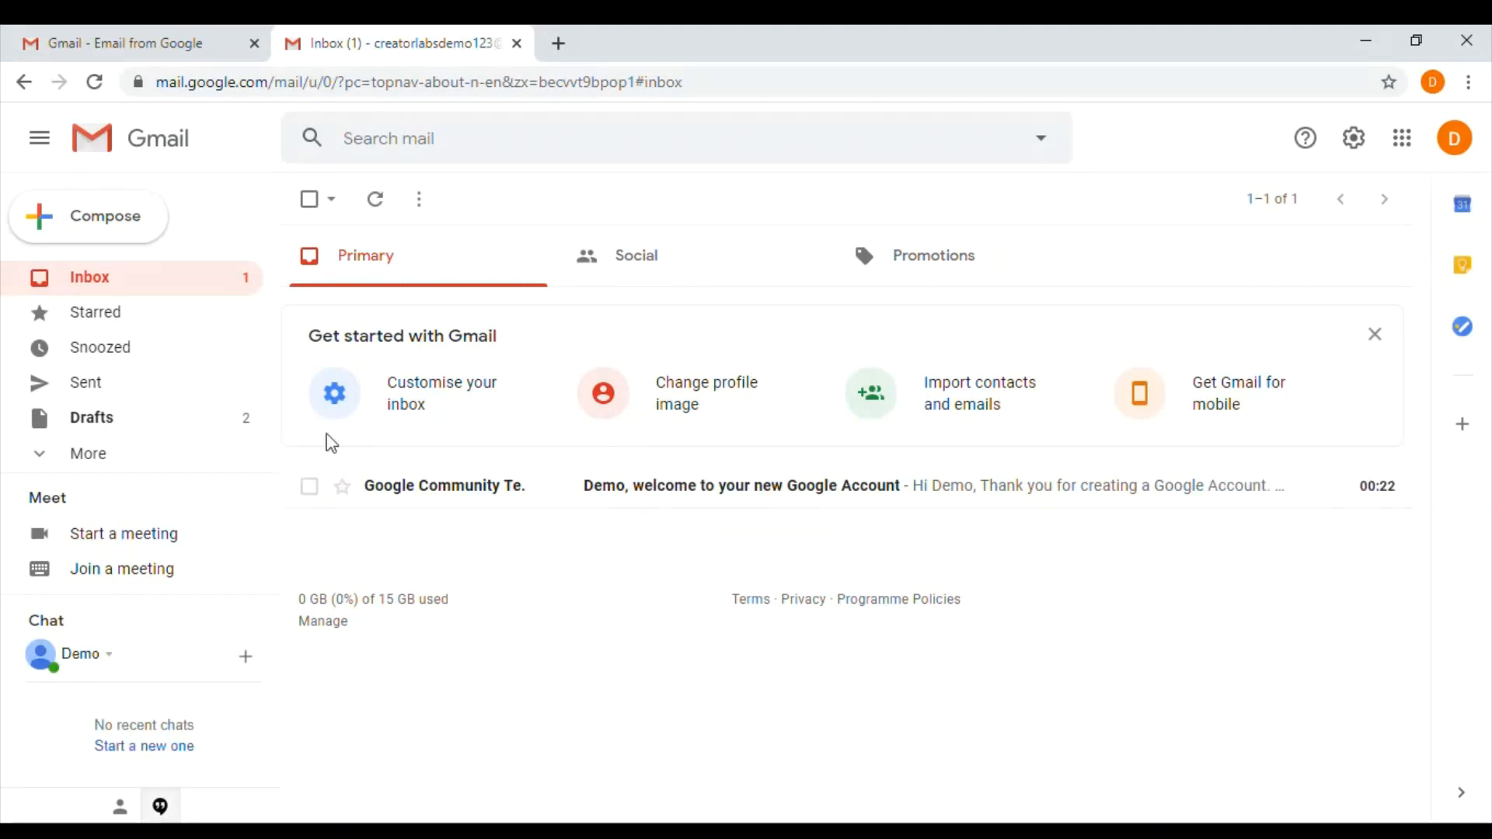
# Step: Send a second message titled 'Recall Demo' with body 'Hi'
pyautogui.click(89, 216)
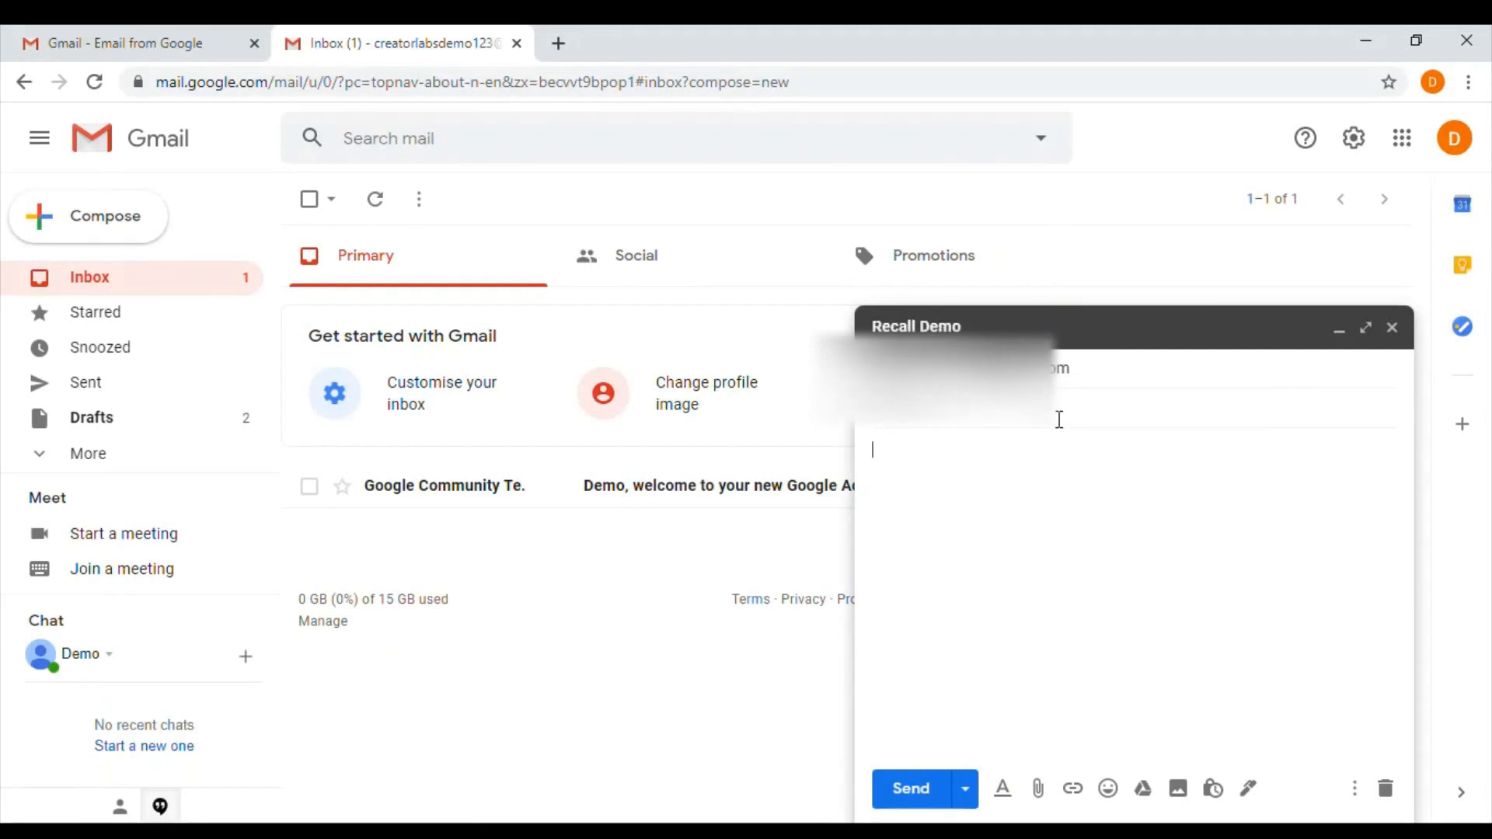
pyautogui.write('Hi')
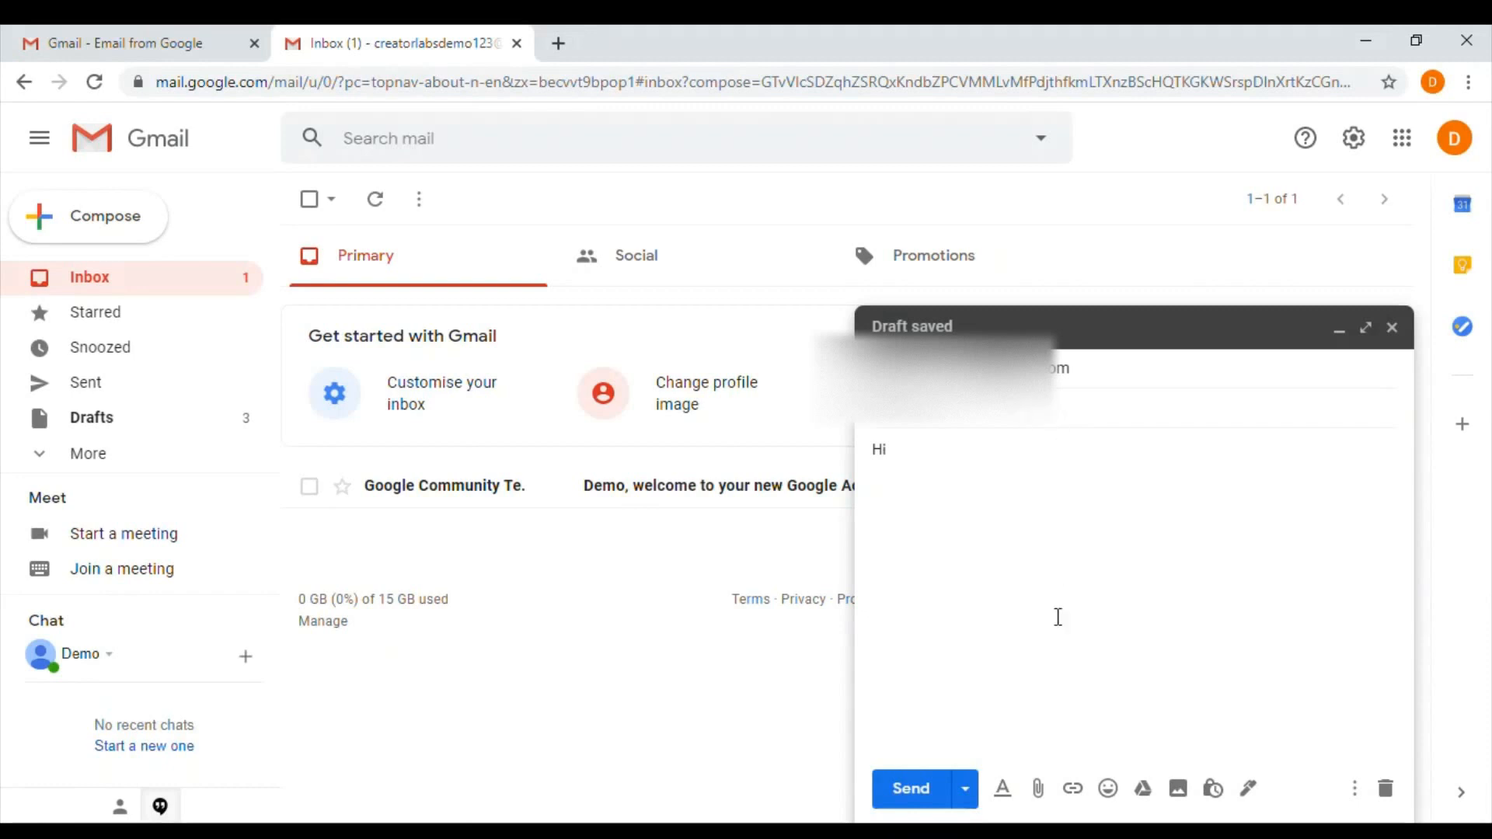
pyautogui.click(911, 788)
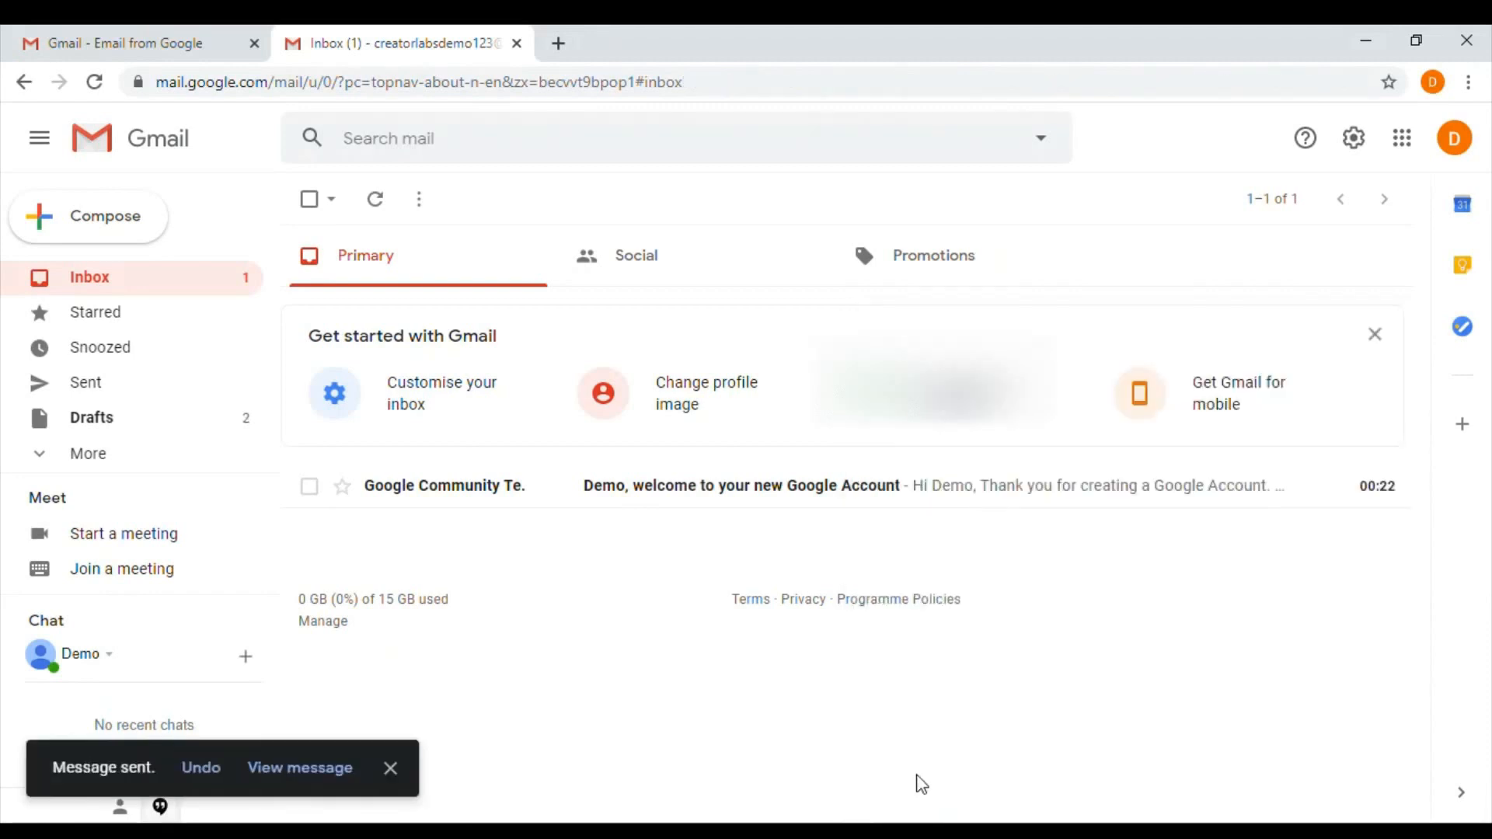
pyautogui.moveTo(193, 790)
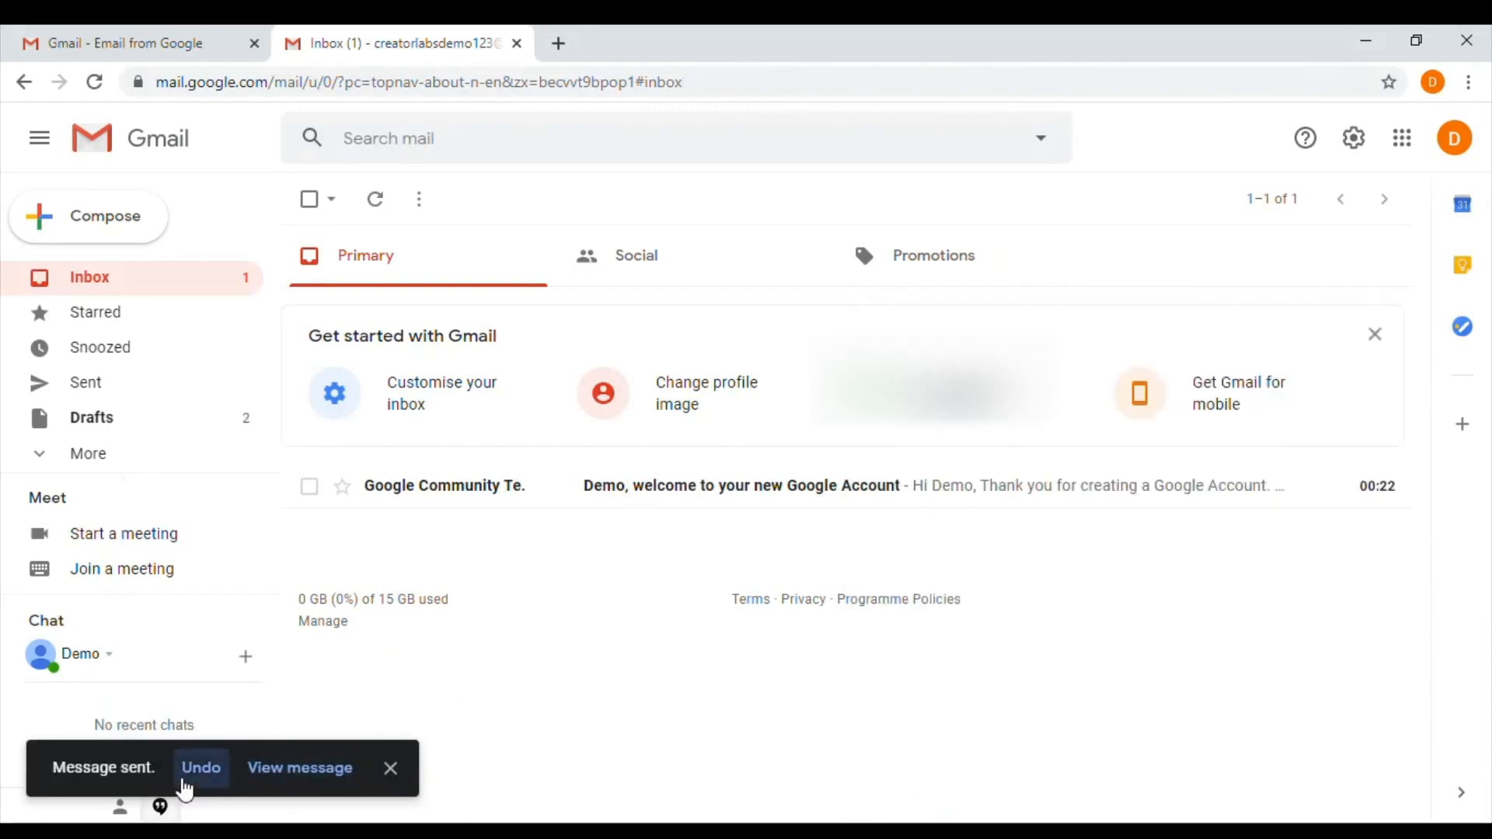
pyautogui.moveTo(80, 790)
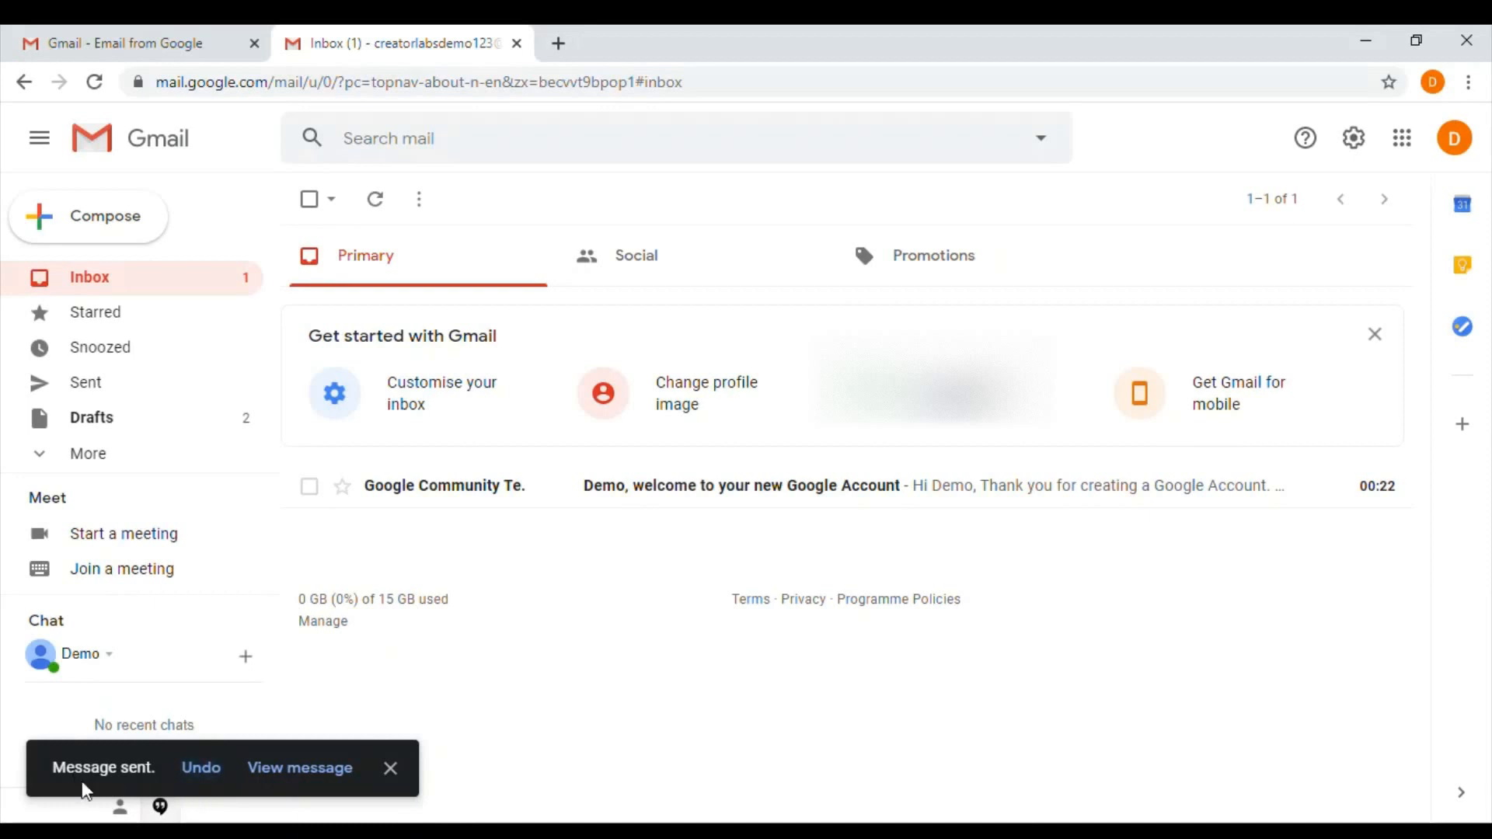
pyautogui.moveTo(200, 776)
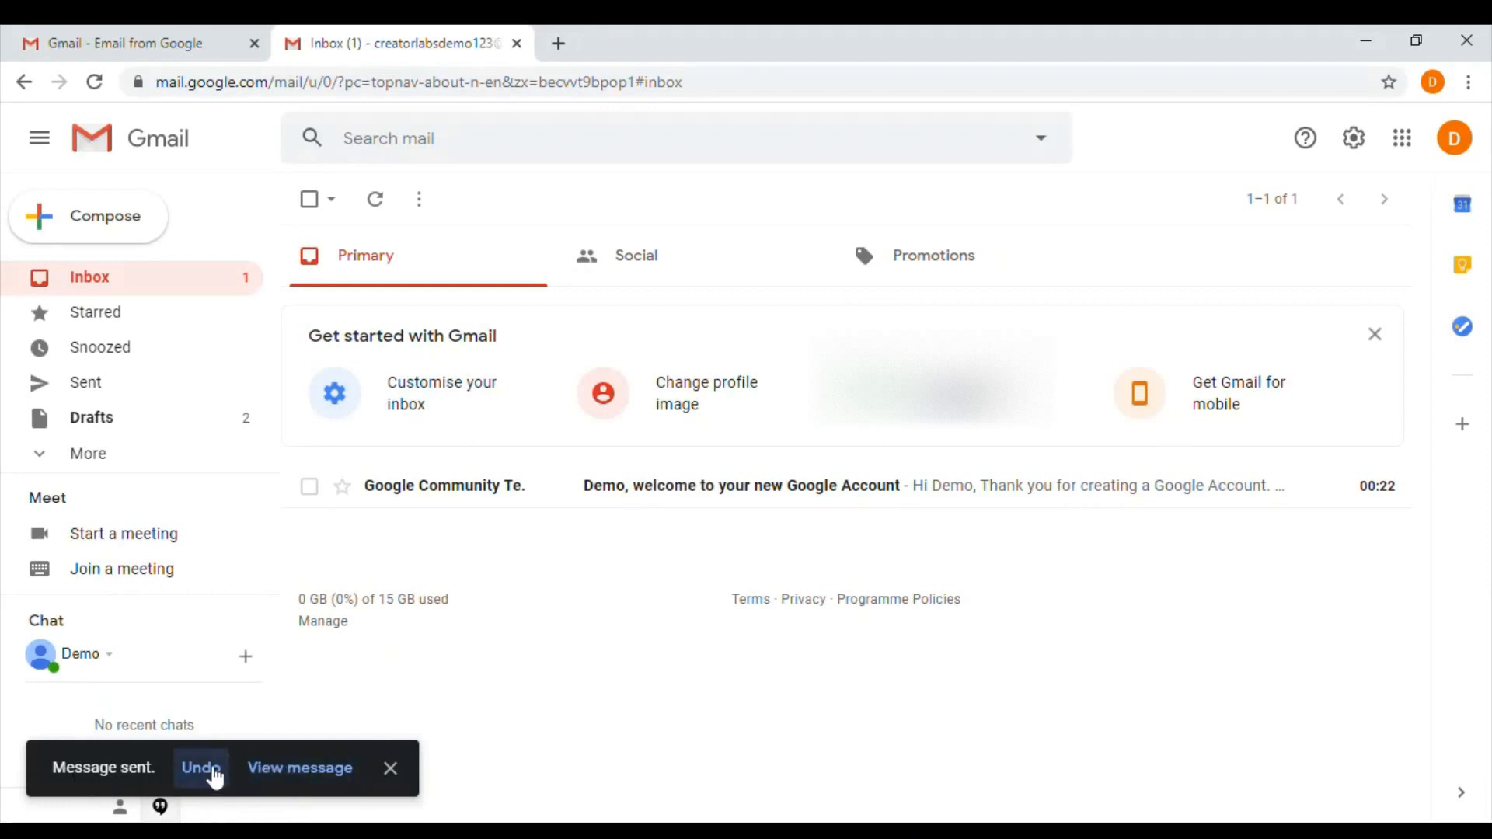
# Step: Undo the send of the Recall Demo message so it returns to drafts
pyautogui.click(199, 768)
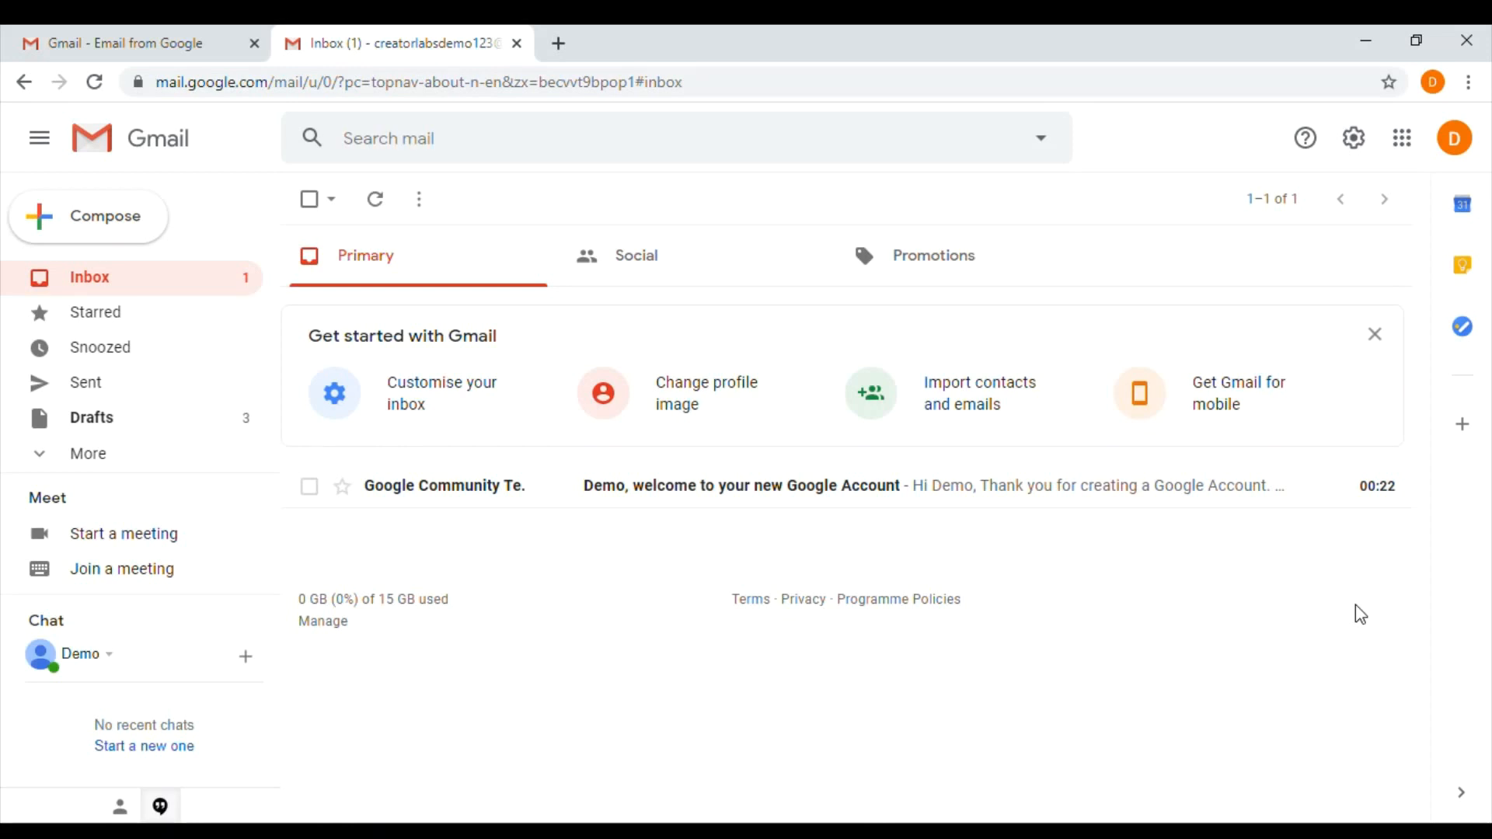
pyautogui.moveTo(1423, 115)
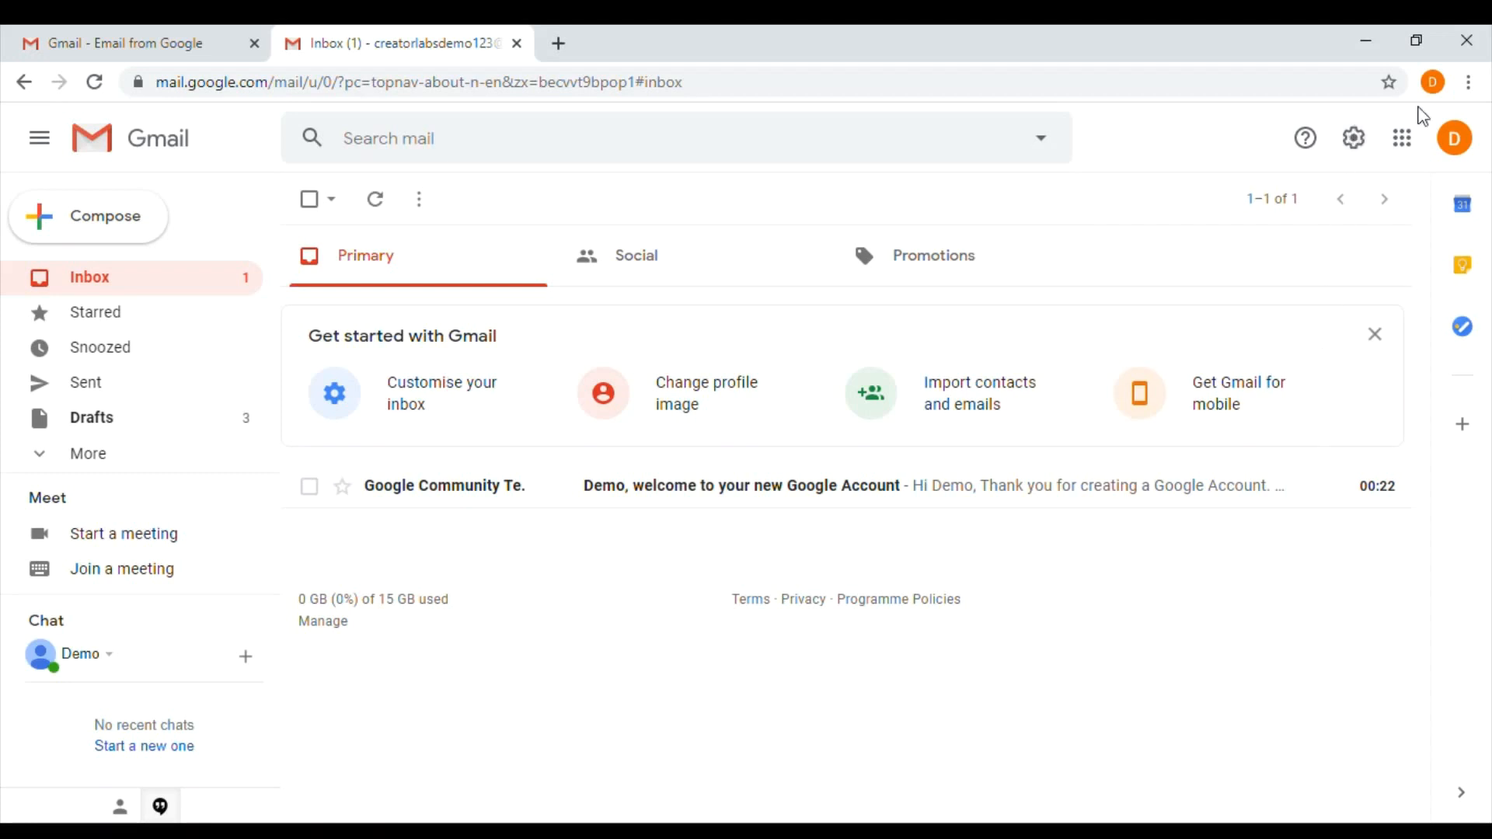
# Step: Sign out of the Gmail account from the profile avatar menu
pyautogui.click(1455, 138)
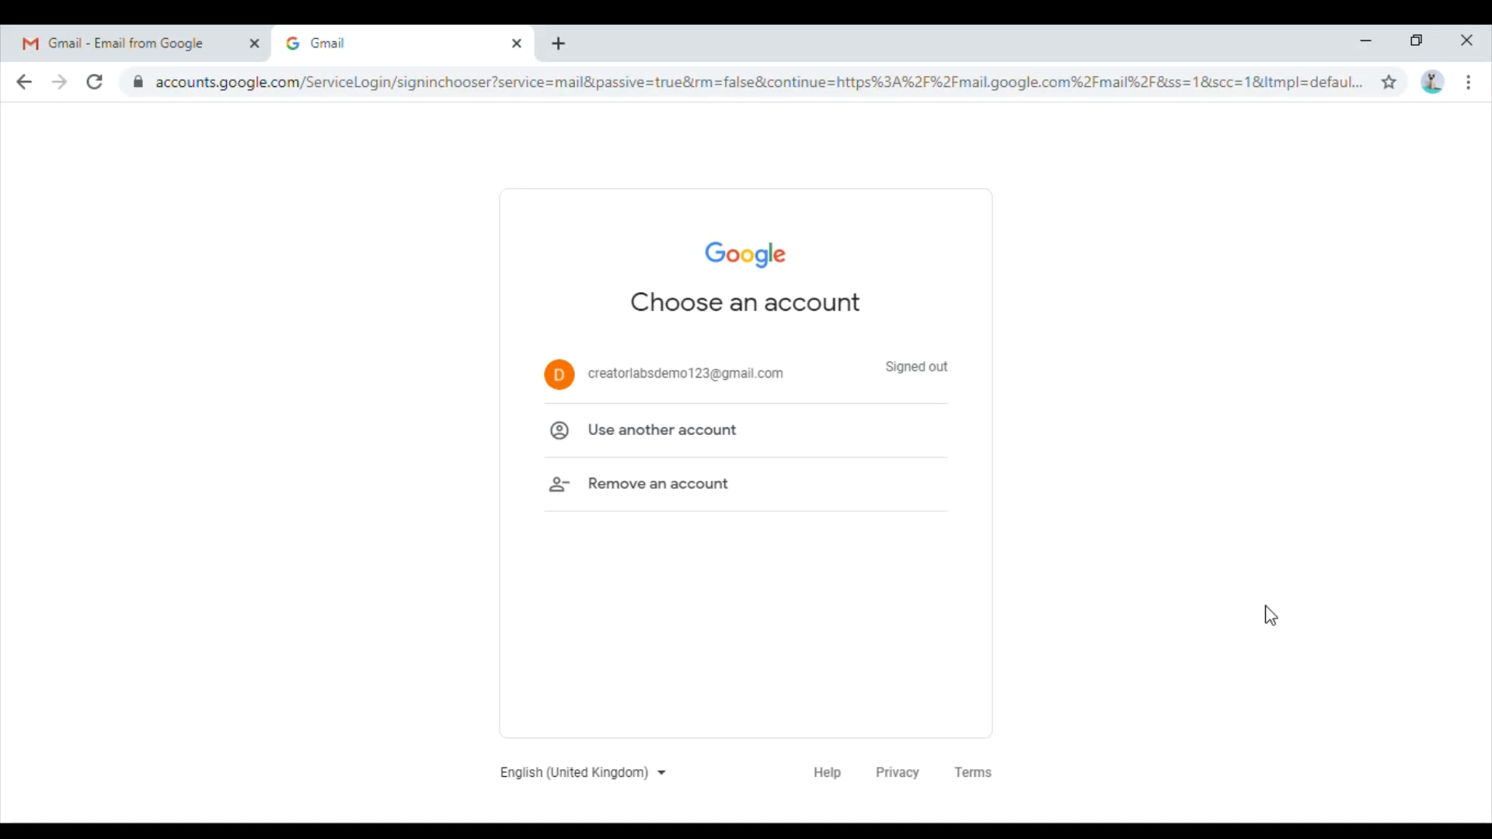
pyautogui.moveTo(466, 51)
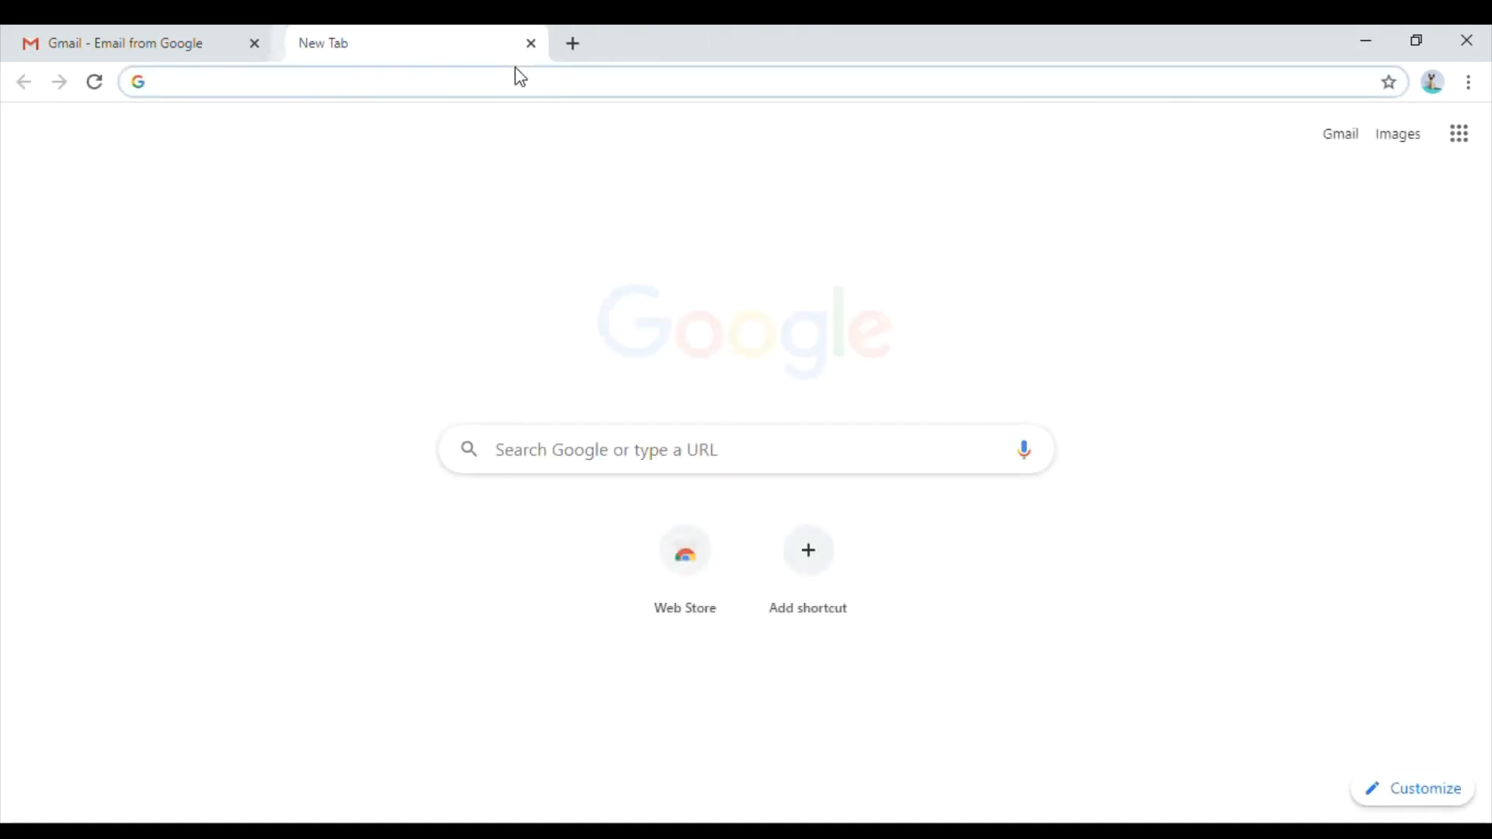
# Step: Return to Gmail, choose the signed-out account and reach its password field
pyautogui.write('gmail')
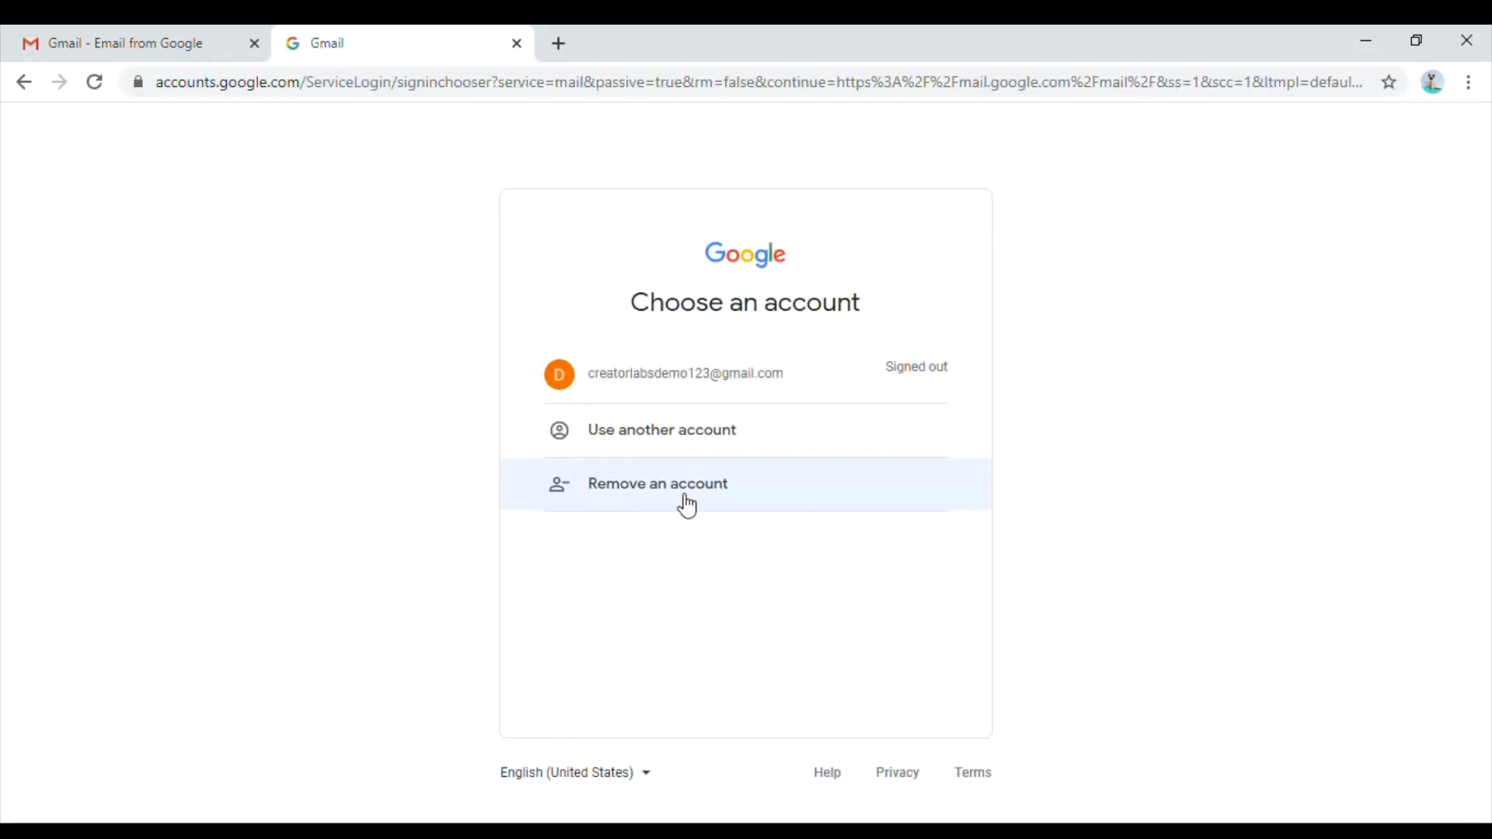
pyautogui.moveTo(701, 383)
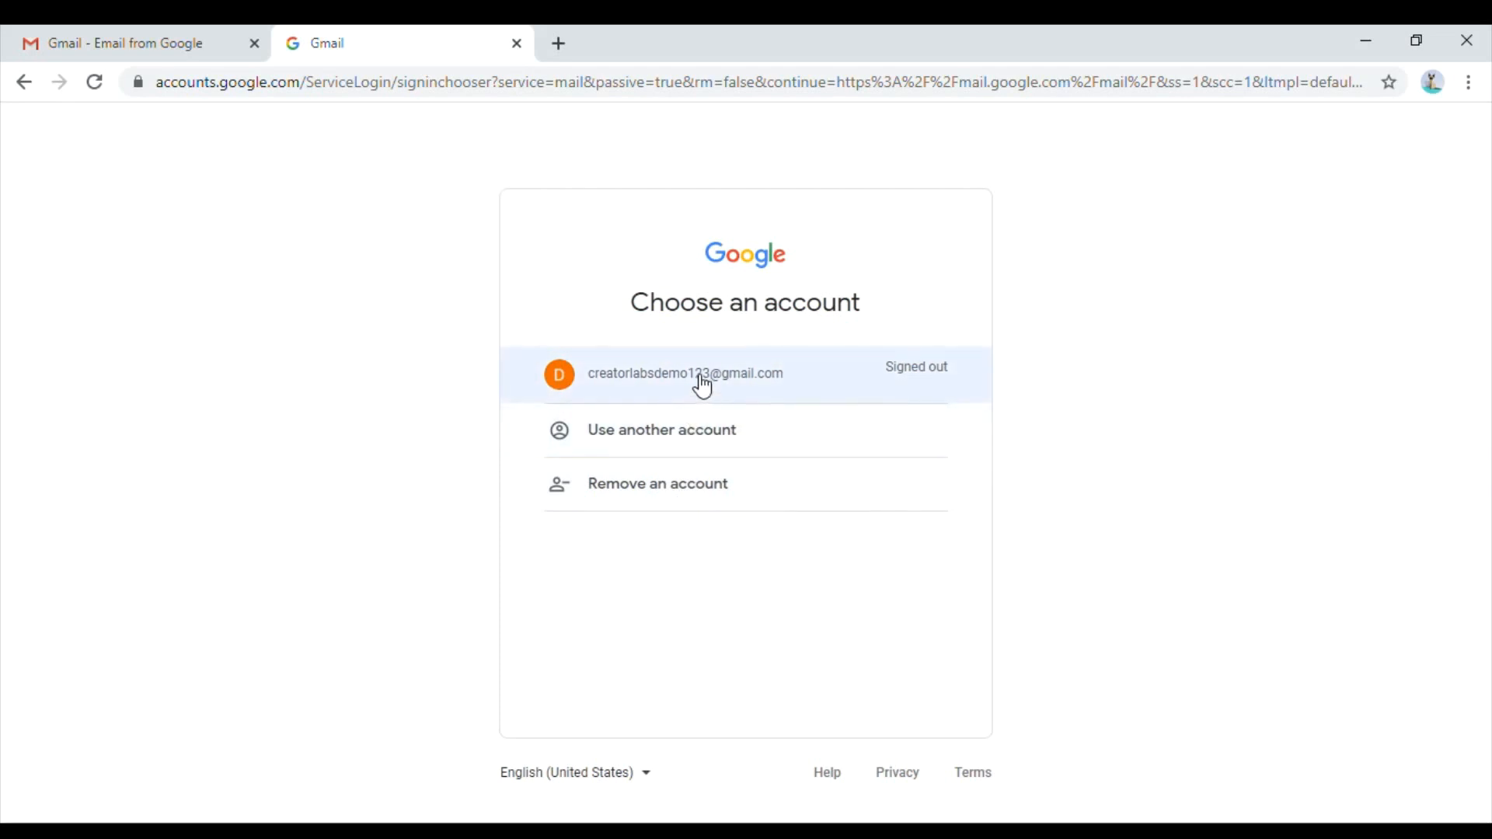
pyautogui.click(702, 373)
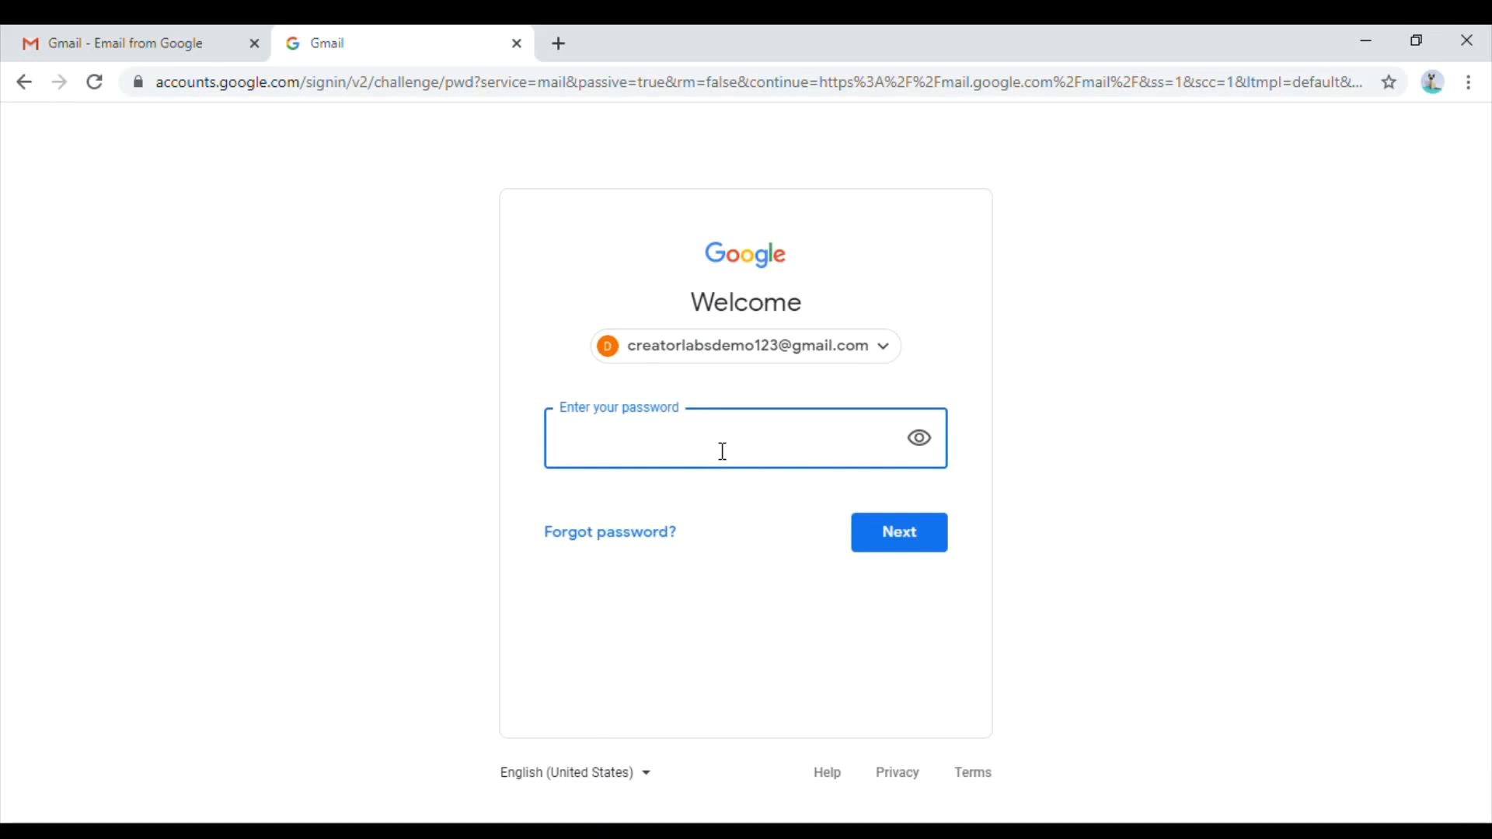
pyautogui.click(724, 451)
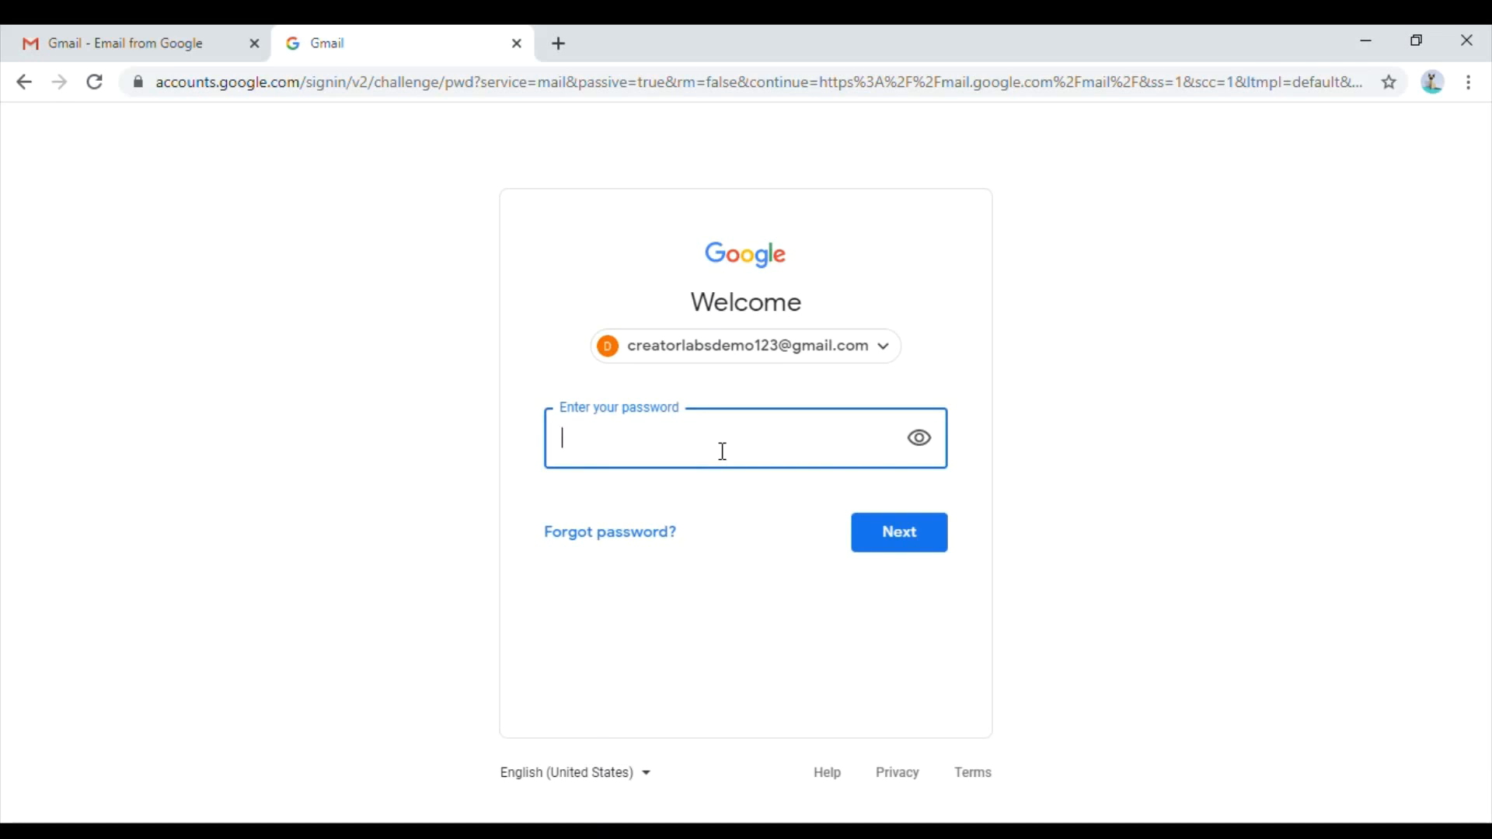